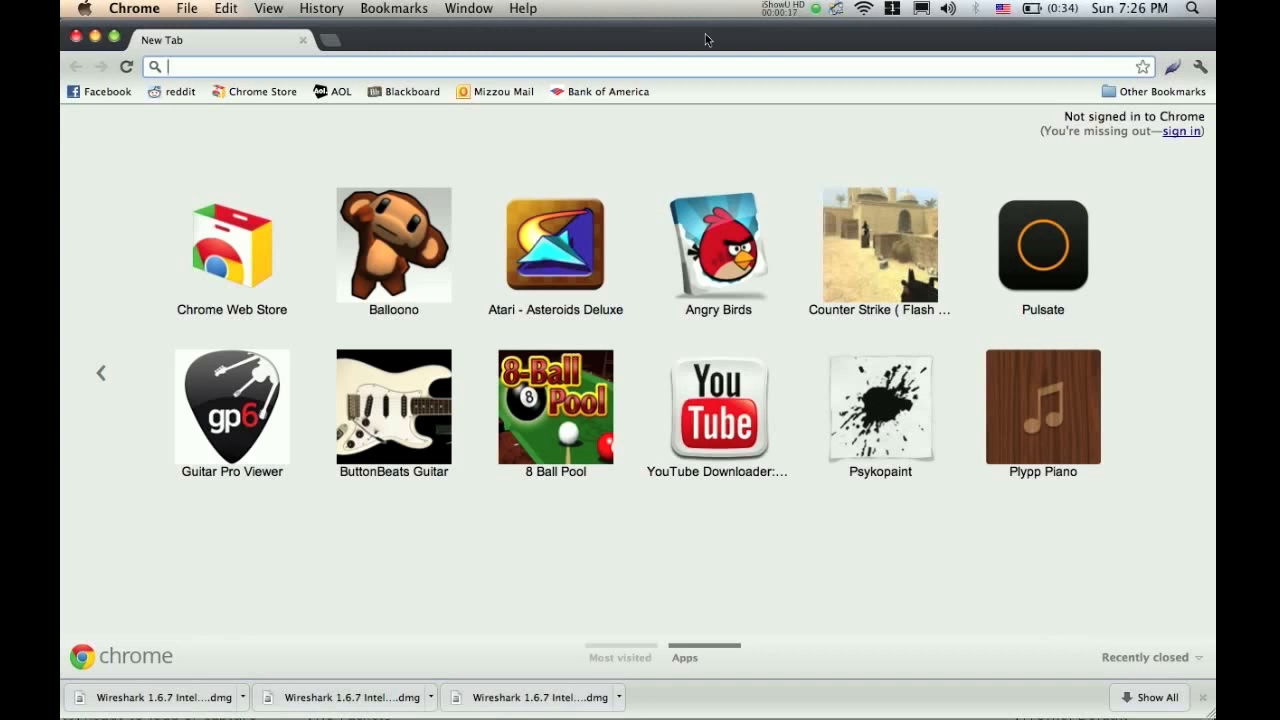
Step: Download the Wireshark 1.6.7 OS X 10.5 Intel 32-bit .dmg from wireshark.org and keep it
text(wireshark.org)
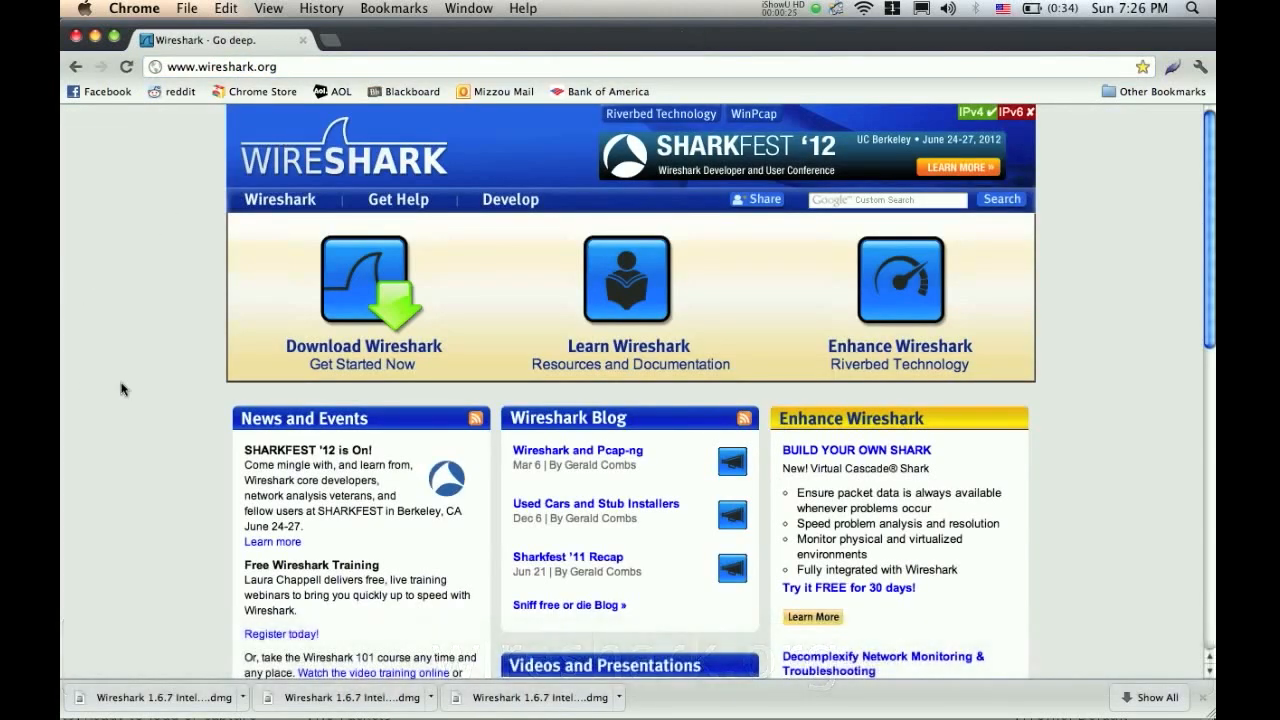
mouse_move(375, 290)
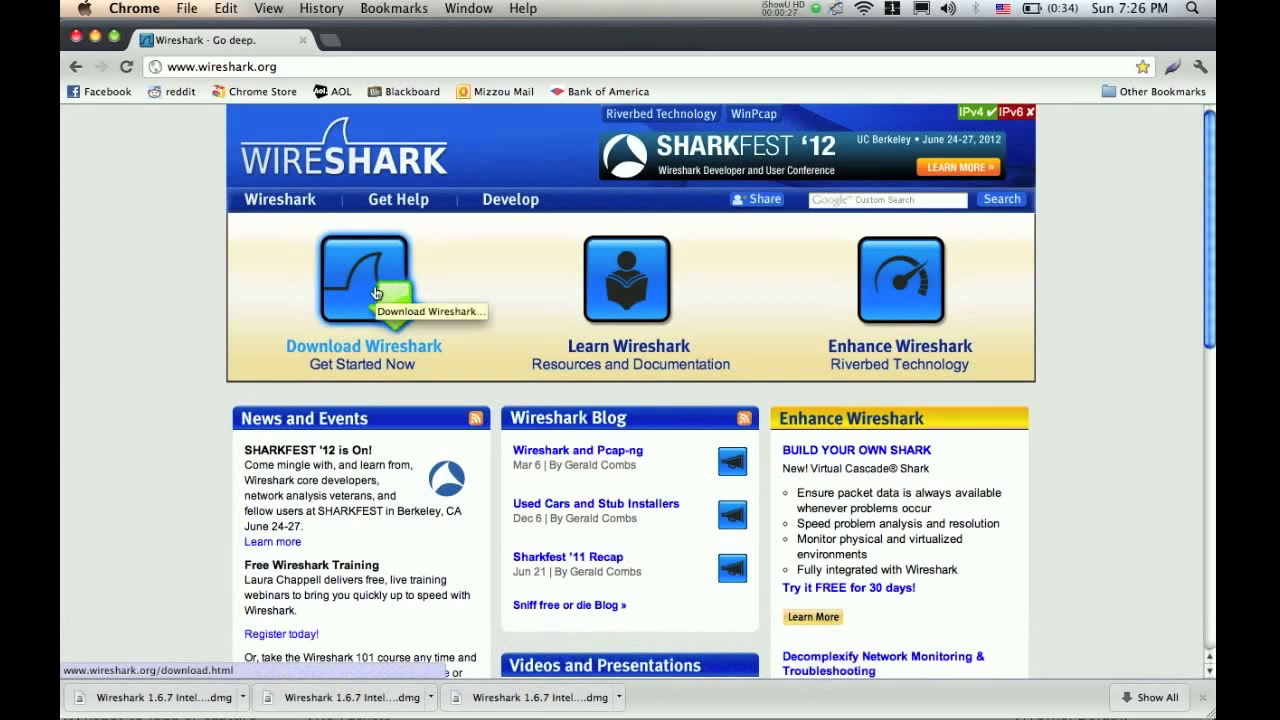
click(364, 278)
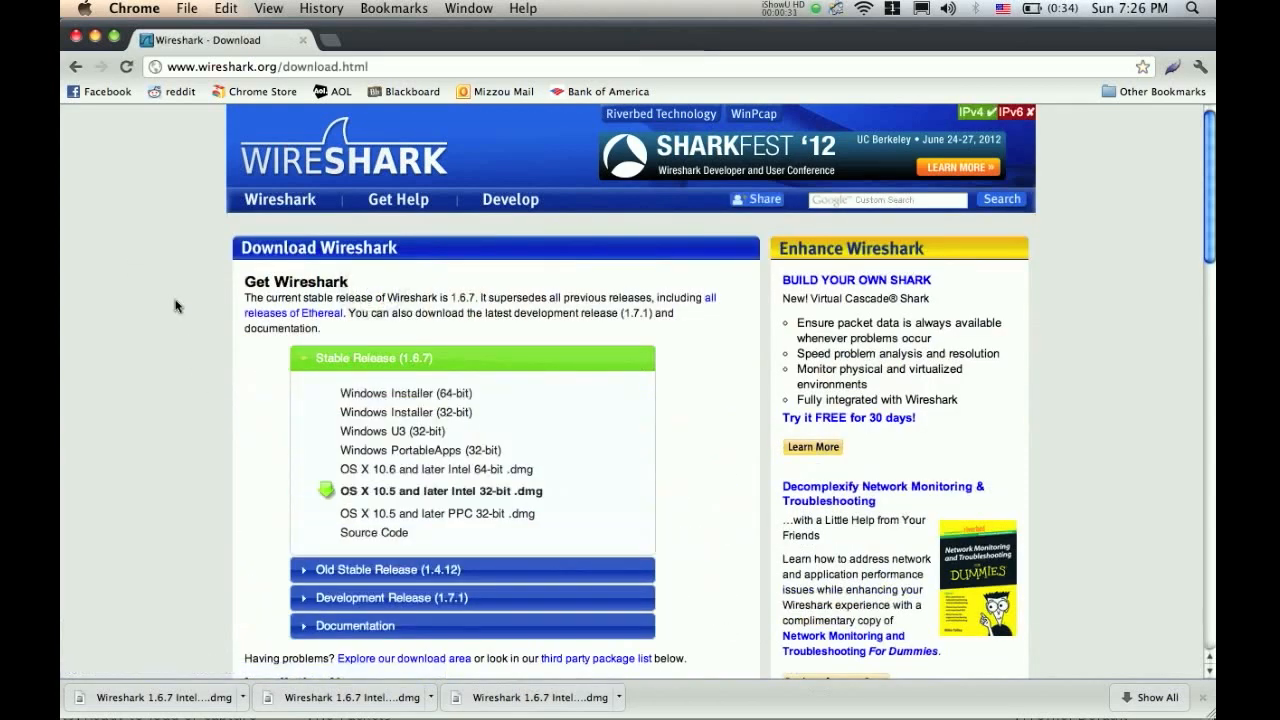
scroll(down, 3)
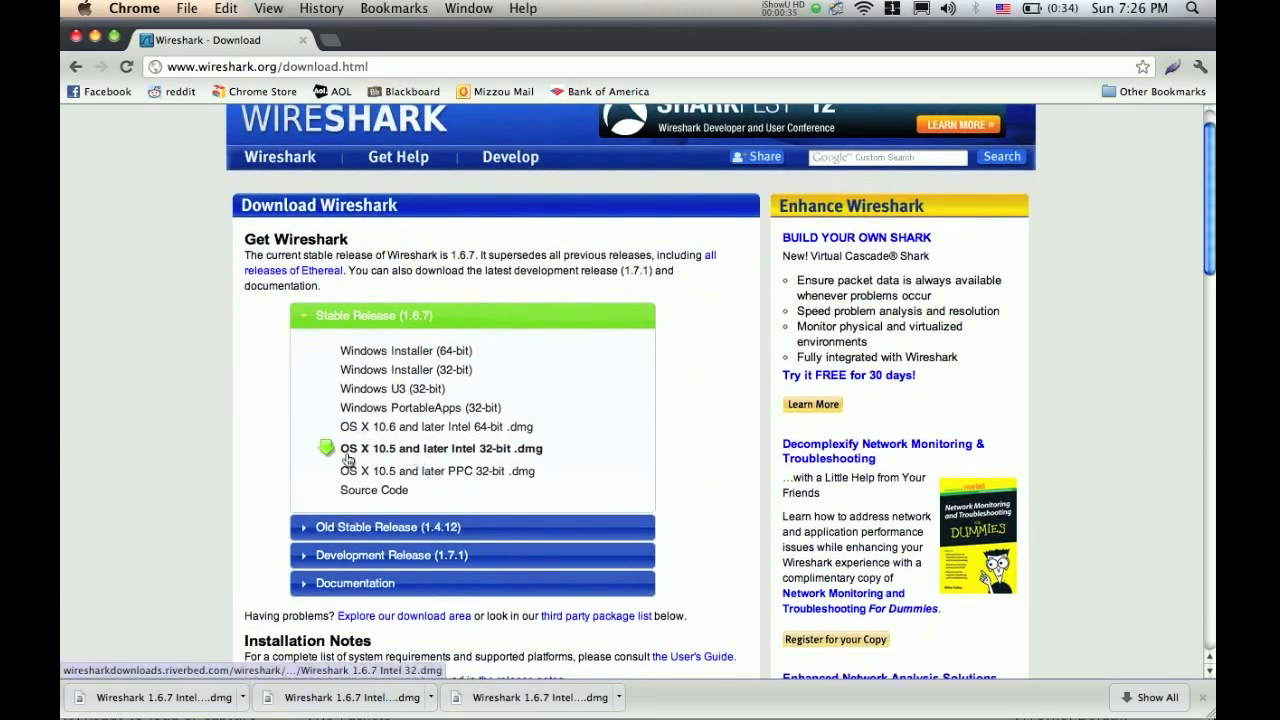
mouse_move(210, 338)
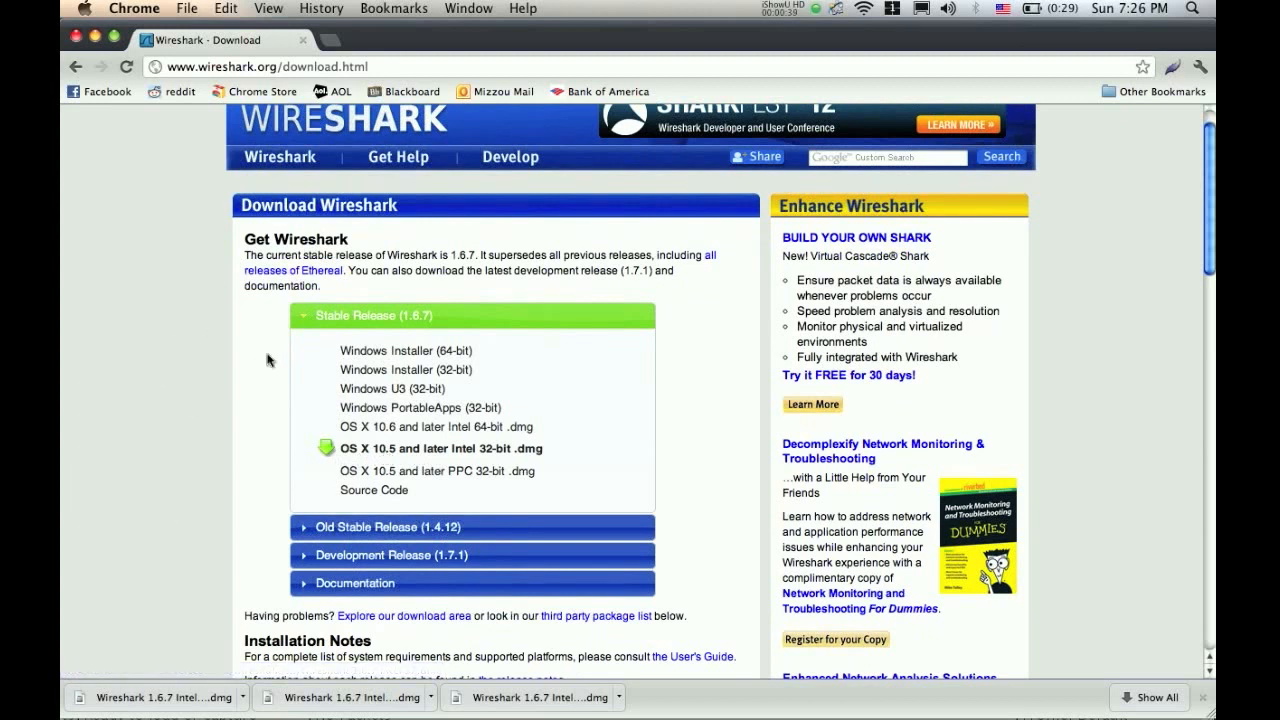
mouse_move(181, 357)
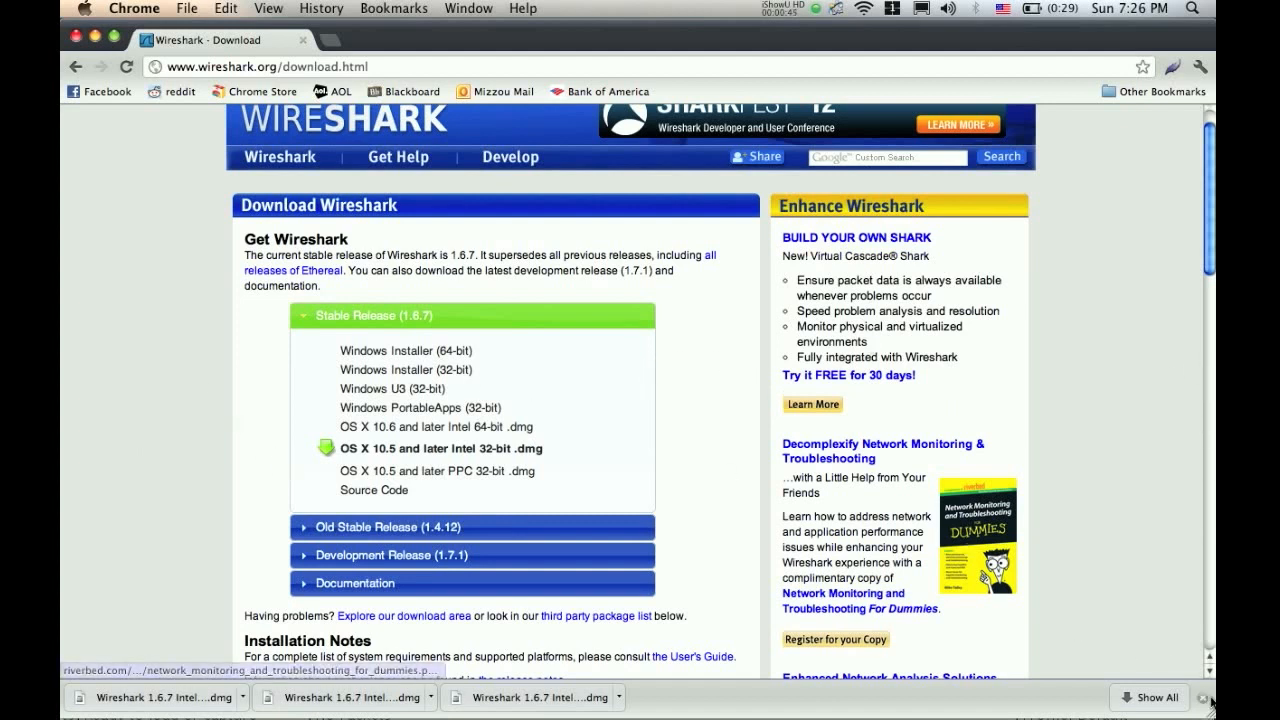
click(440, 448)
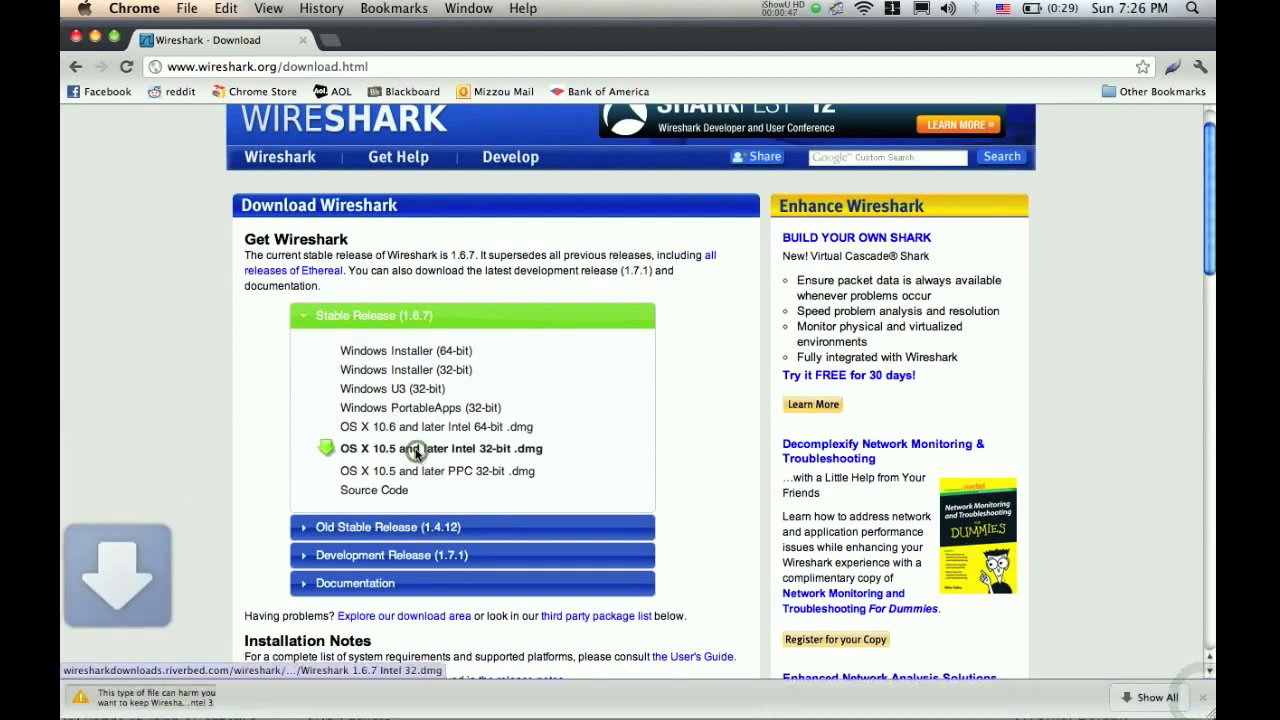
click(438, 448)
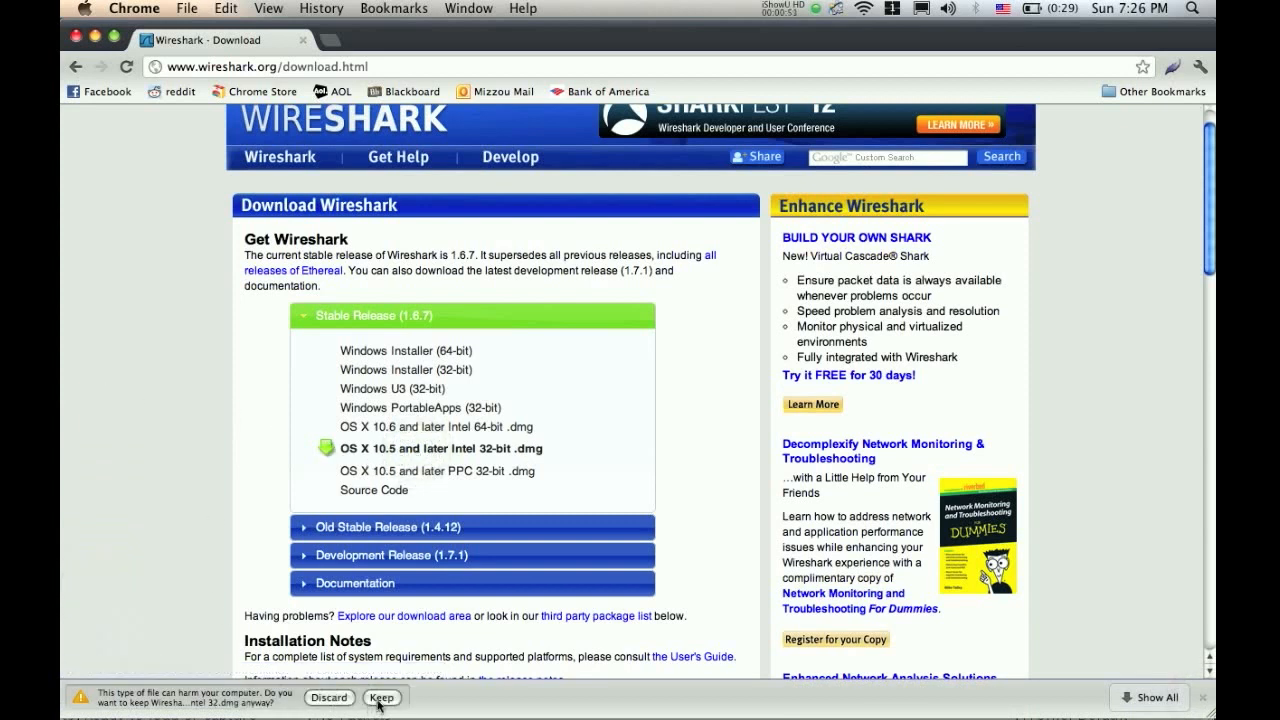
click(381, 697)
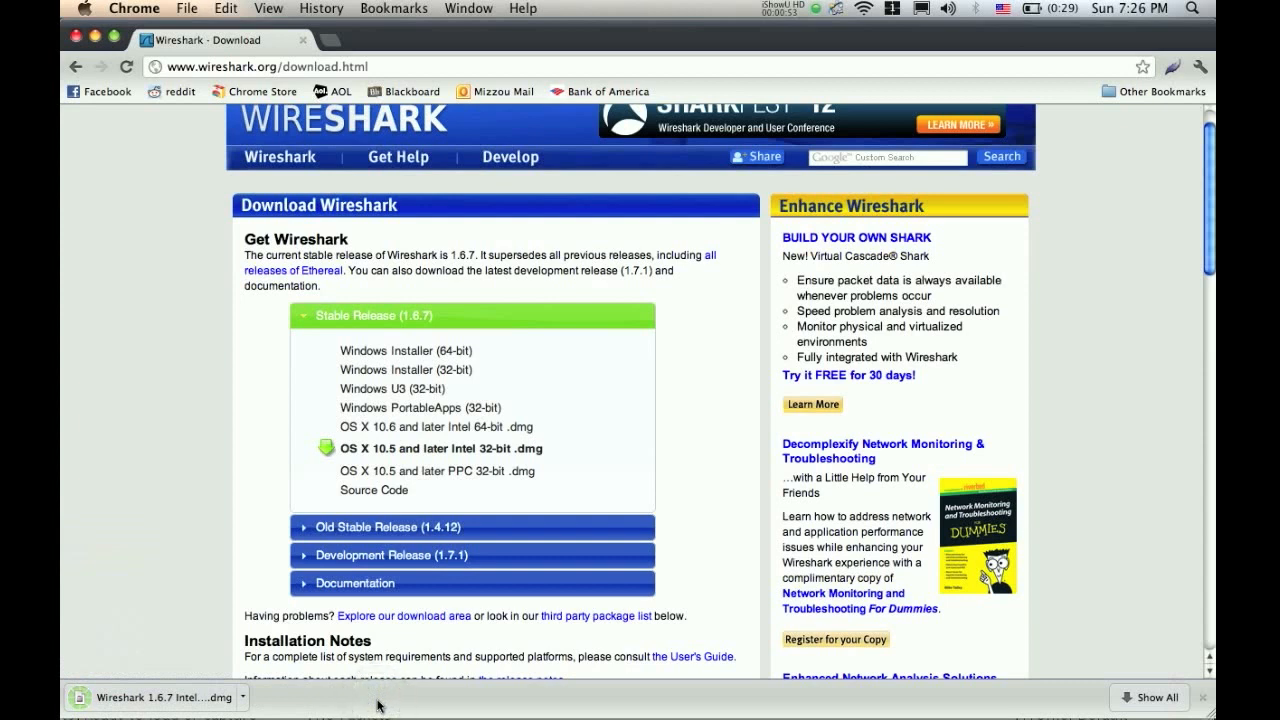
mouse_move(245, 697)
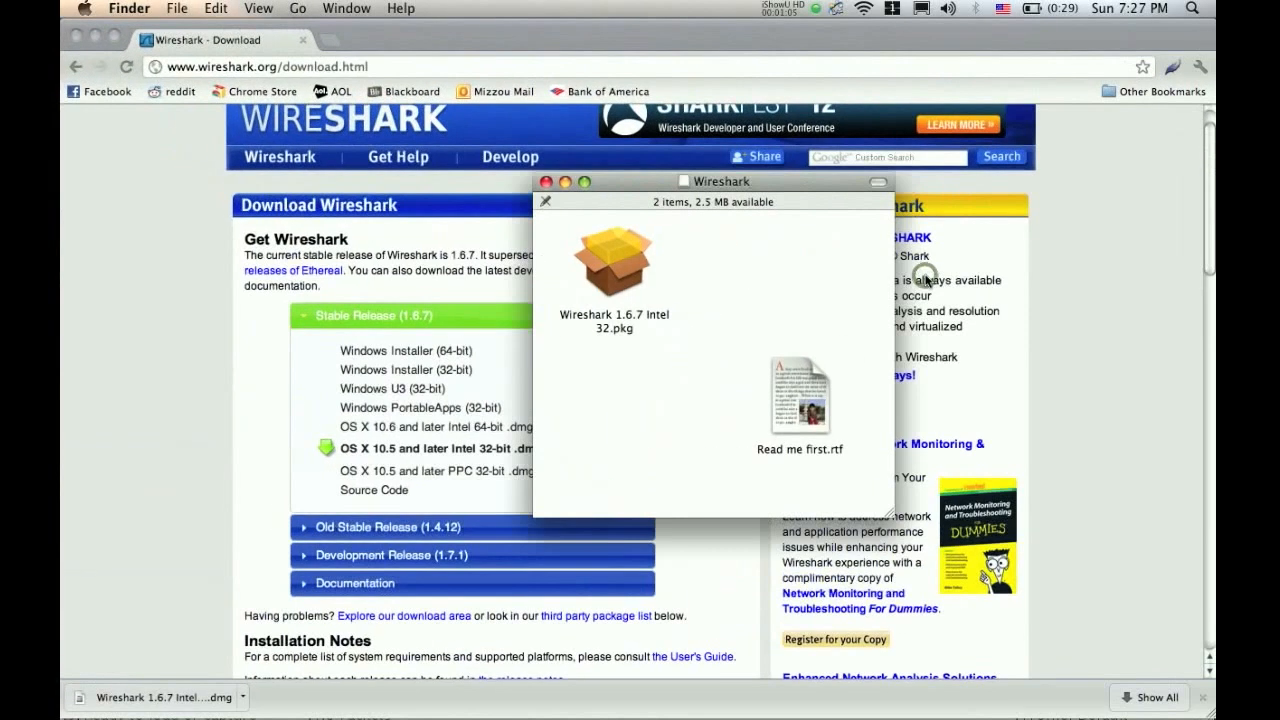
Step: Launch 'Wireshark 1.6.7 Intel 32.pkg' from the mounted disk image window
drag(713, 181, 465, 164)
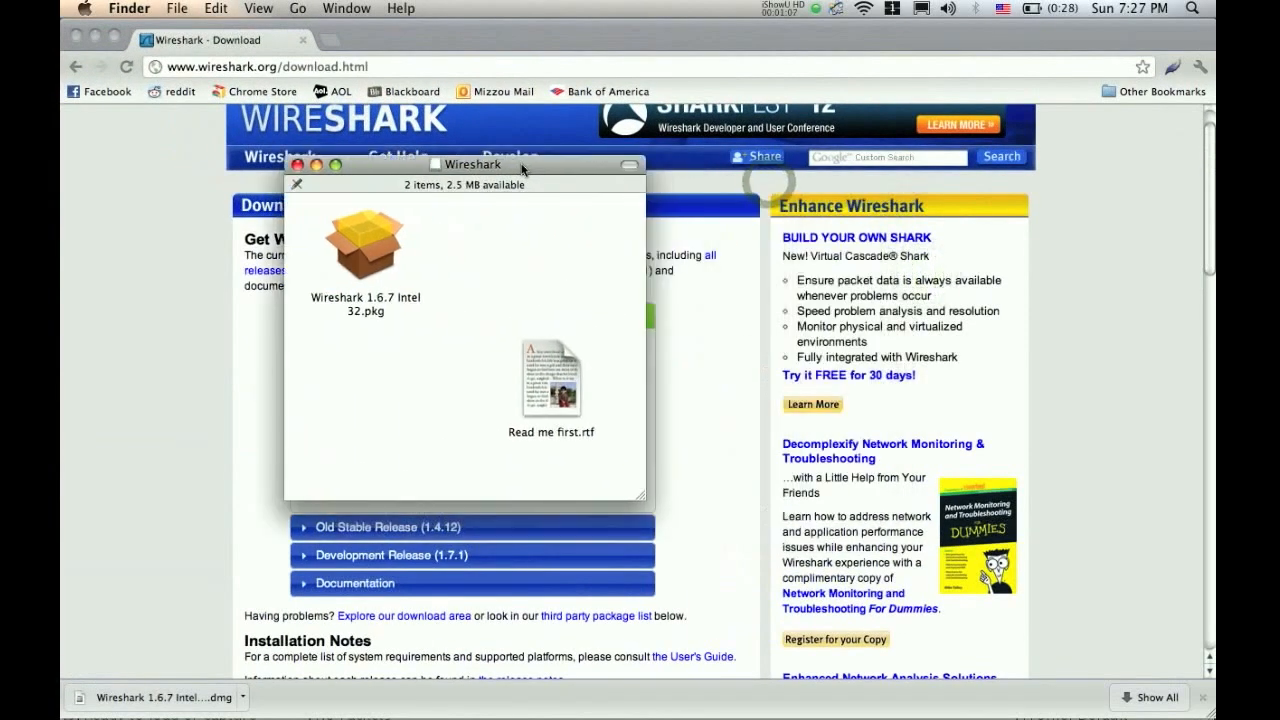
click(365, 245)
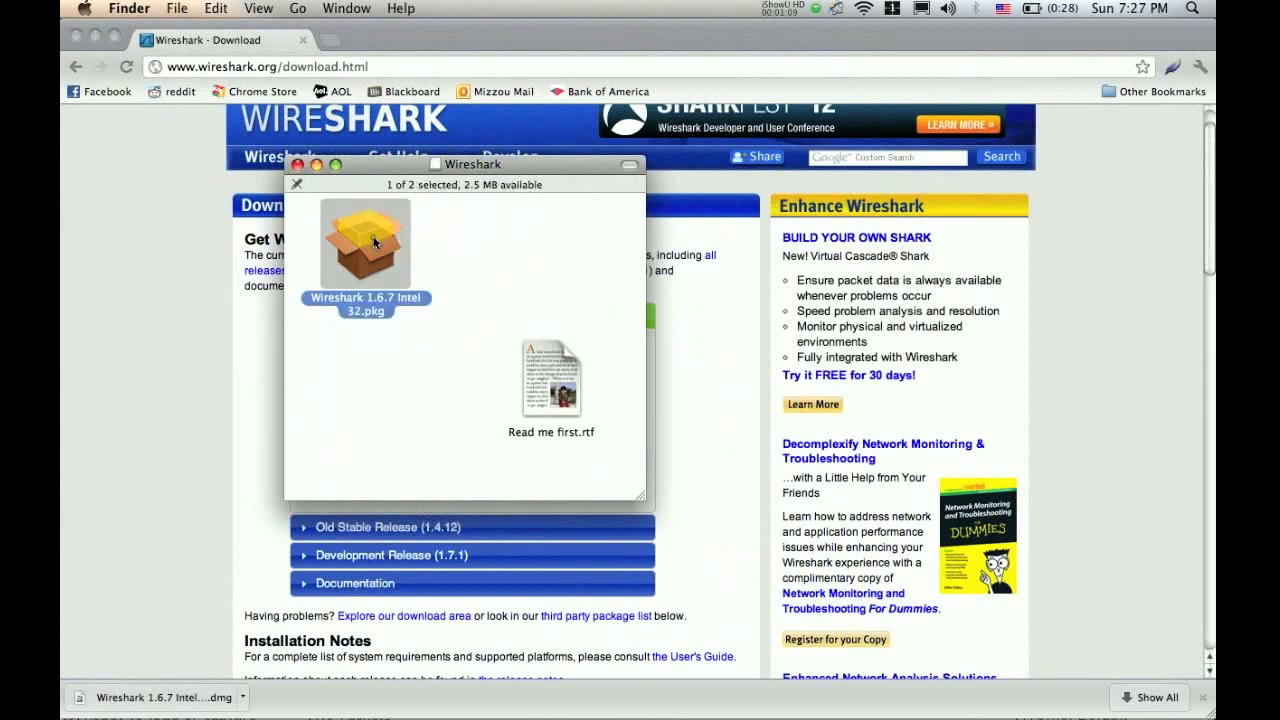
double_click(364, 242)
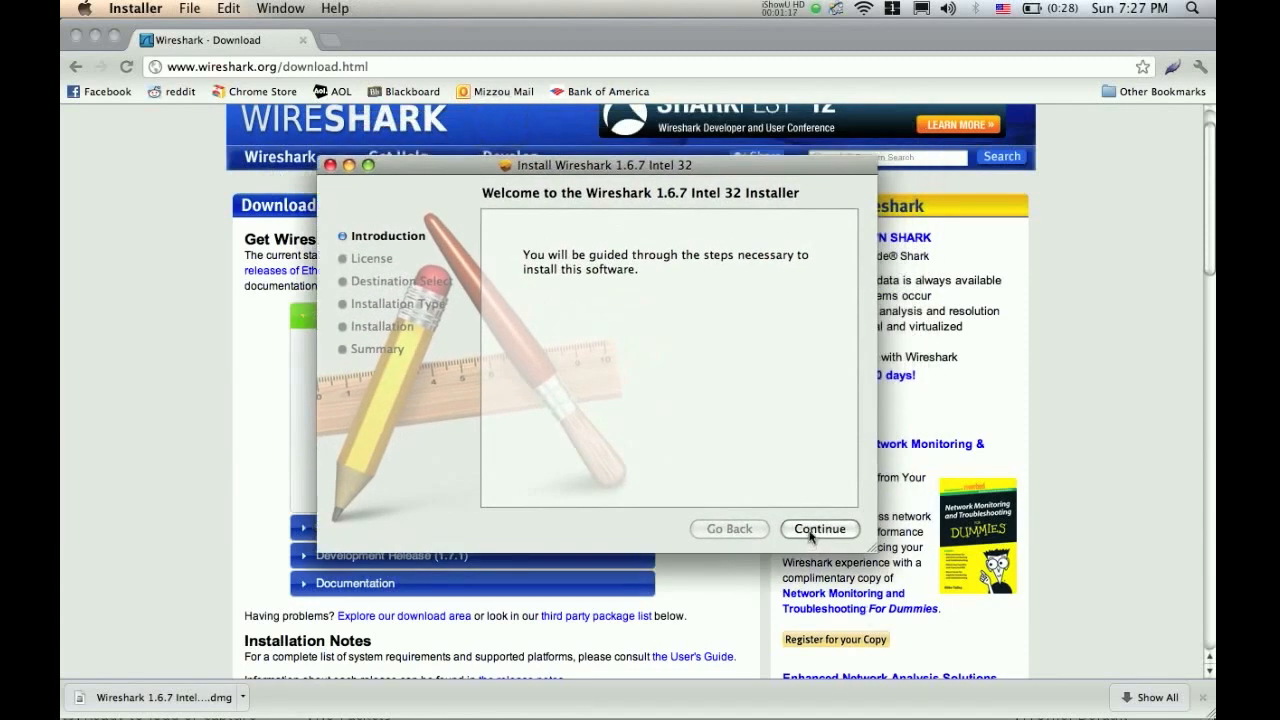
Step: Continue past the introduction and license, choose the hardrive volume, and install
click(819, 528)
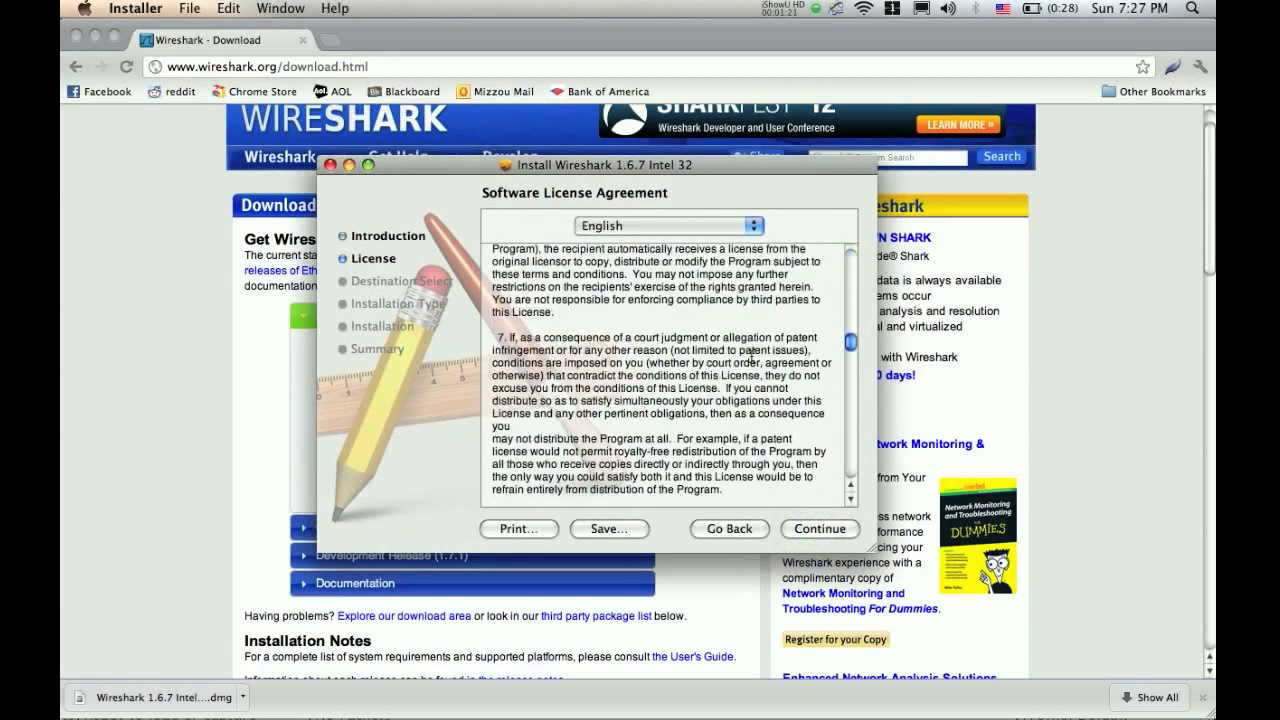
scroll(down, 3)
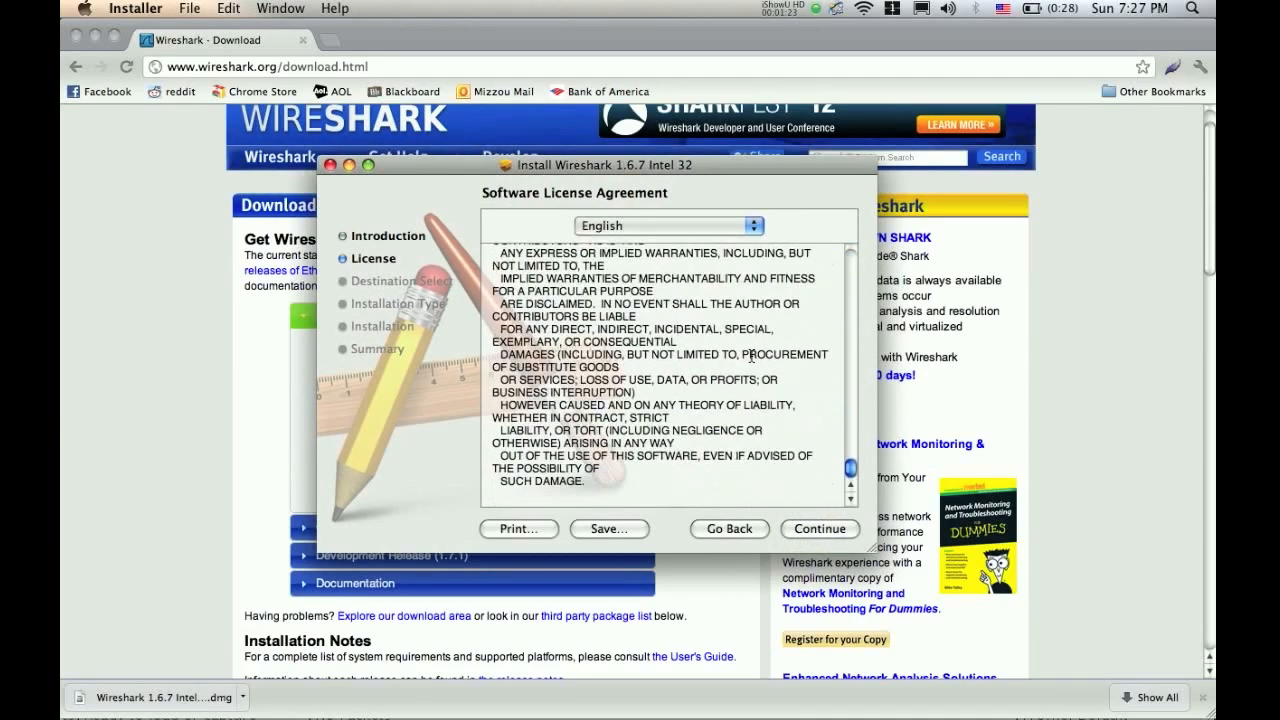
click(819, 529)
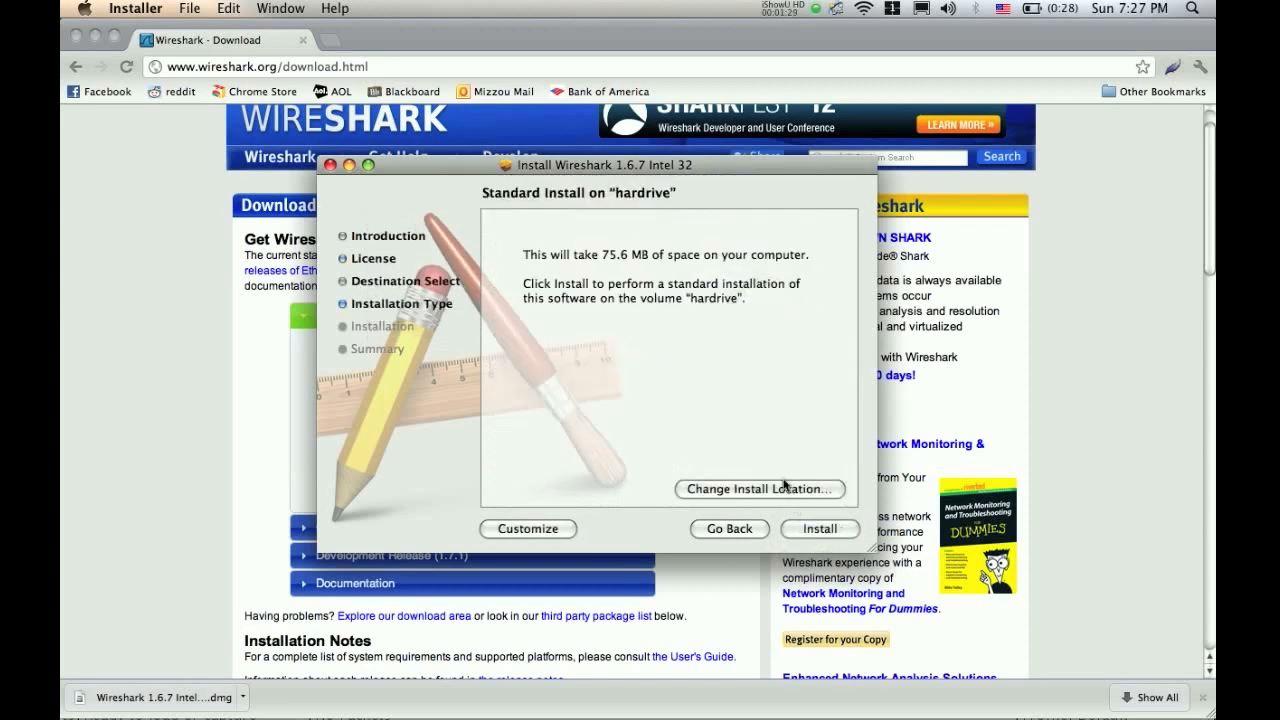
click(759, 489)
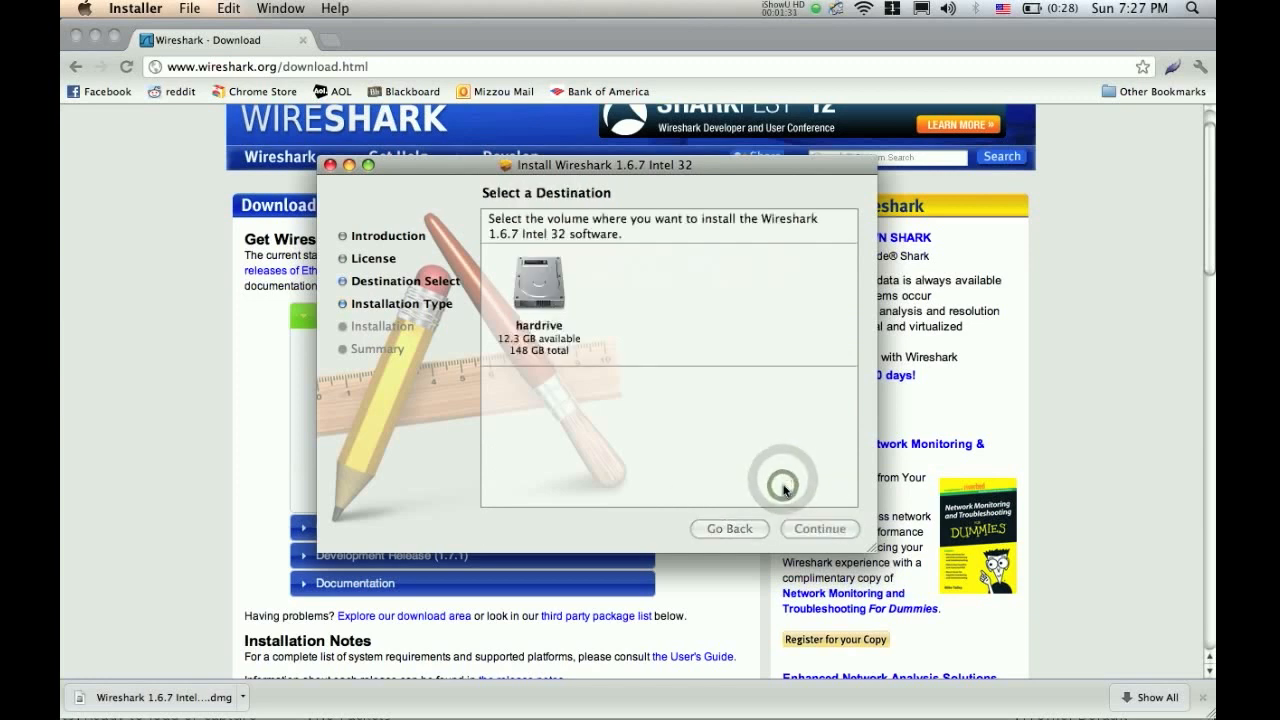
click(538, 285)
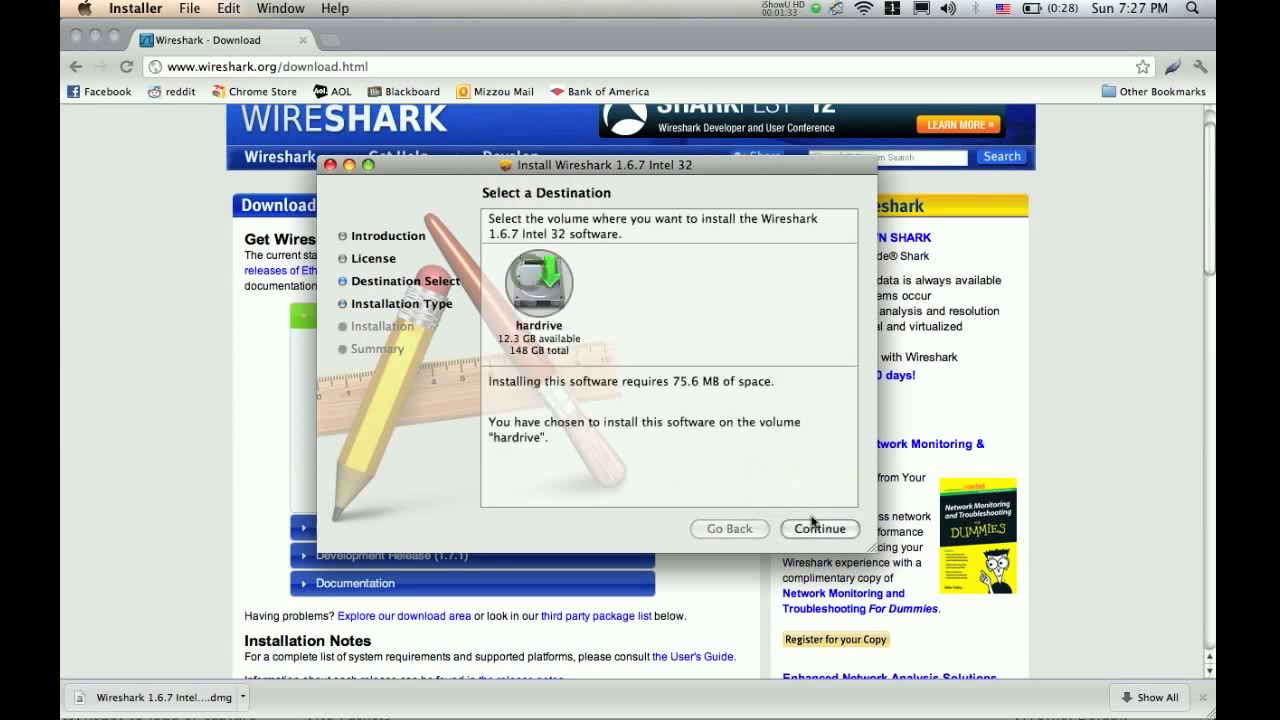
click(819, 528)
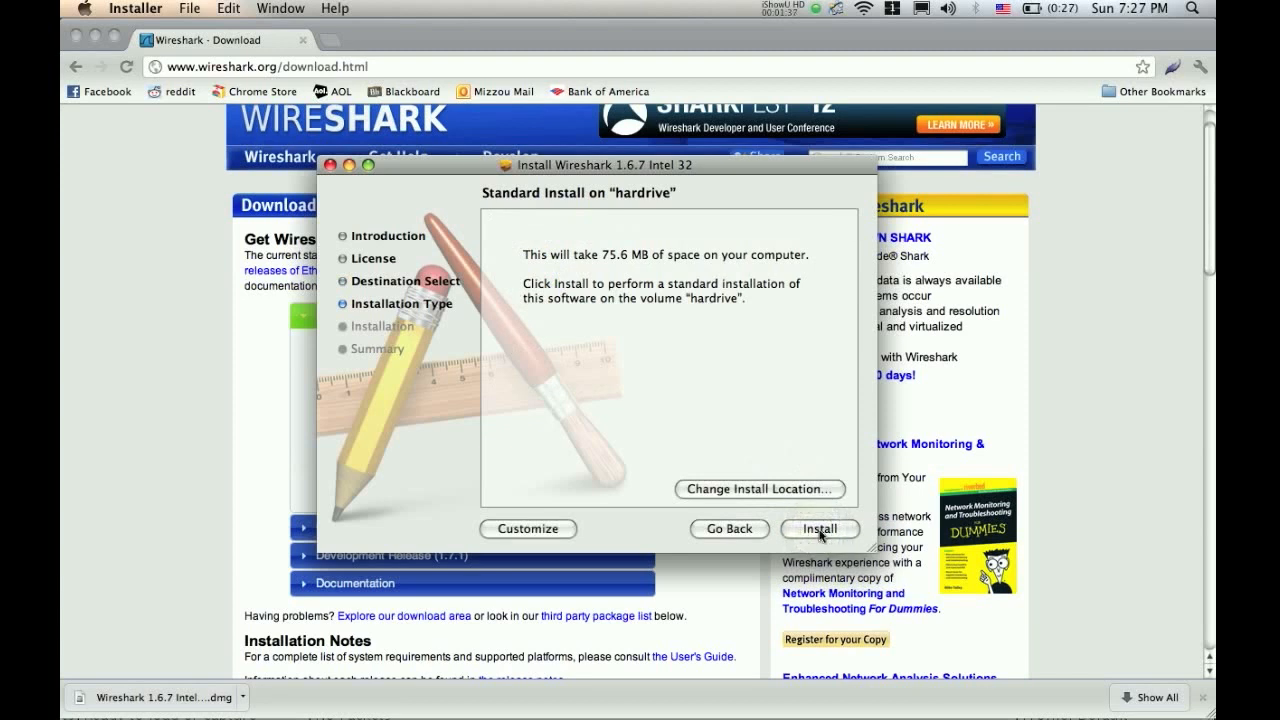
mouse_move(652, 372)
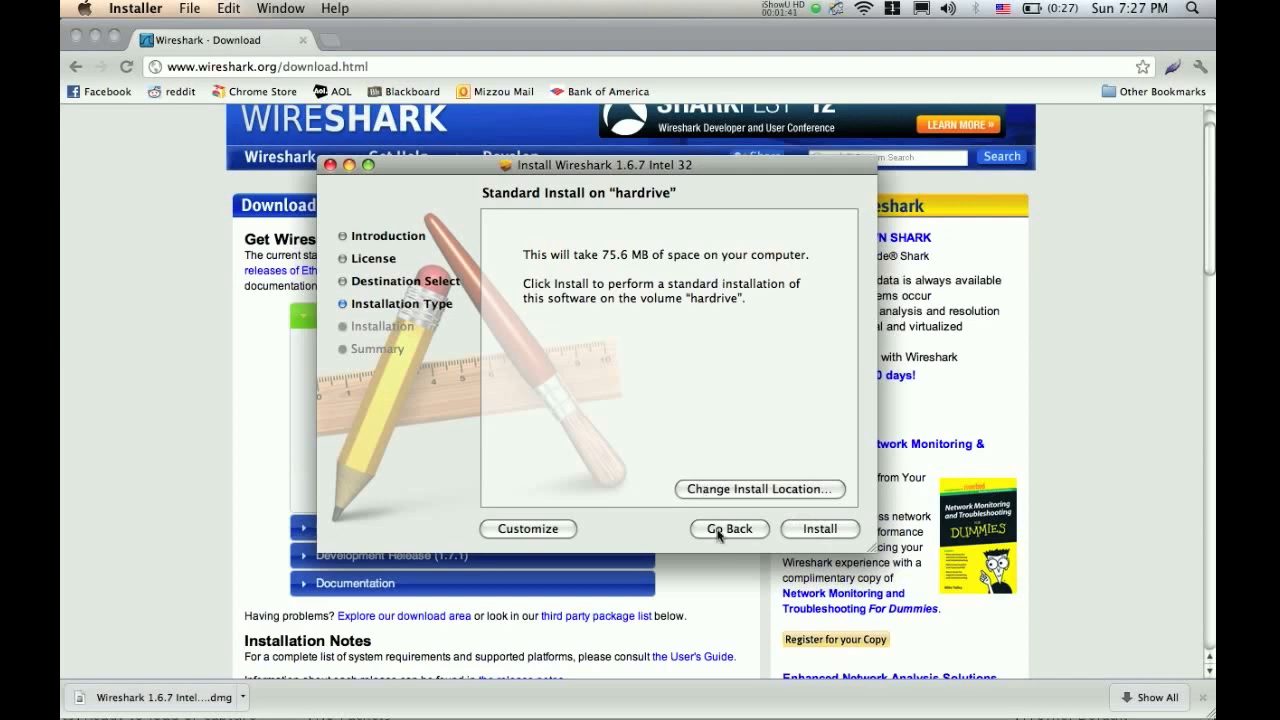
click(729, 528)
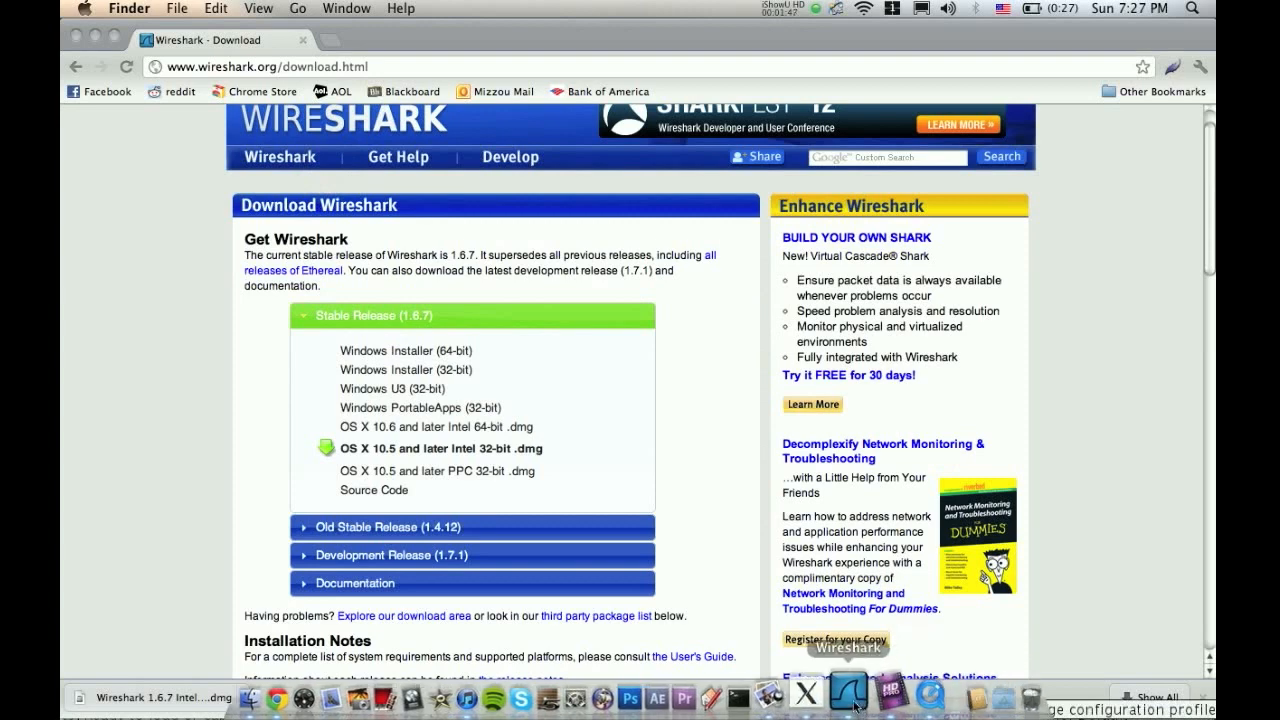
Step: Launch Wireshark from the Applications folder in Finder
click(859, 697)
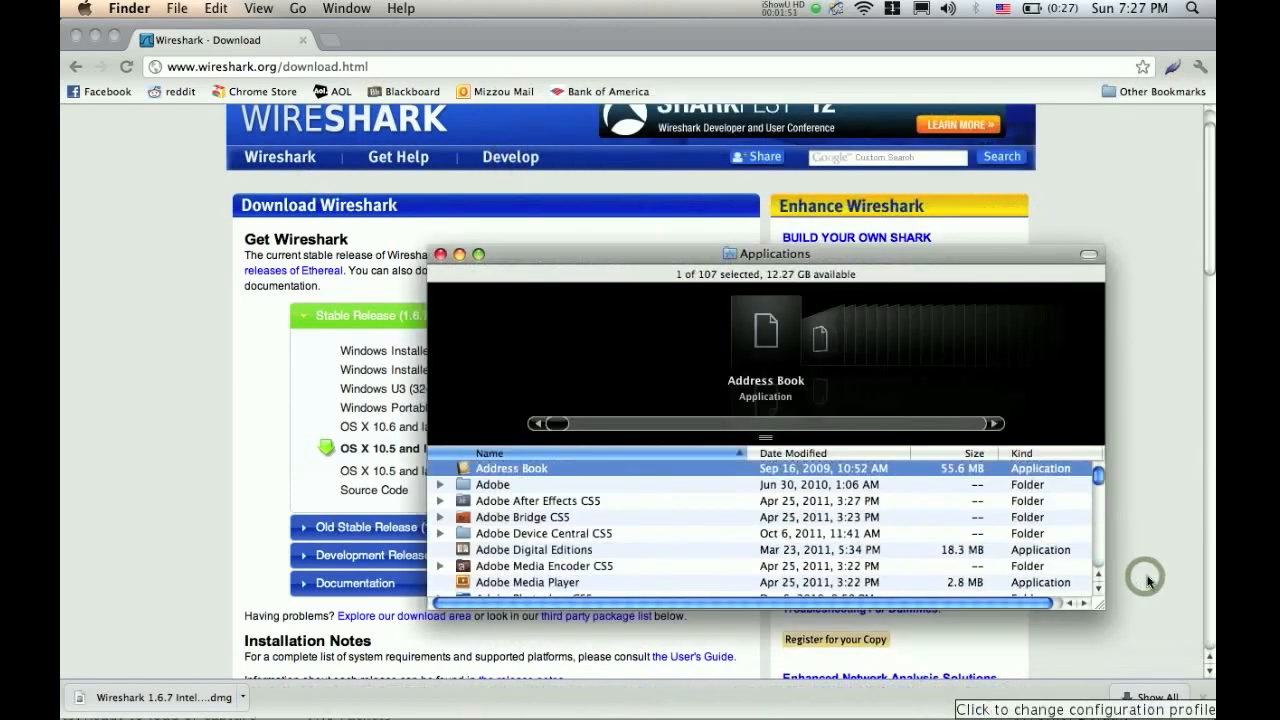
scroll(down, 3)
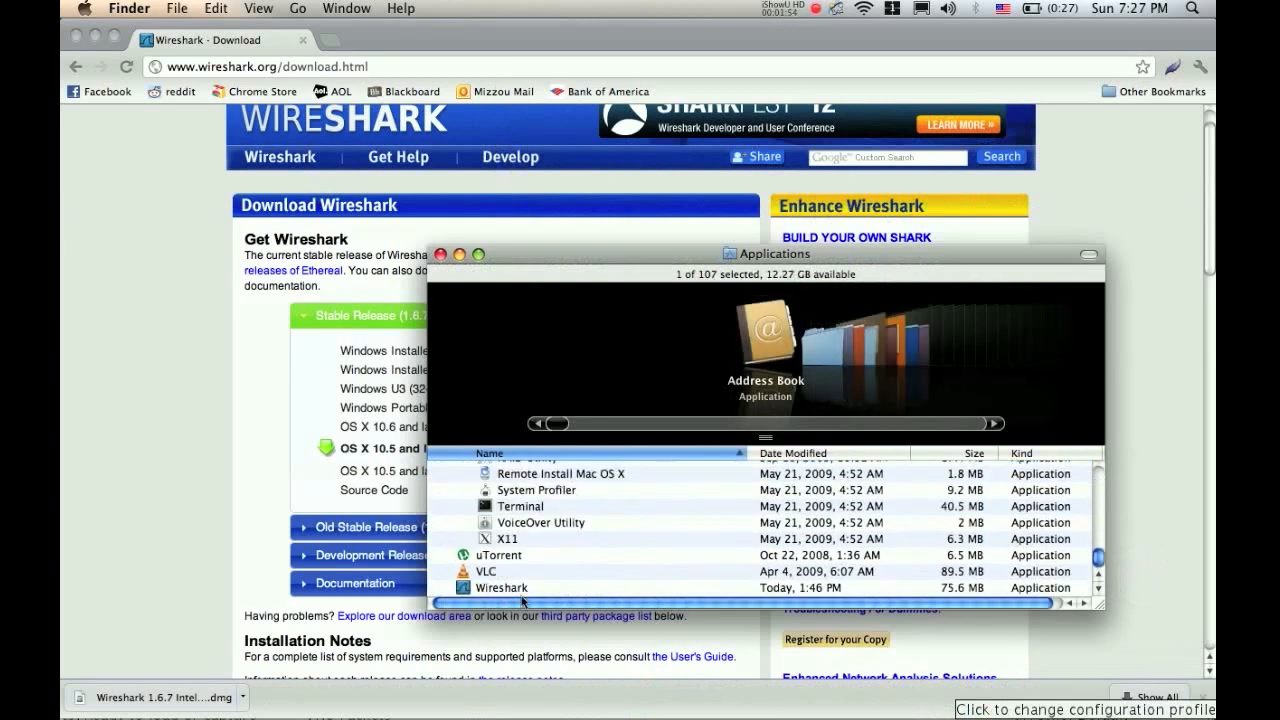
click(502, 587)
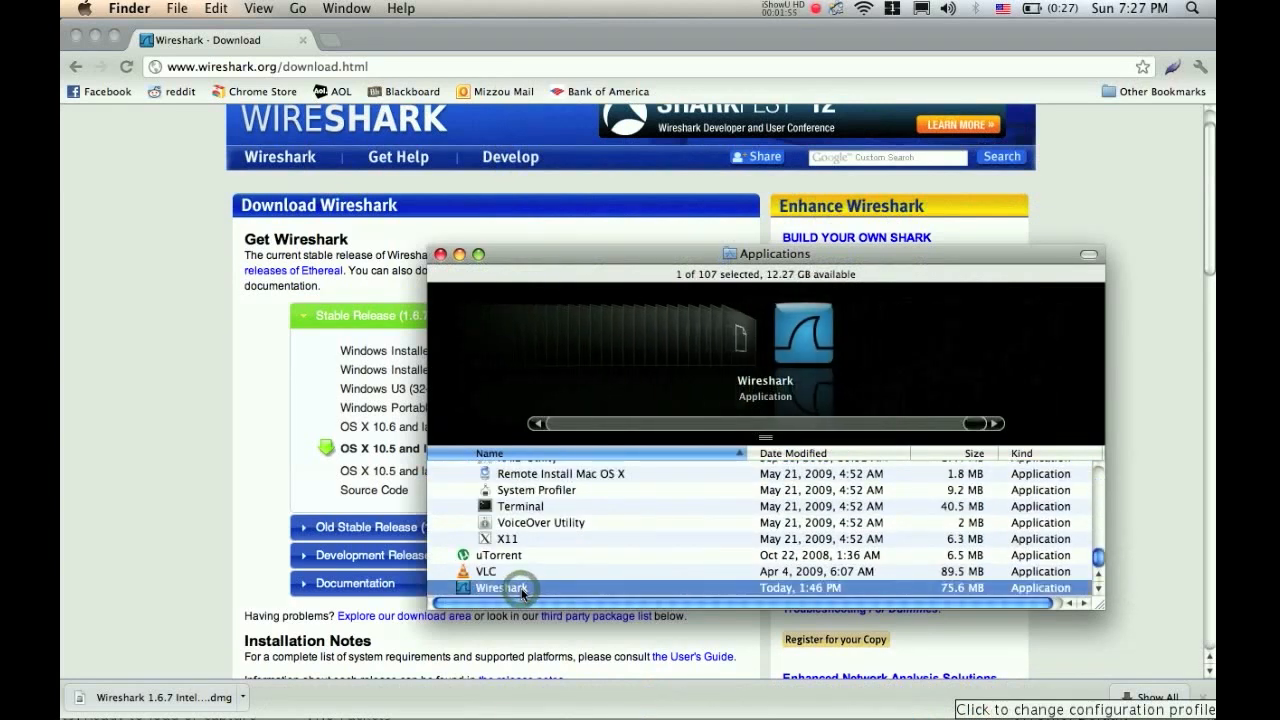
double_click(503, 587)
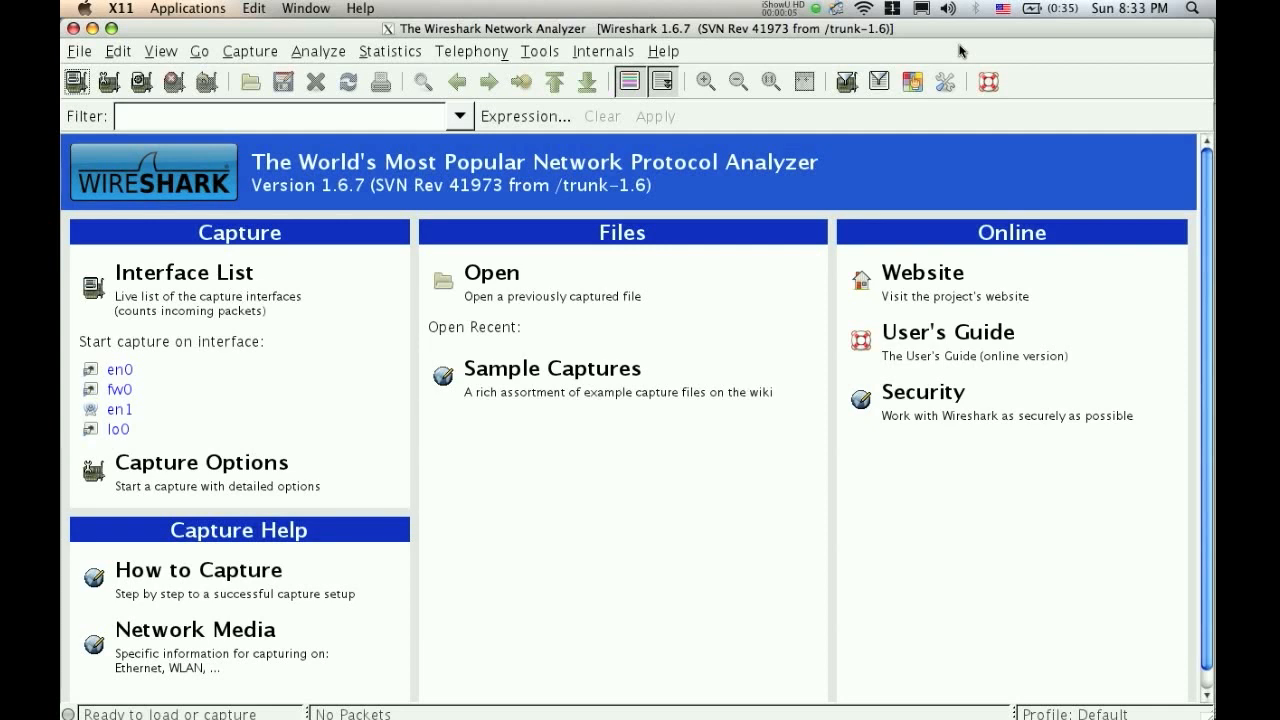
mouse_move(75, 82)
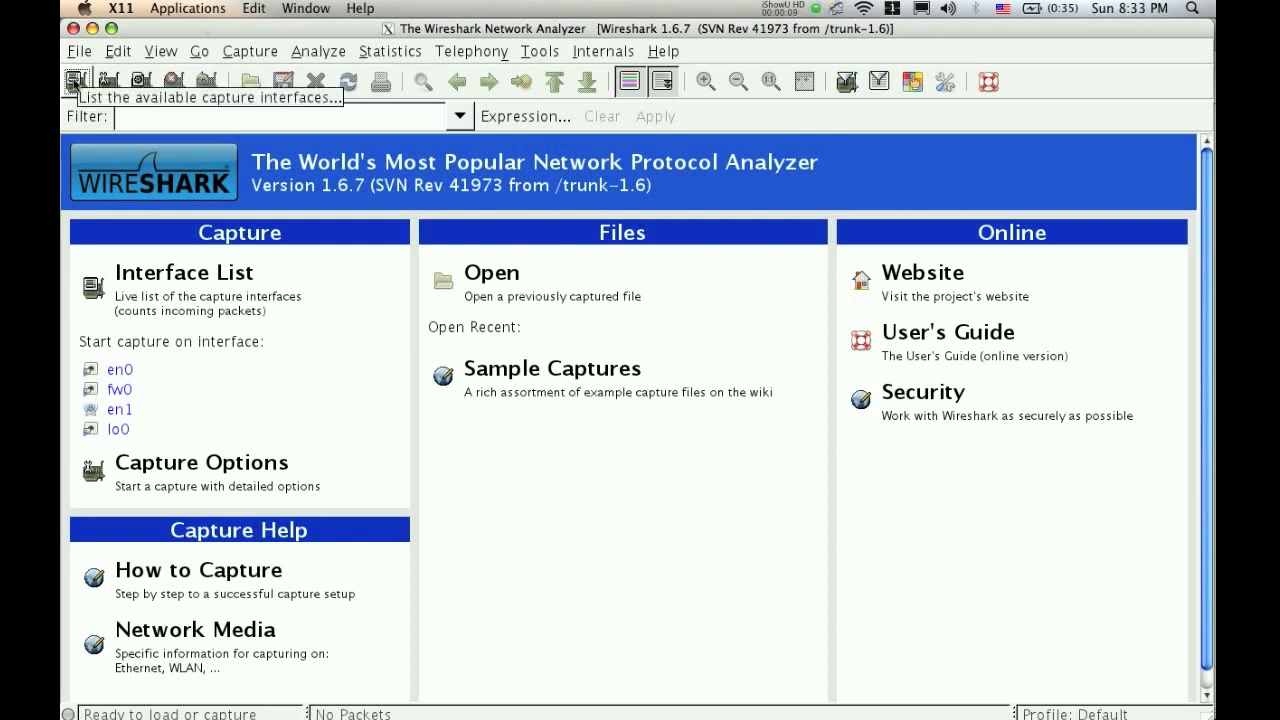
Step: Start capturing packets on en1 from the Capture Interfaces list
click(73, 81)
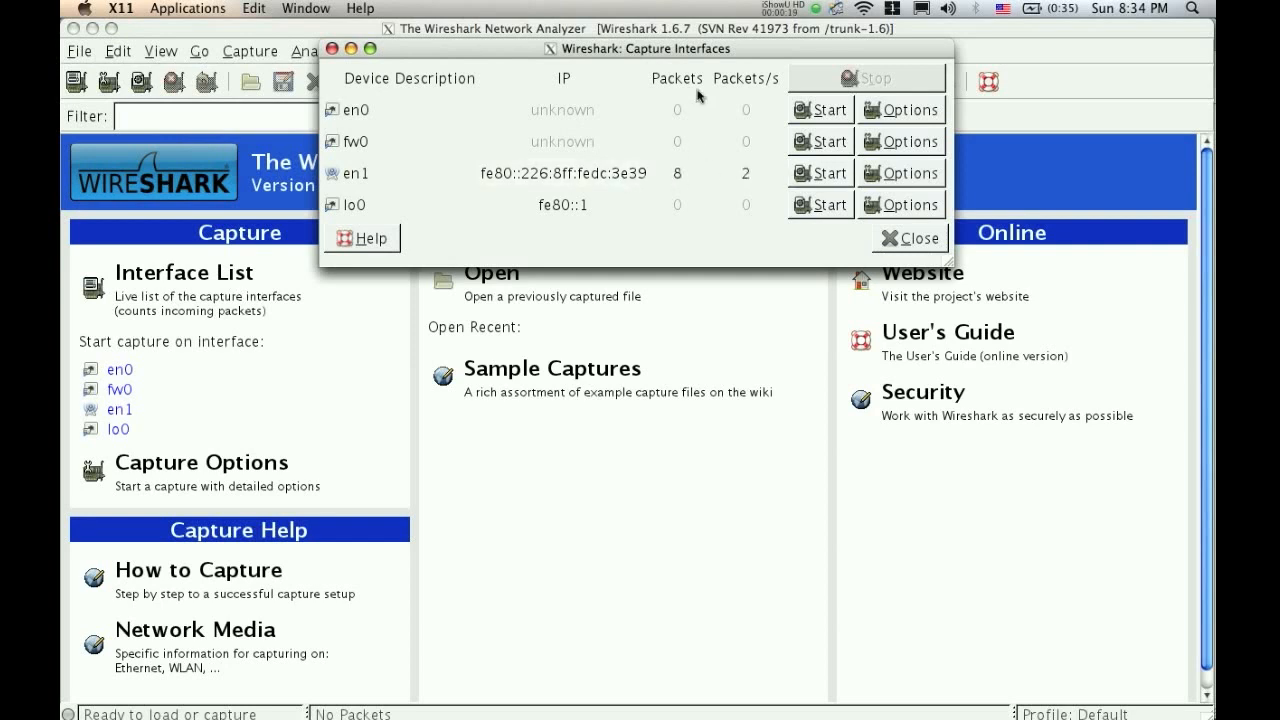
click(820, 172)
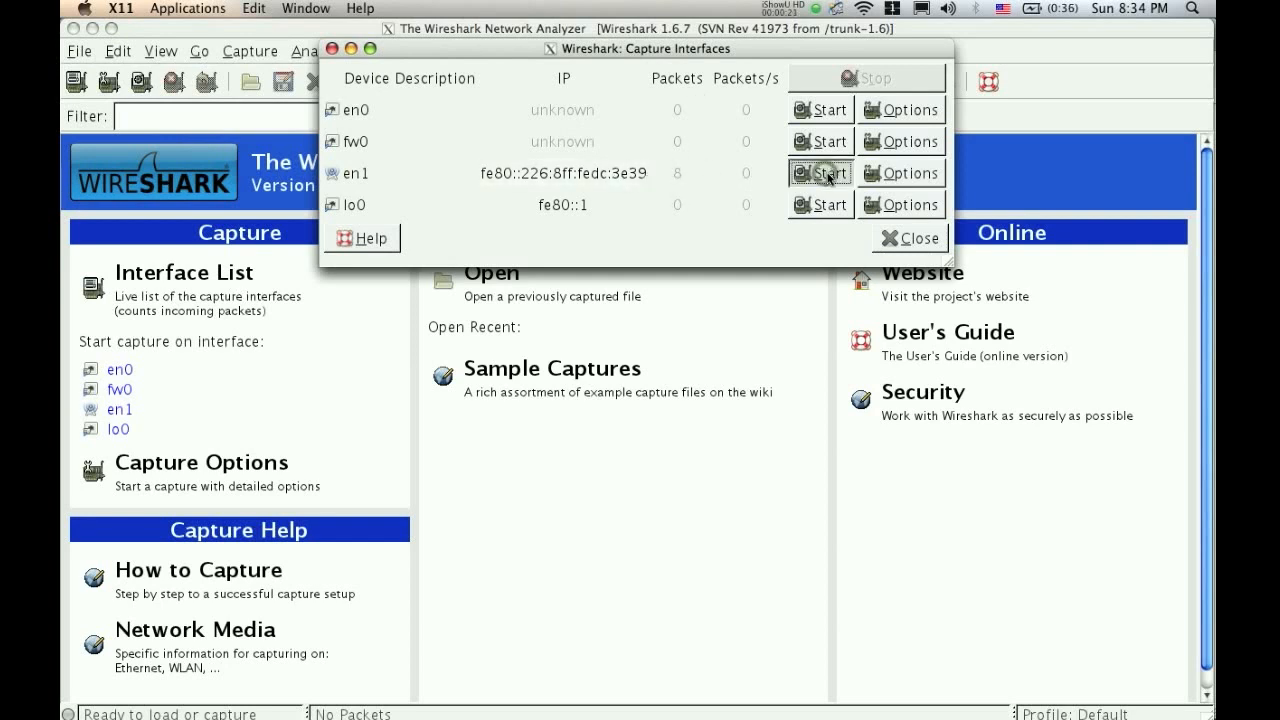
click(819, 172)
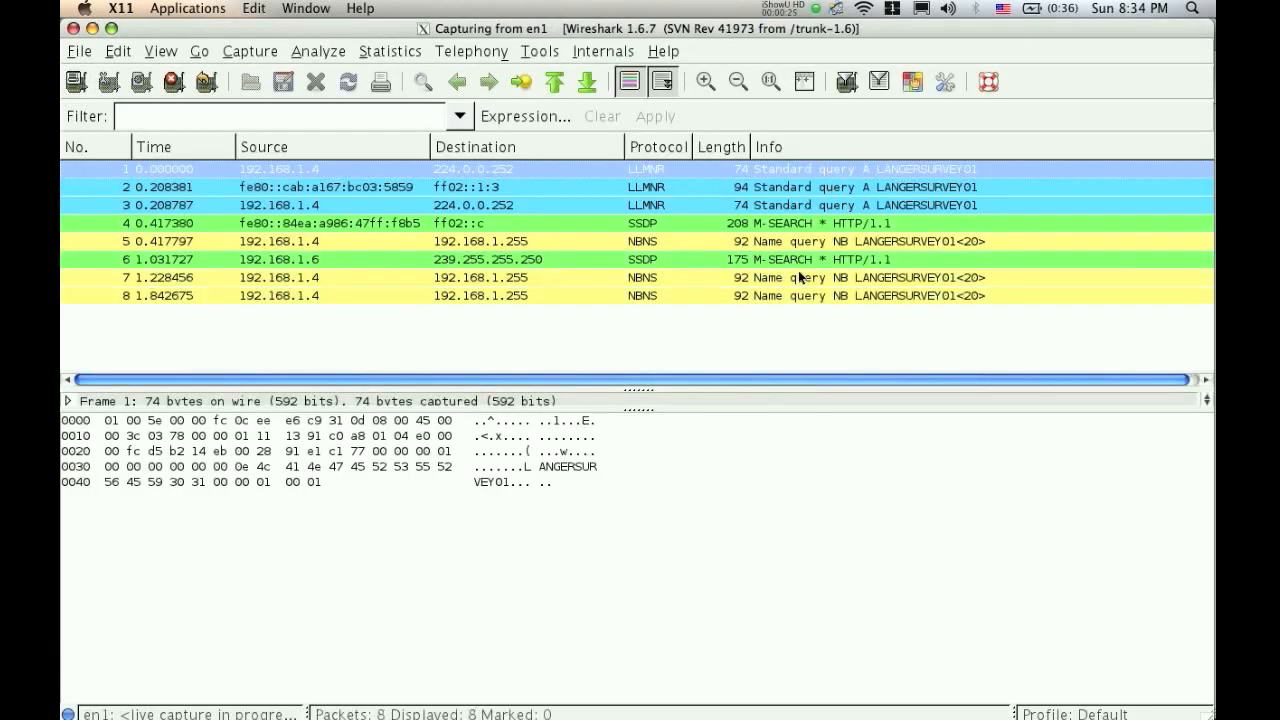
Step: Scroll through the growing en1 packet list during the live capture
scroll(down, 3)
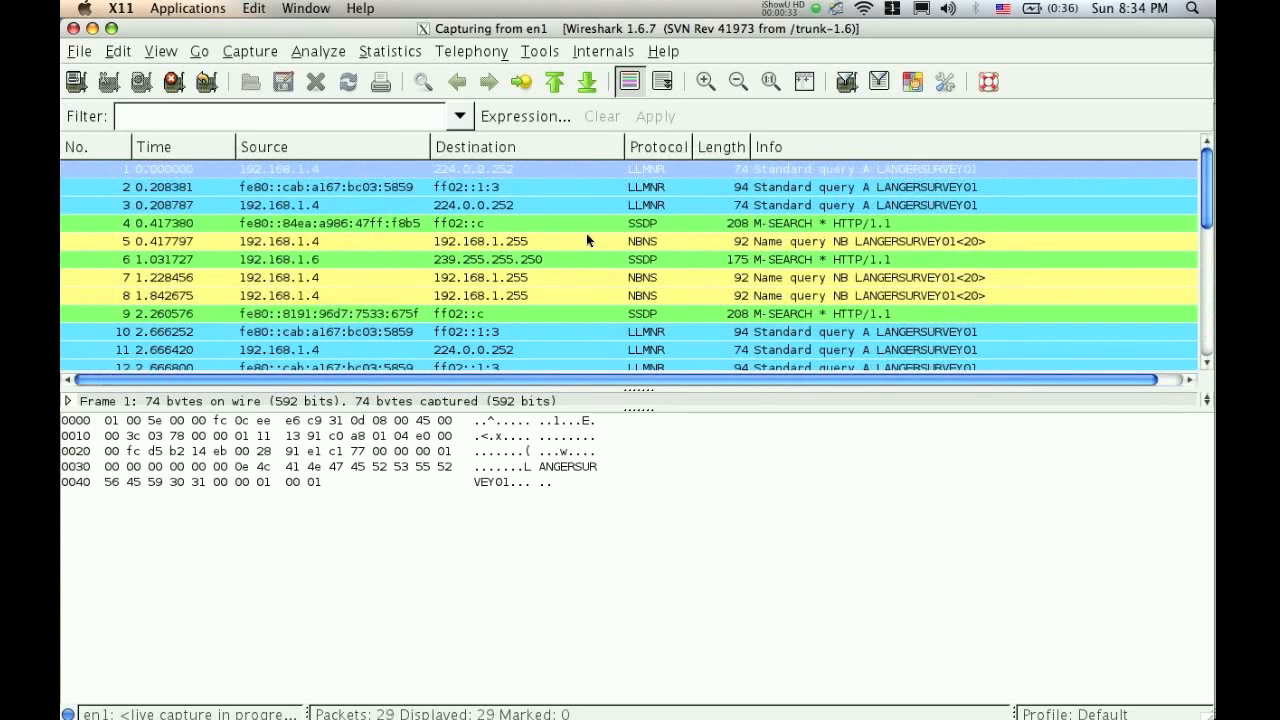
mouse_move(510, 226)
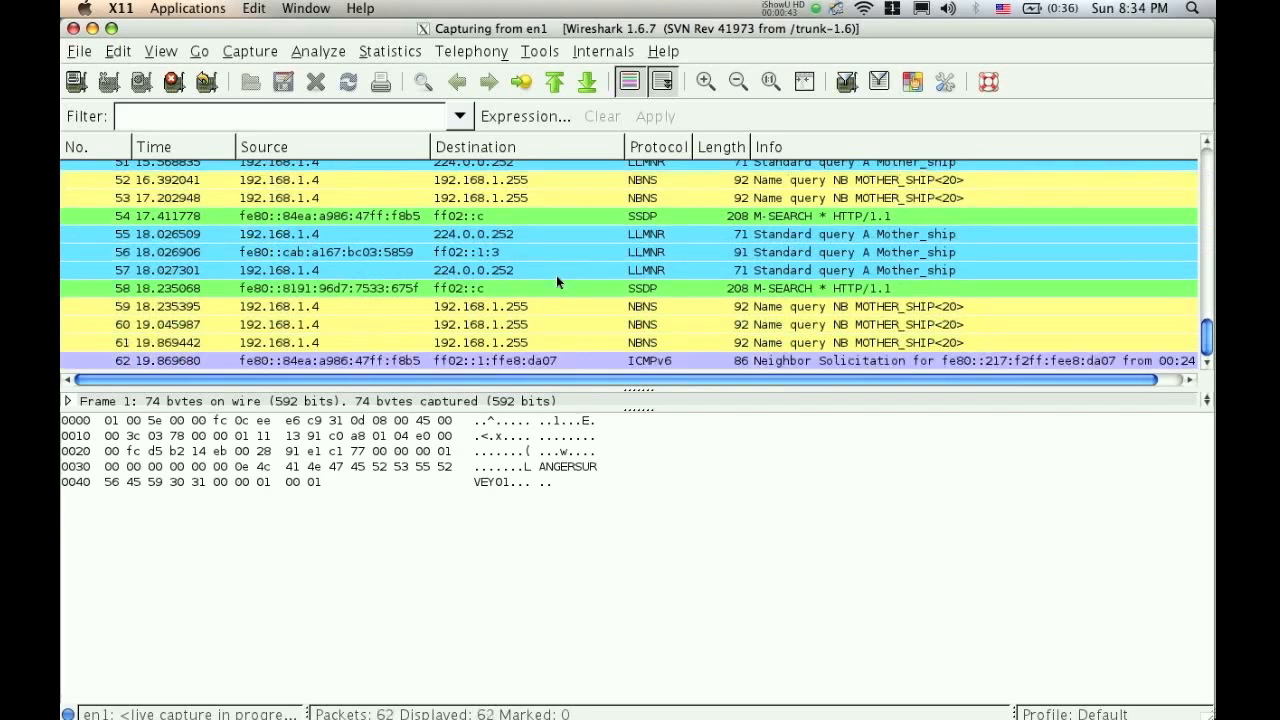
scroll(down, 3)
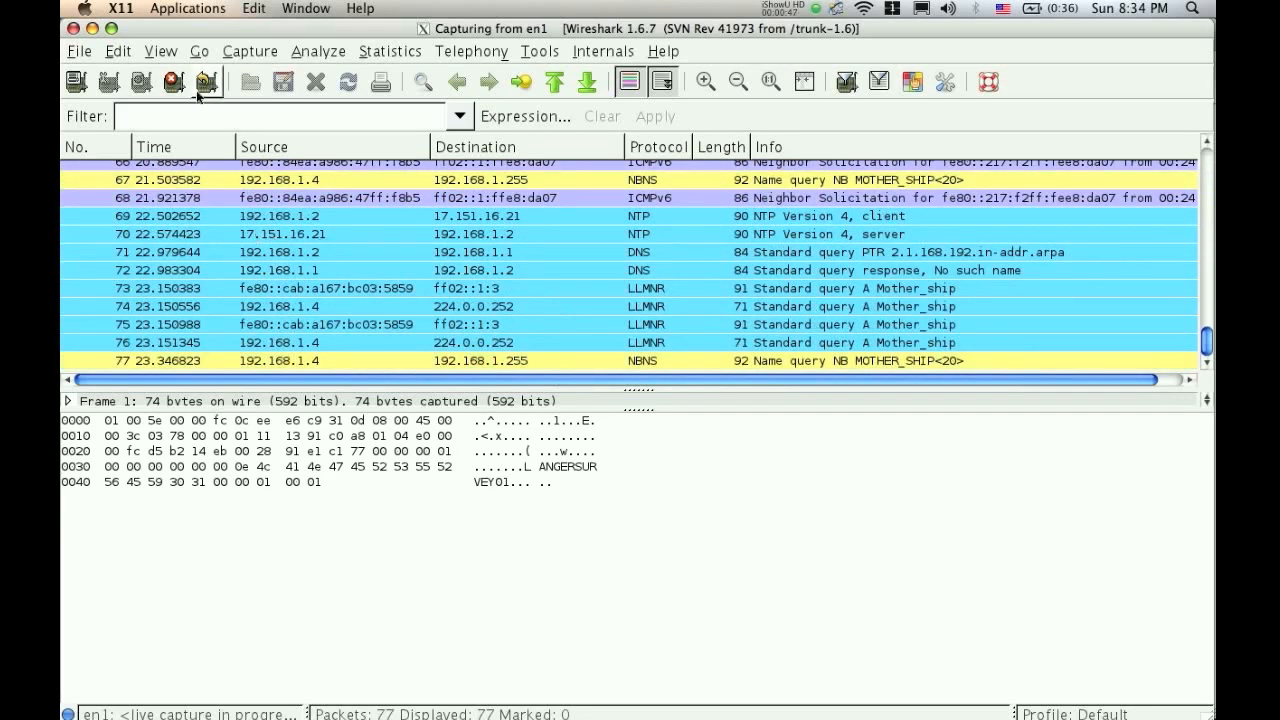
mouse_move(172, 81)
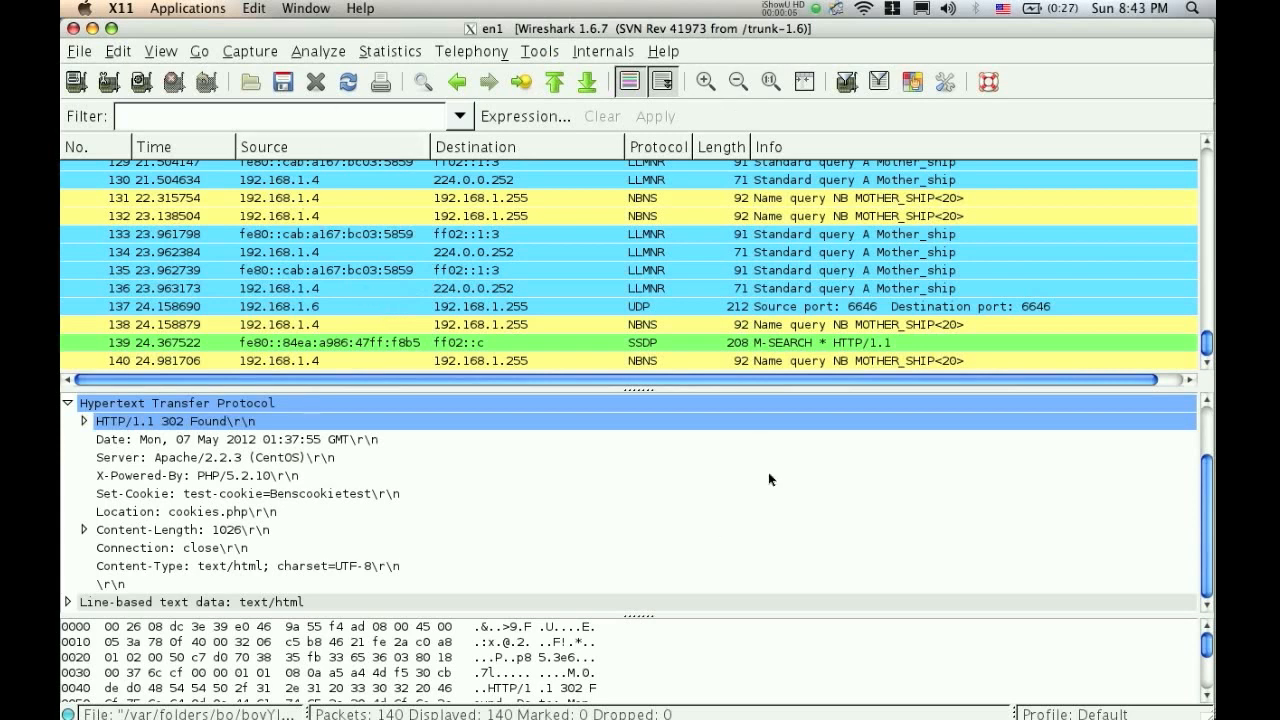
mouse_move(465, 690)
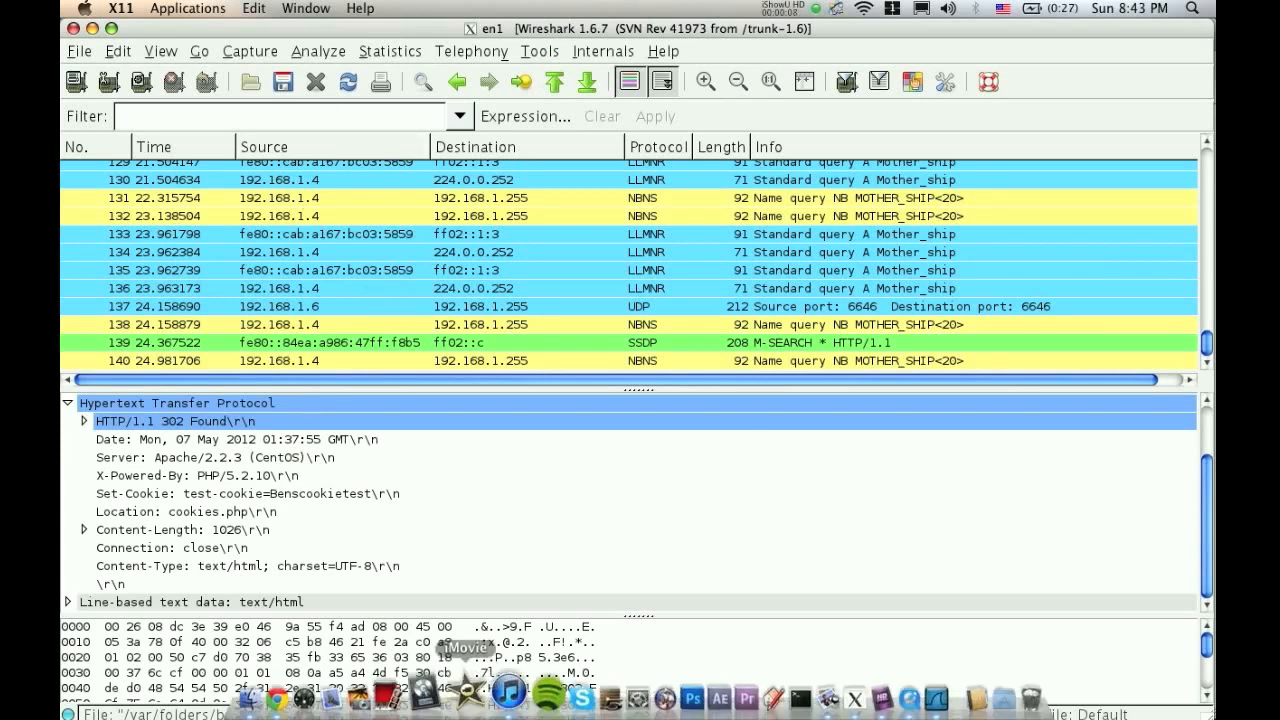
Step: Clear test-cookie on Chrome's cookies page so it reports Undefined
click(303, 690)
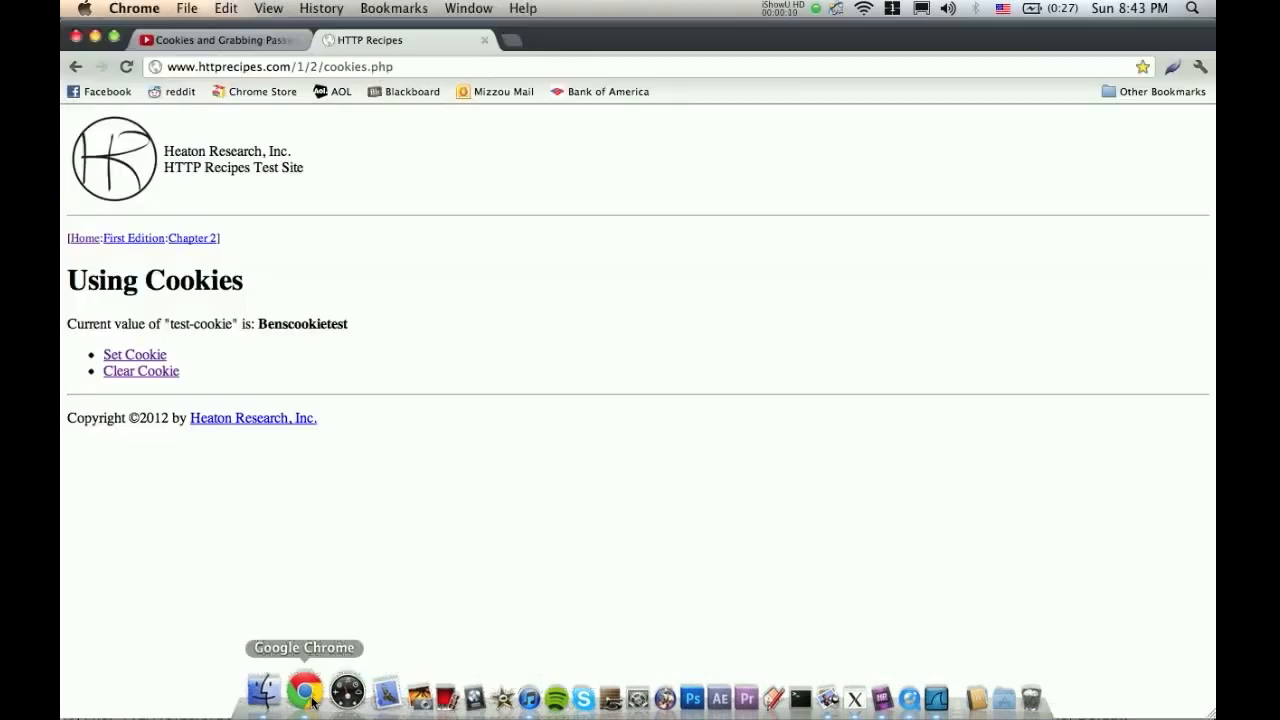
mouse_move(325, 301)
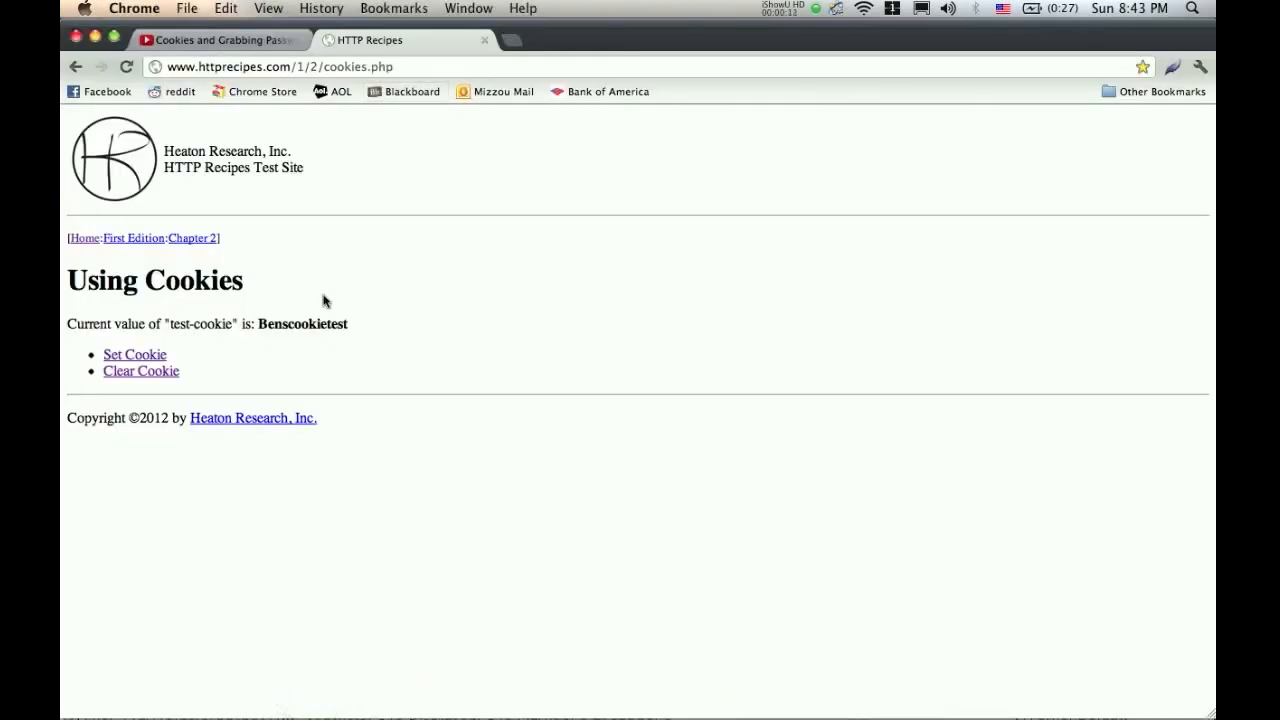
mouse_move(310, 325)
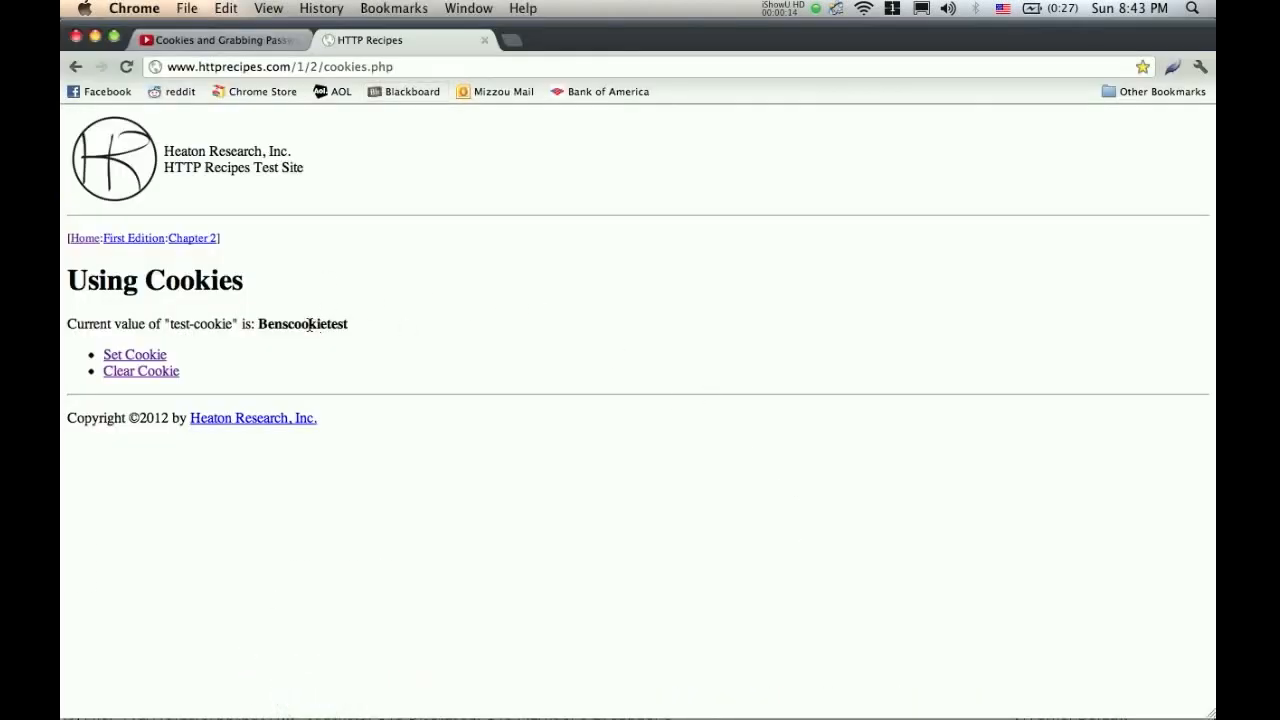
mouse_move(613, 301)
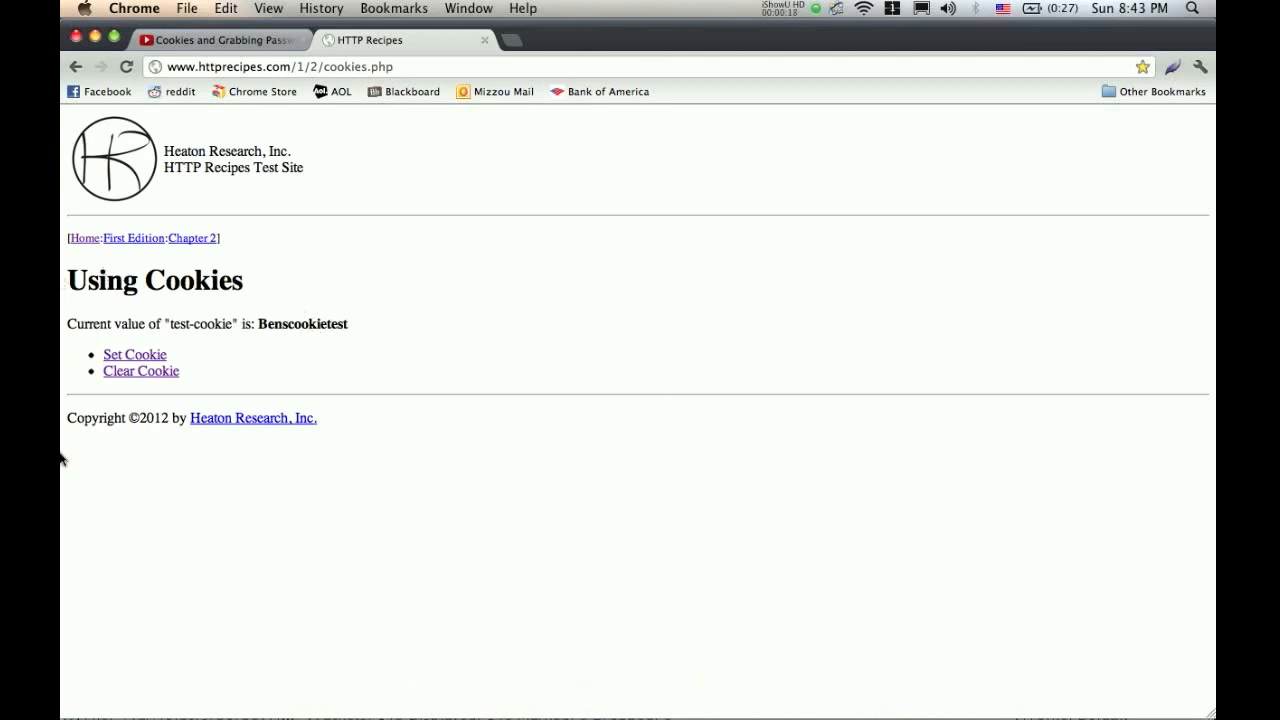
click(141, 371)
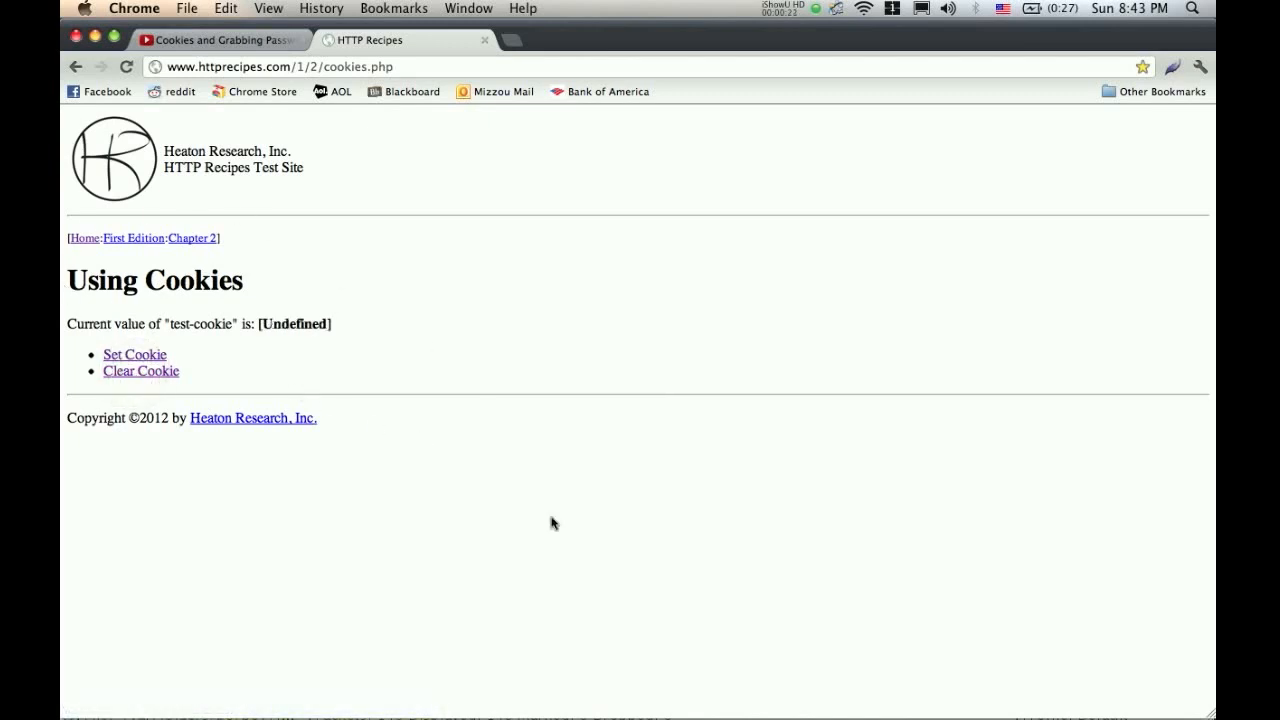
click(895, 695)
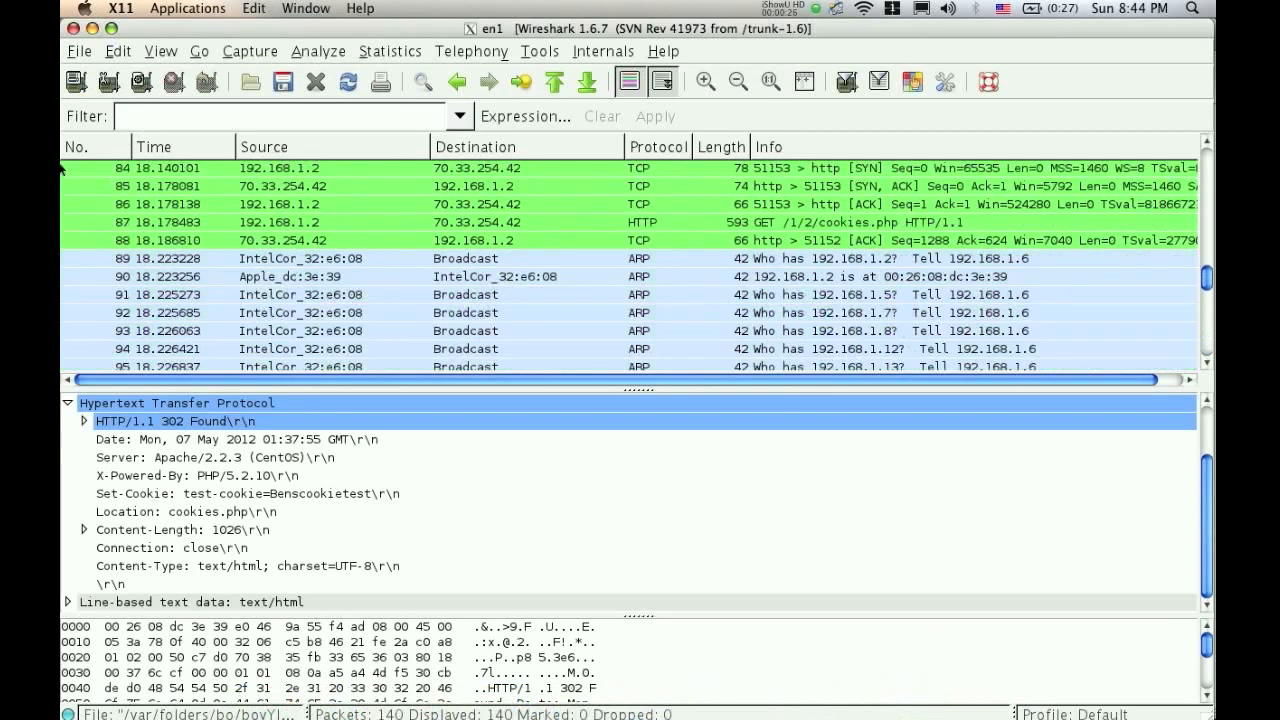
mouse_move(75, 82)
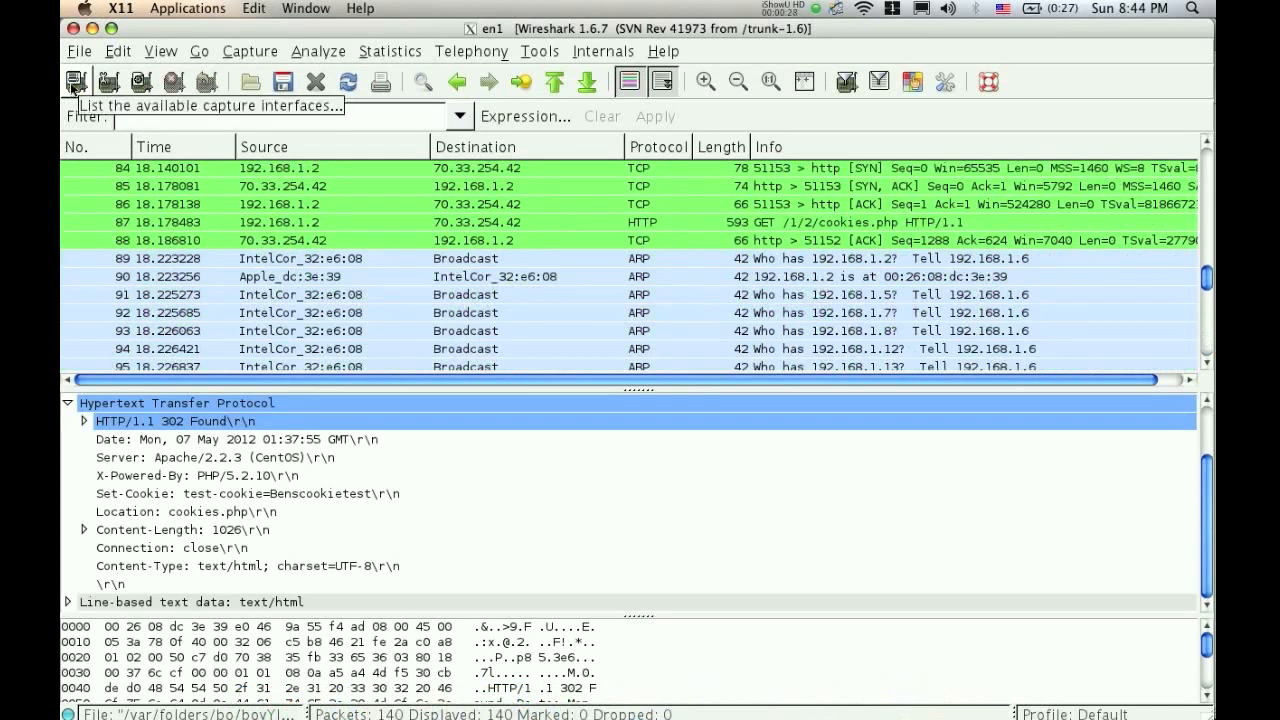
Step: Restart the en1 capture, discarding the old 140-packet capture without saving
click(75, 82)
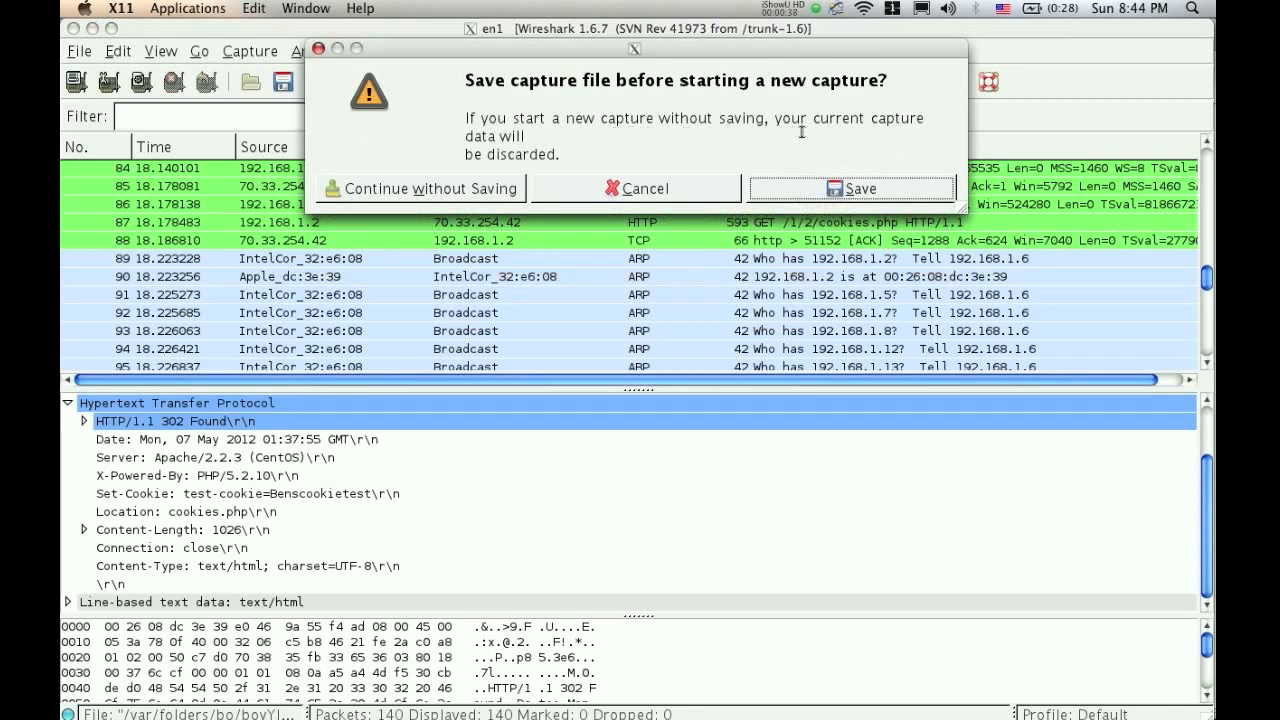
mouse_move(985, 235)
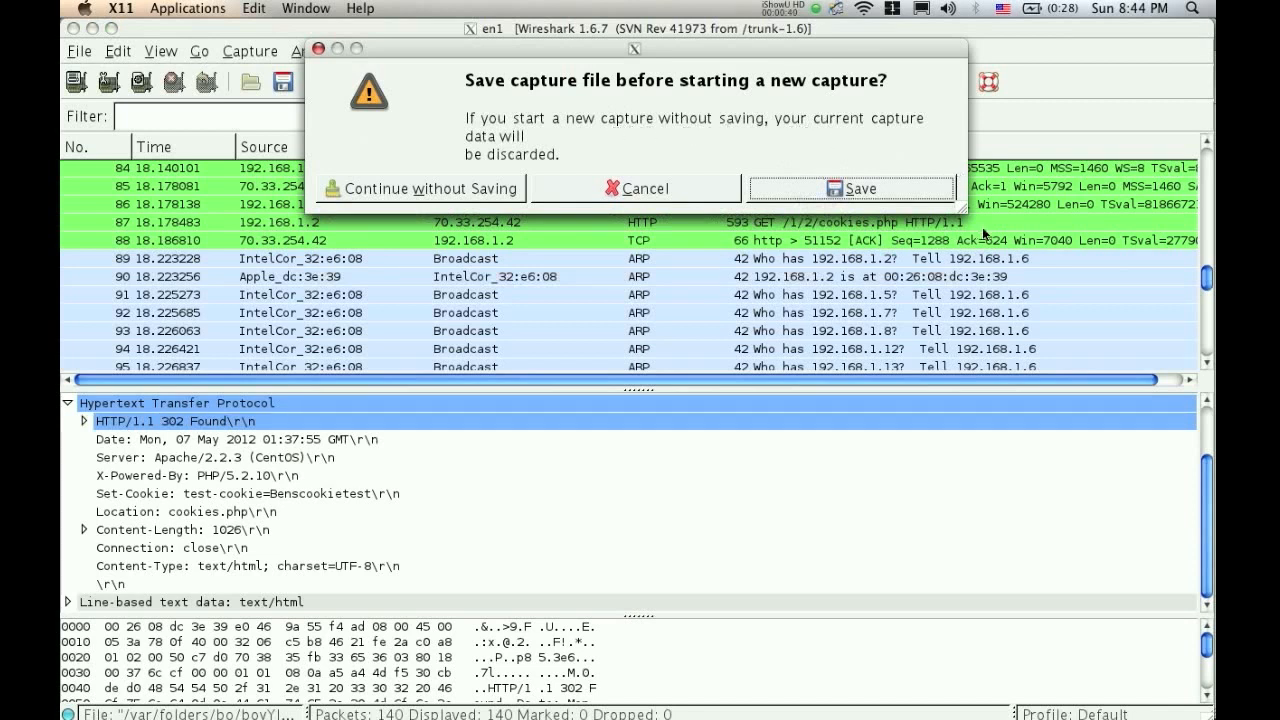
mouse_move(485, 195)
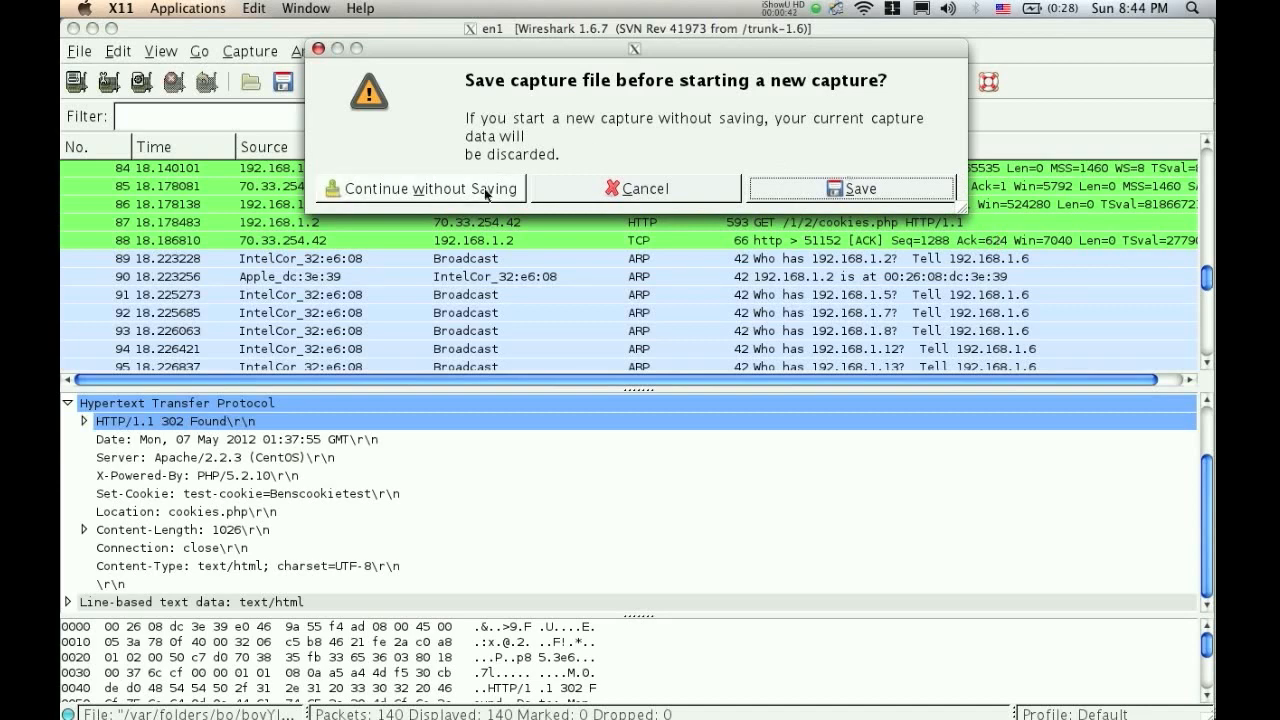
click(420, 188)
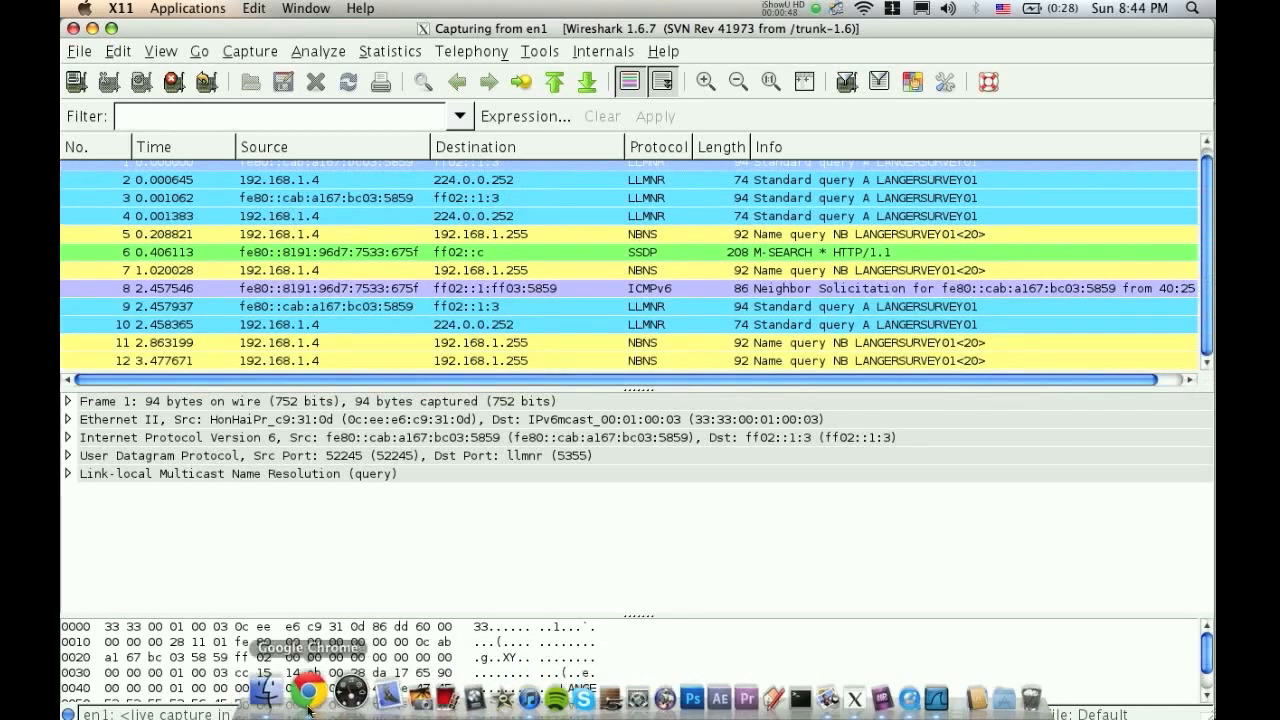
Step: Set test-cookie to 'benbigcookie' through Chrome's Set Cookie form
click(305, 697)
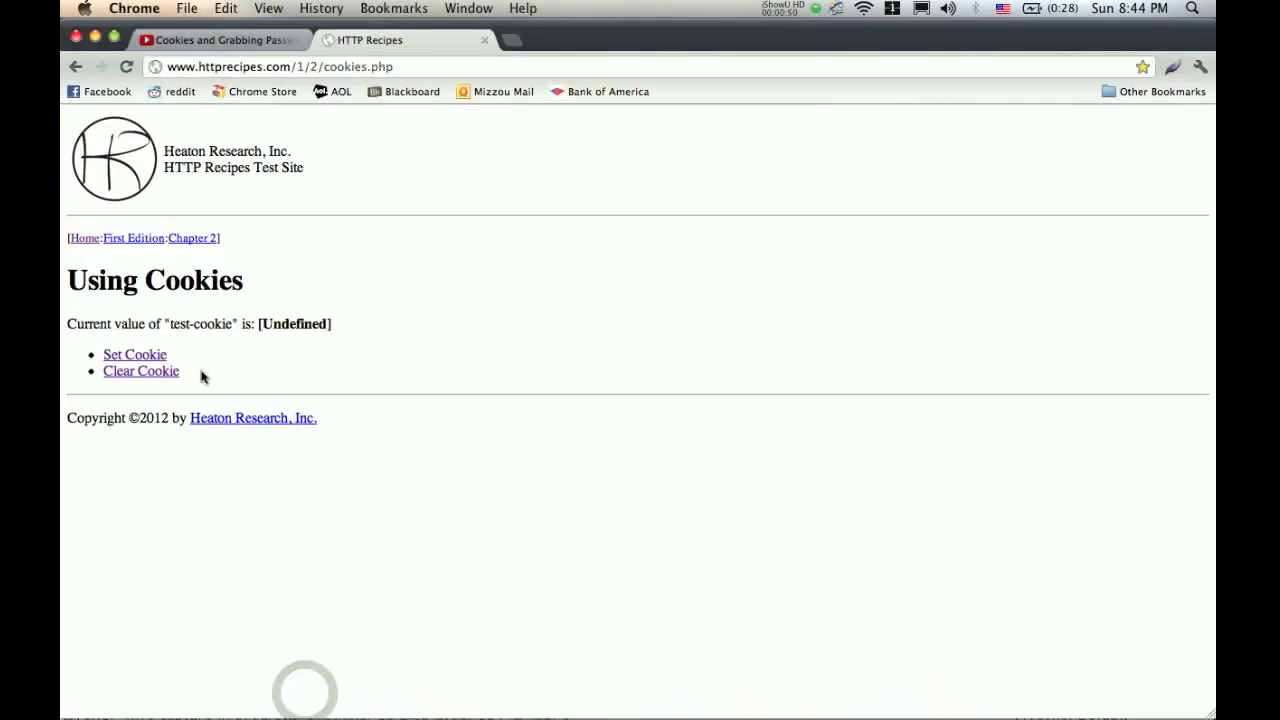
click(134, 354)
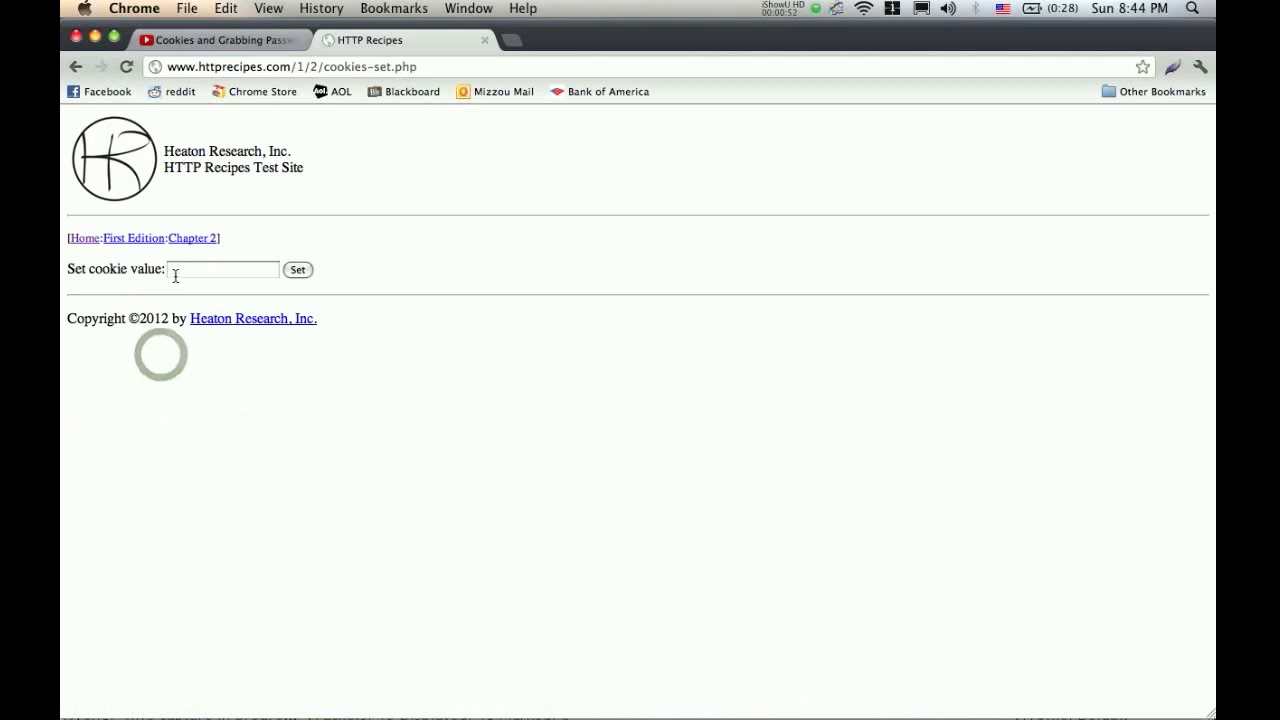
text(benbigcookie)
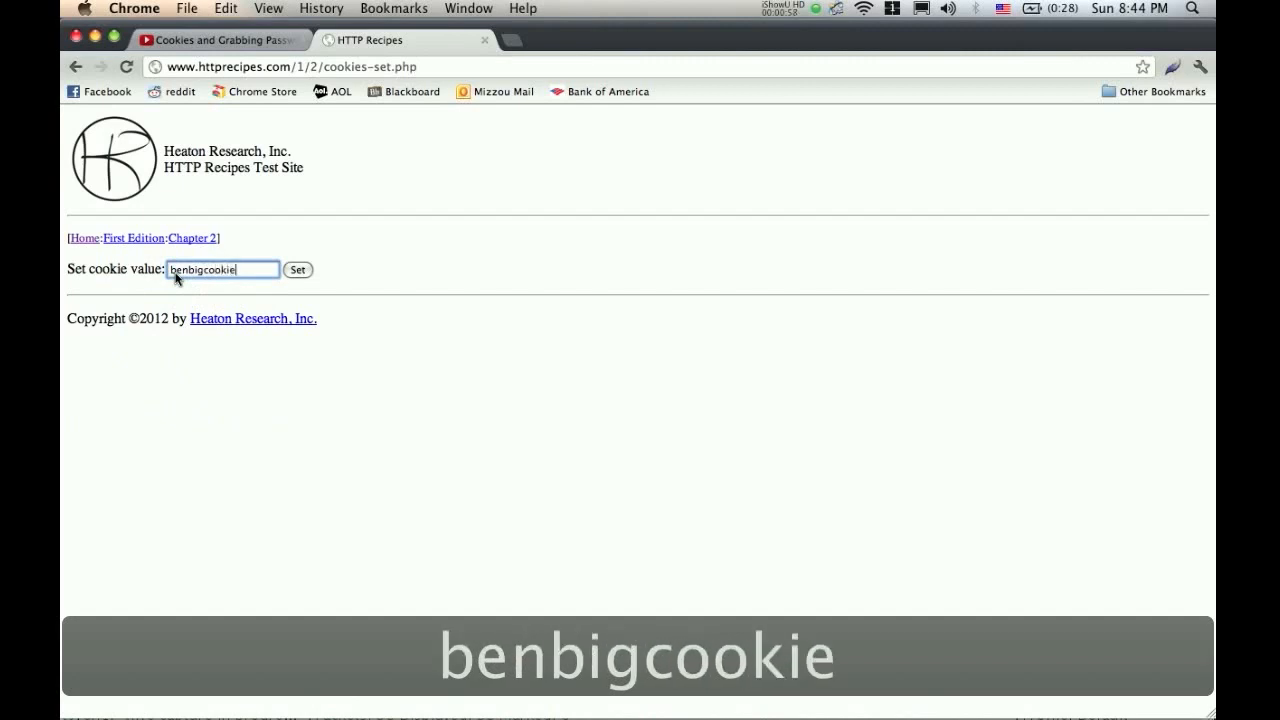
click(297, 269)
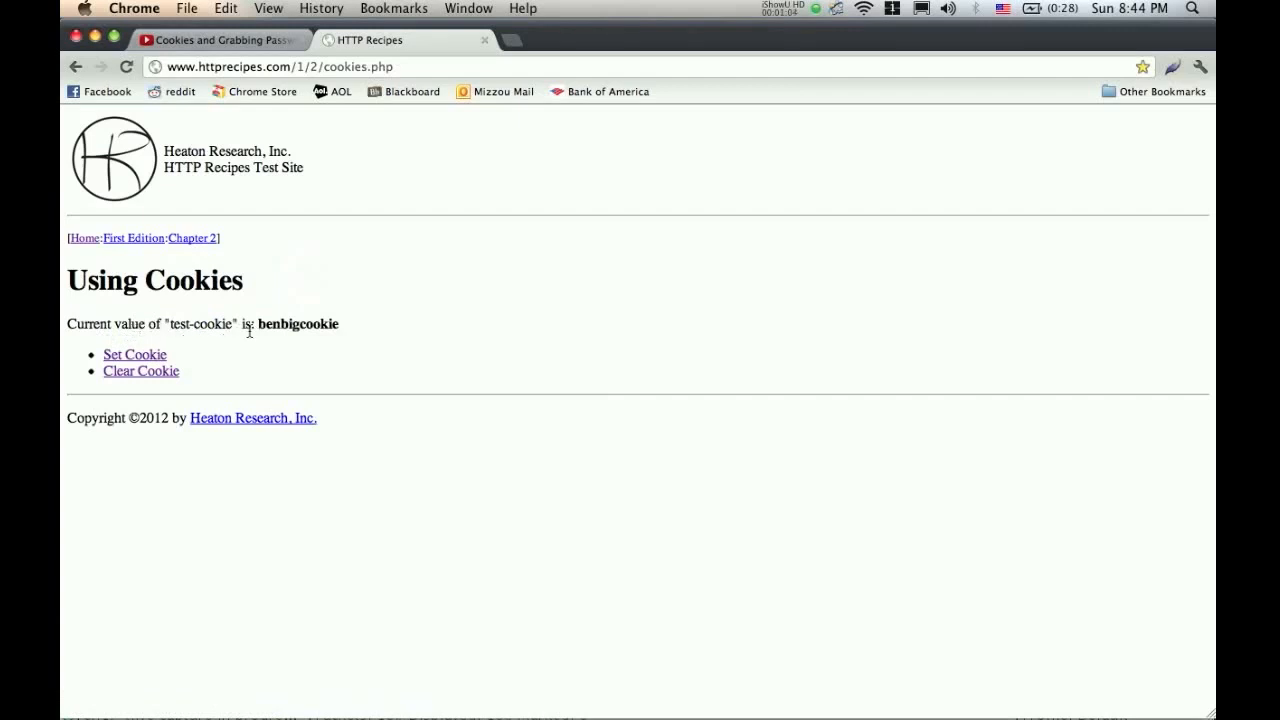
mouse_move(871, 690)
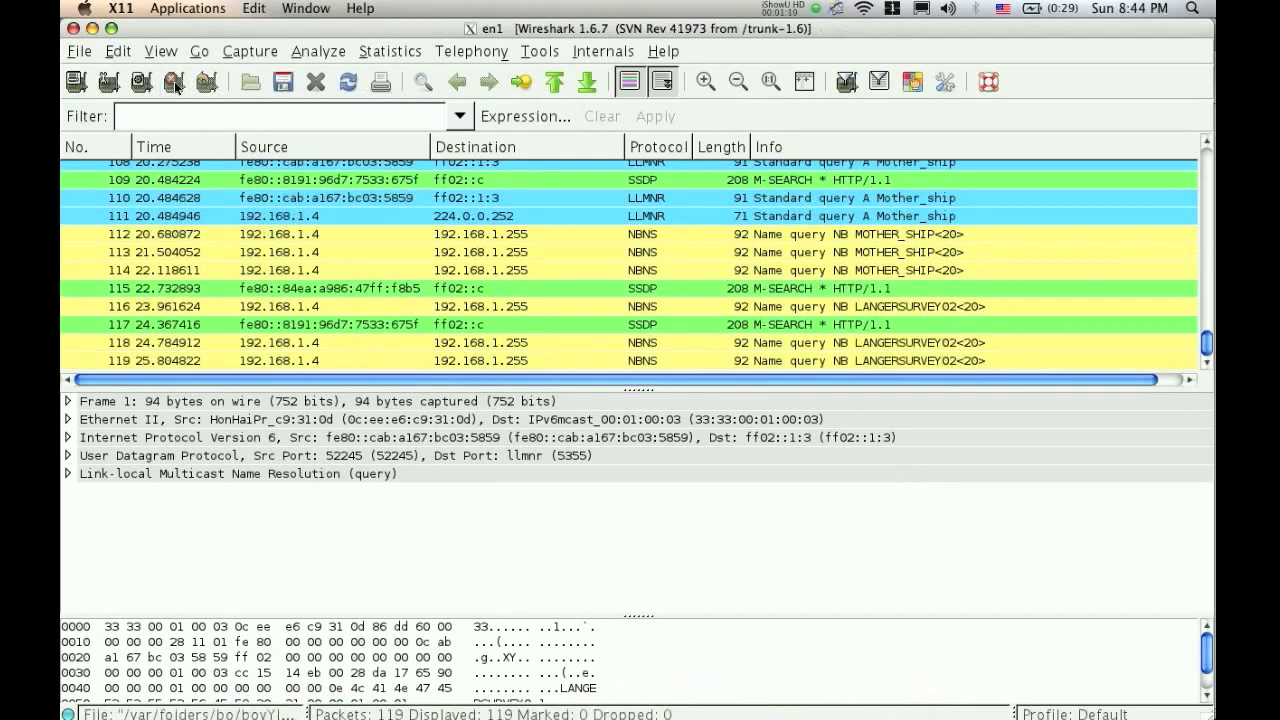
mouse_move(645, 298)
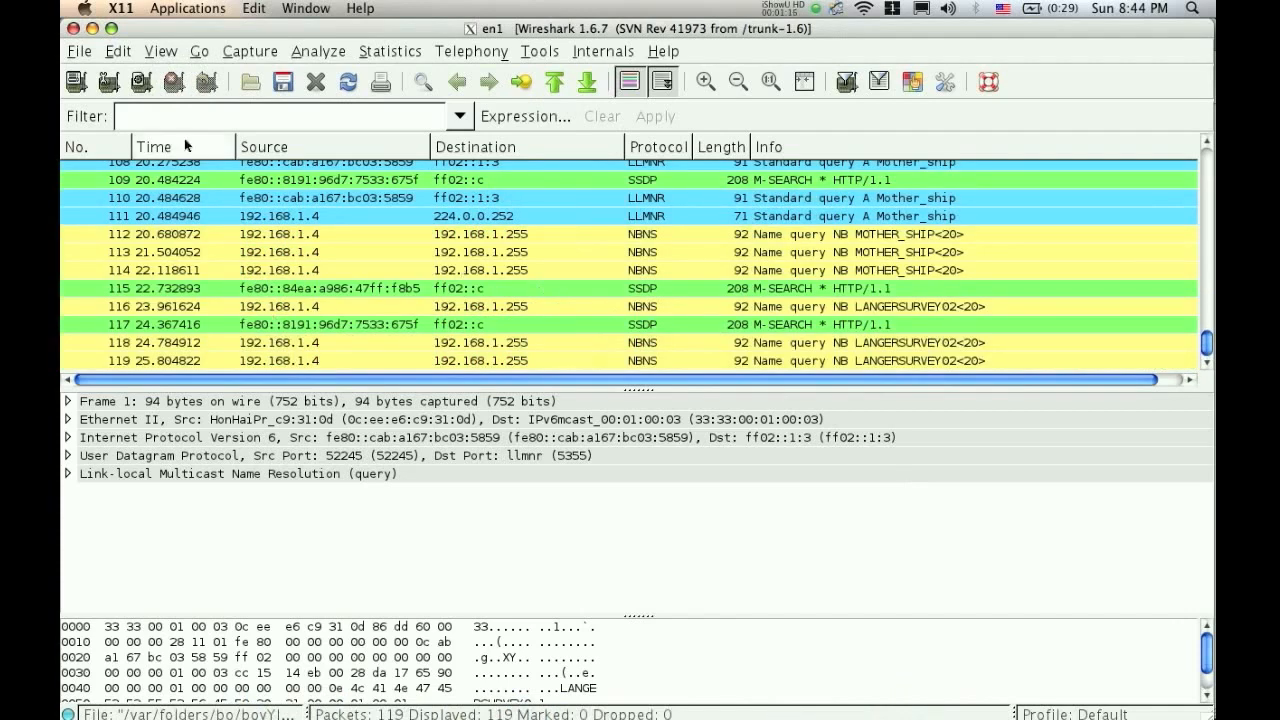
mouse_move(391, 273)
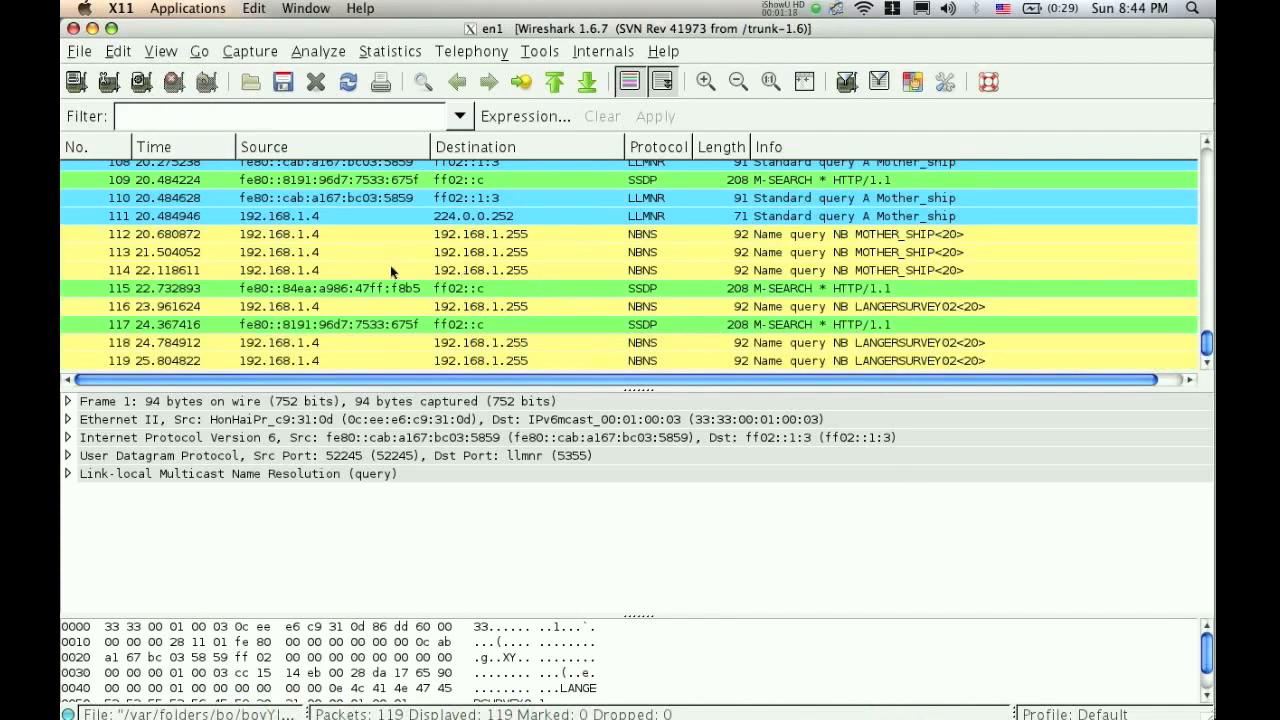
mouse_move(366, 170)
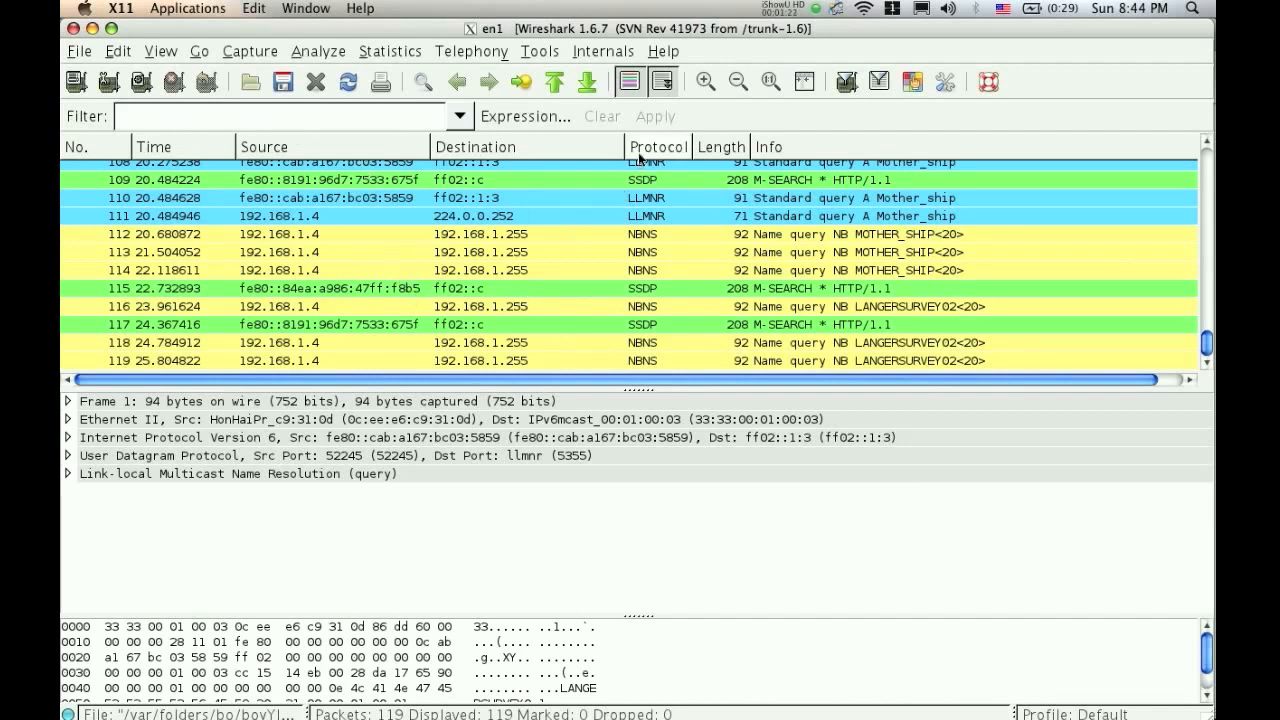
mouse_move(505, 312)
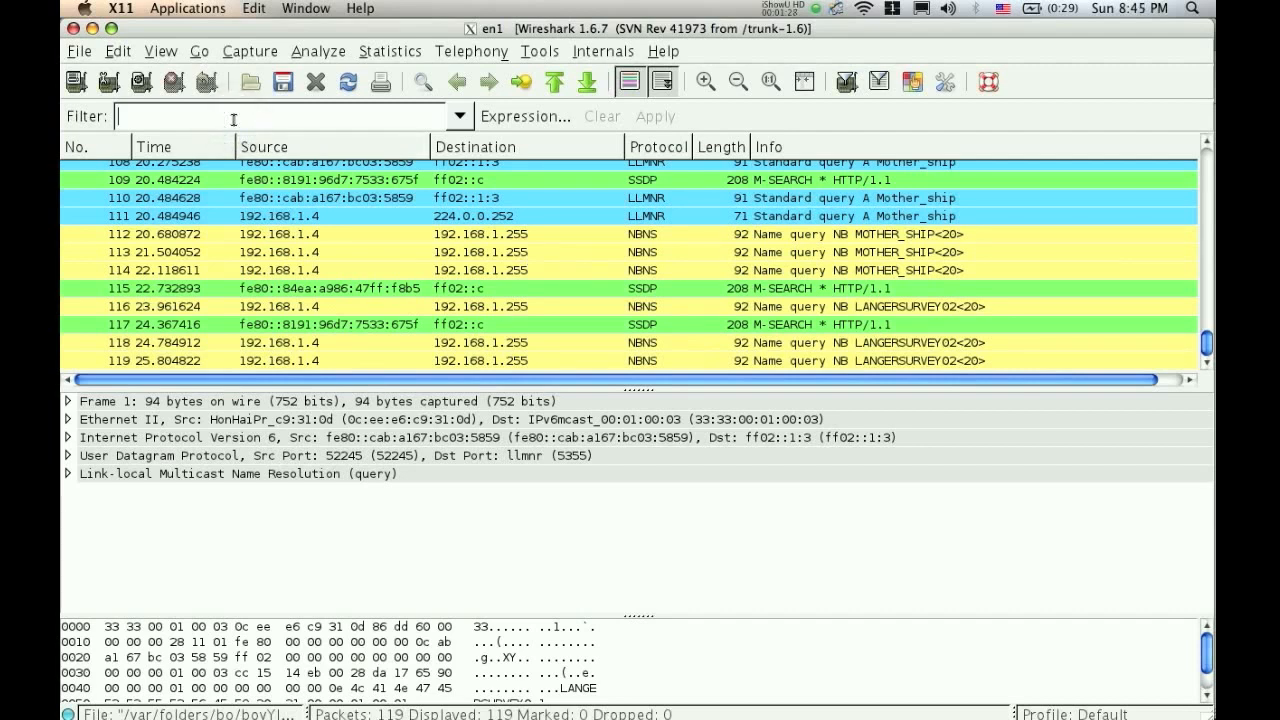
Step: Enter 'http' as the display filter expression without applying it
text(http)
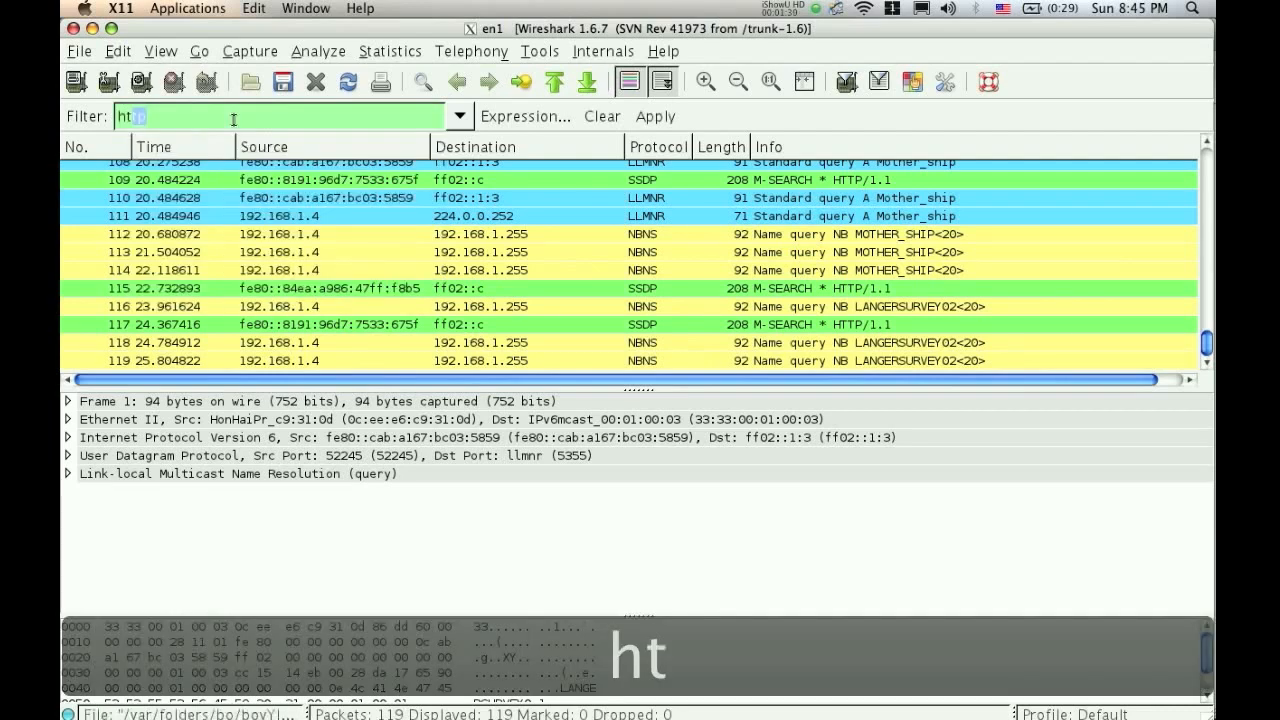
text(t)
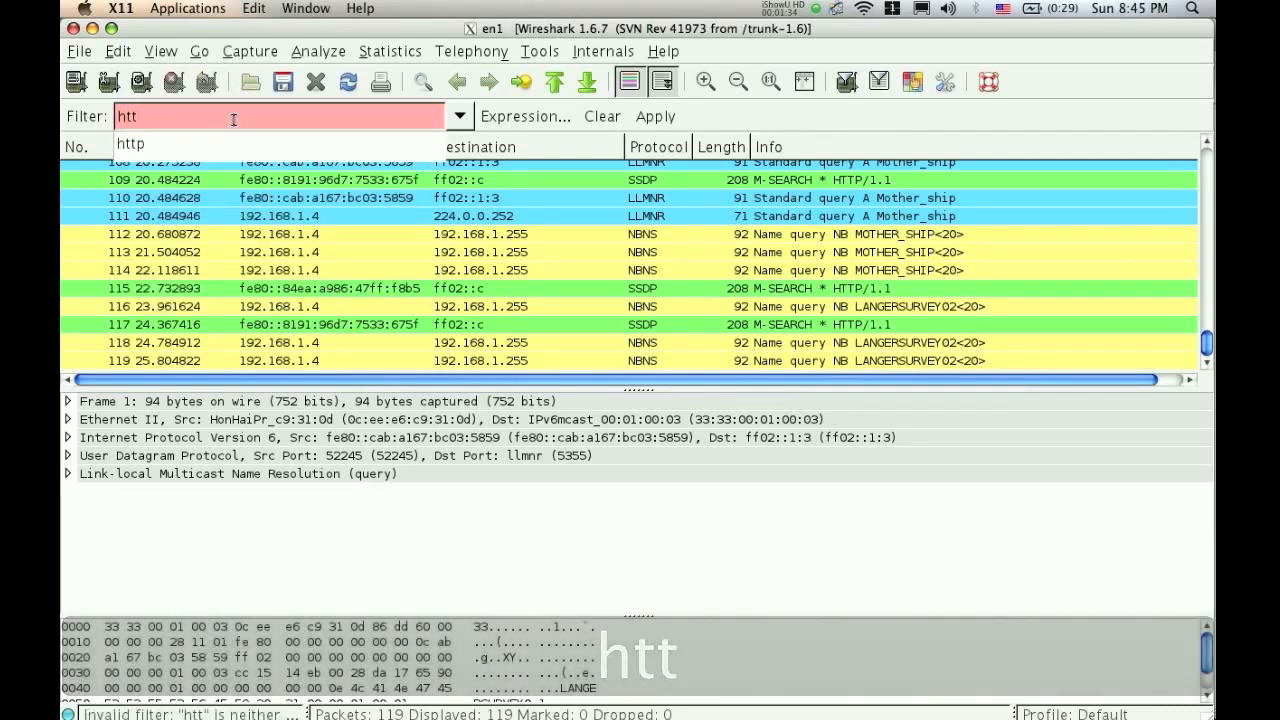
key(Backspace)
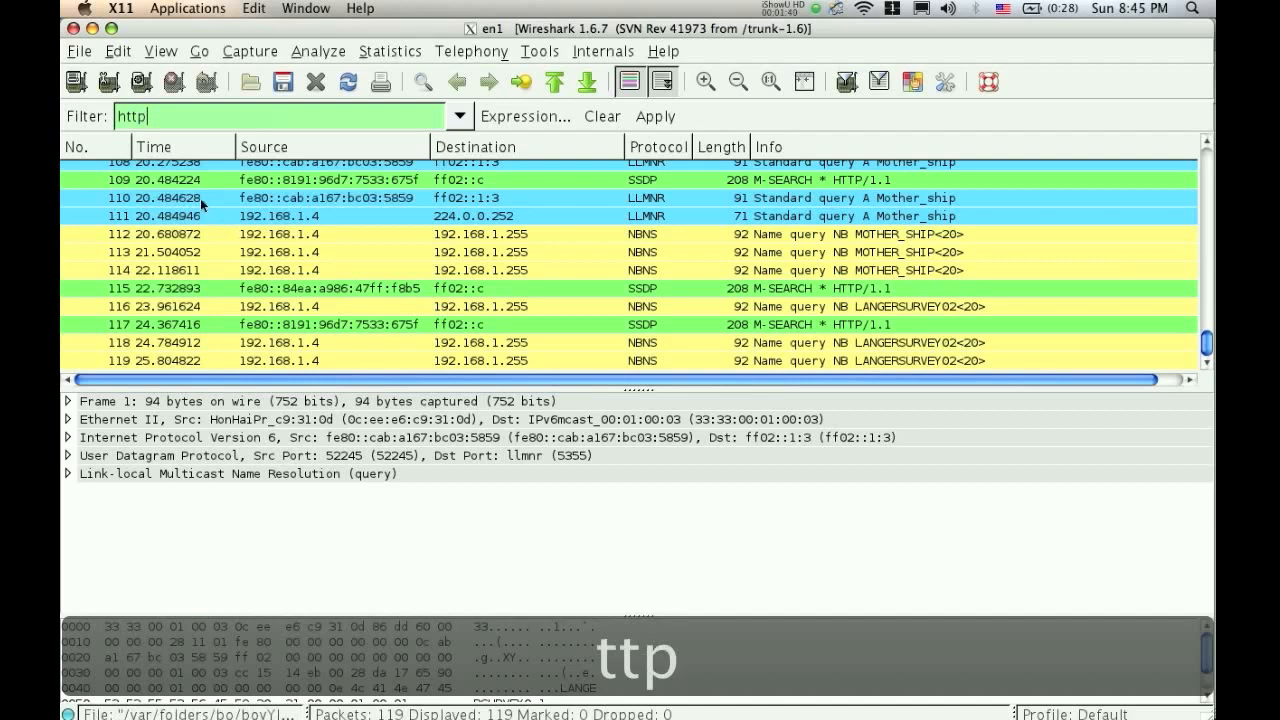
mouse_move(602, 116)
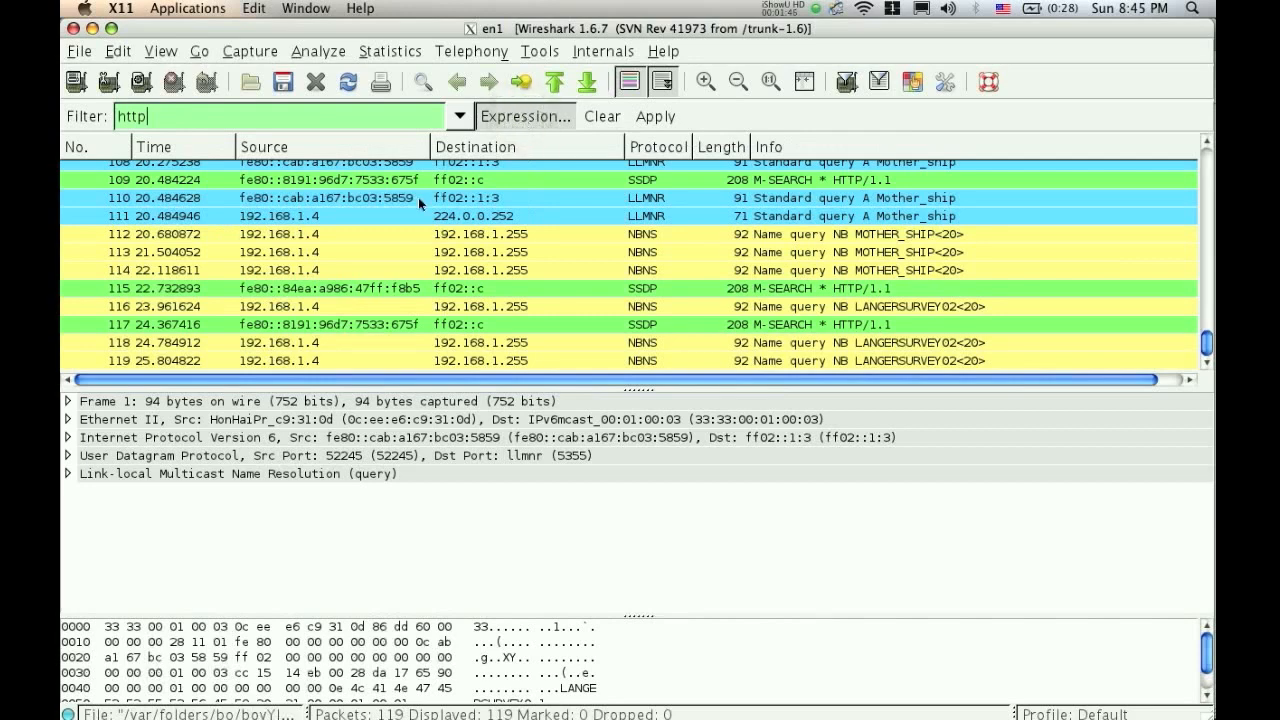
click(524, 116)
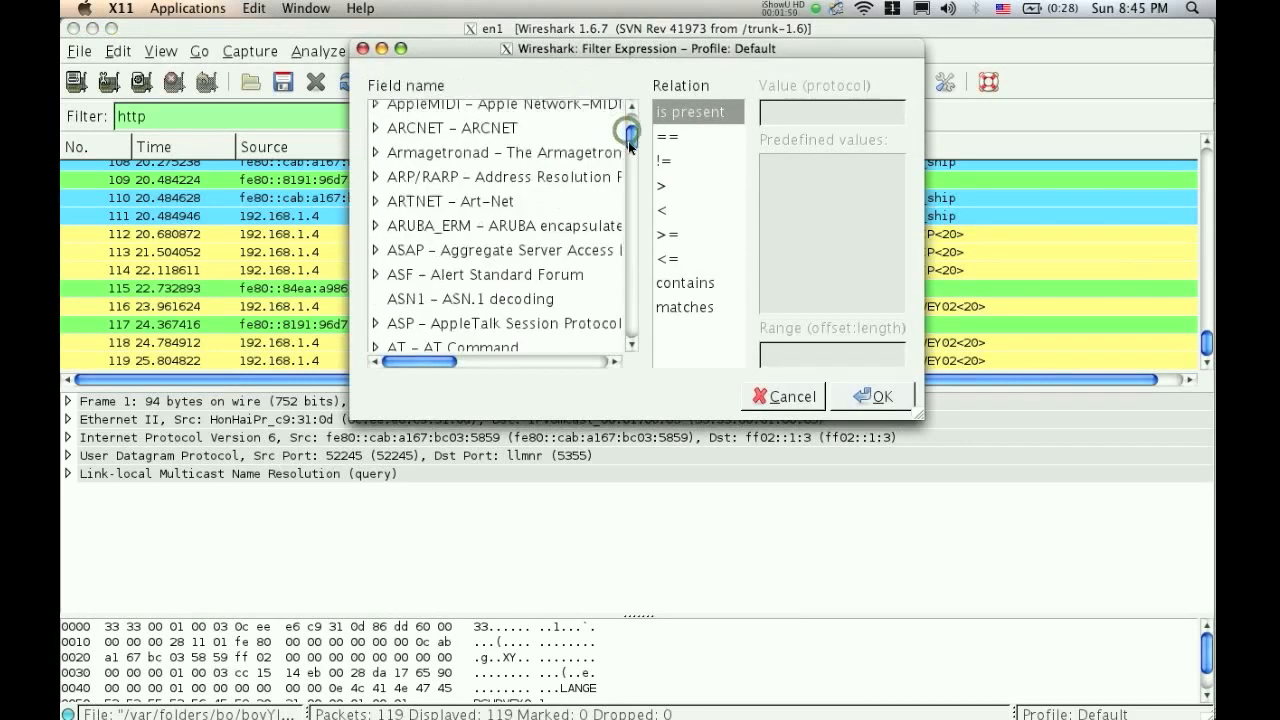
scroll(down, 3)
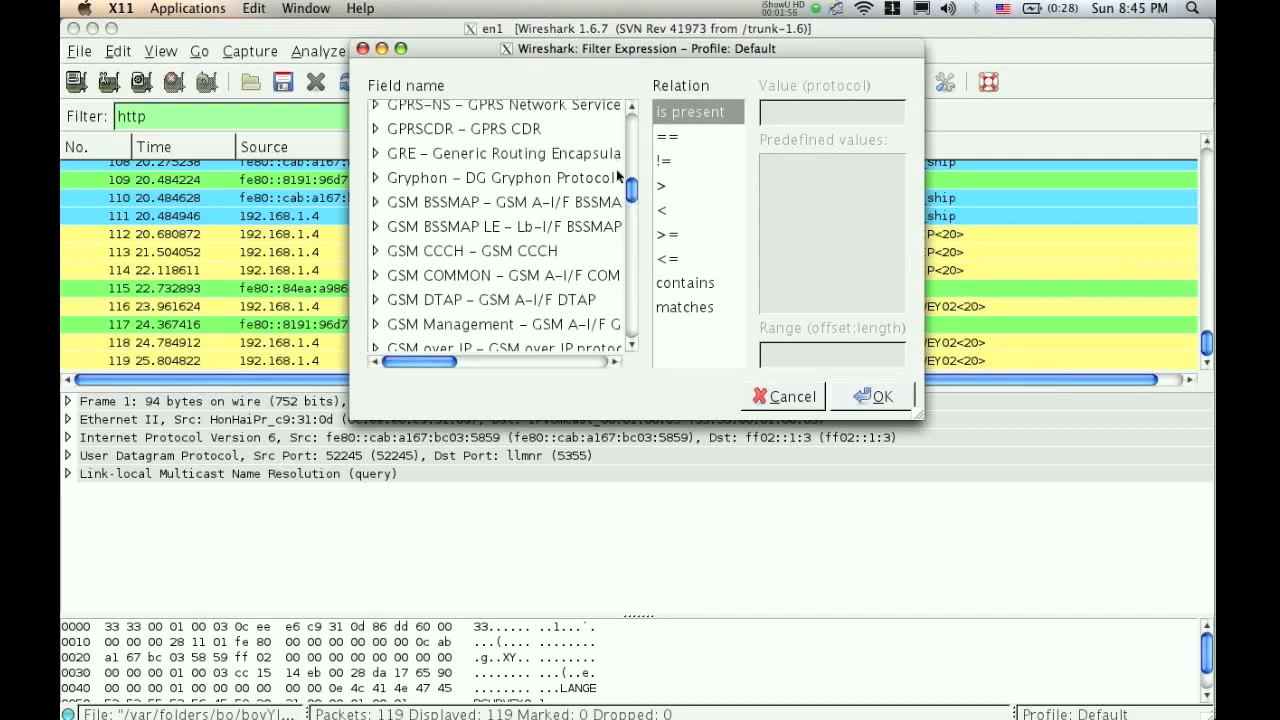
click(793, 396)
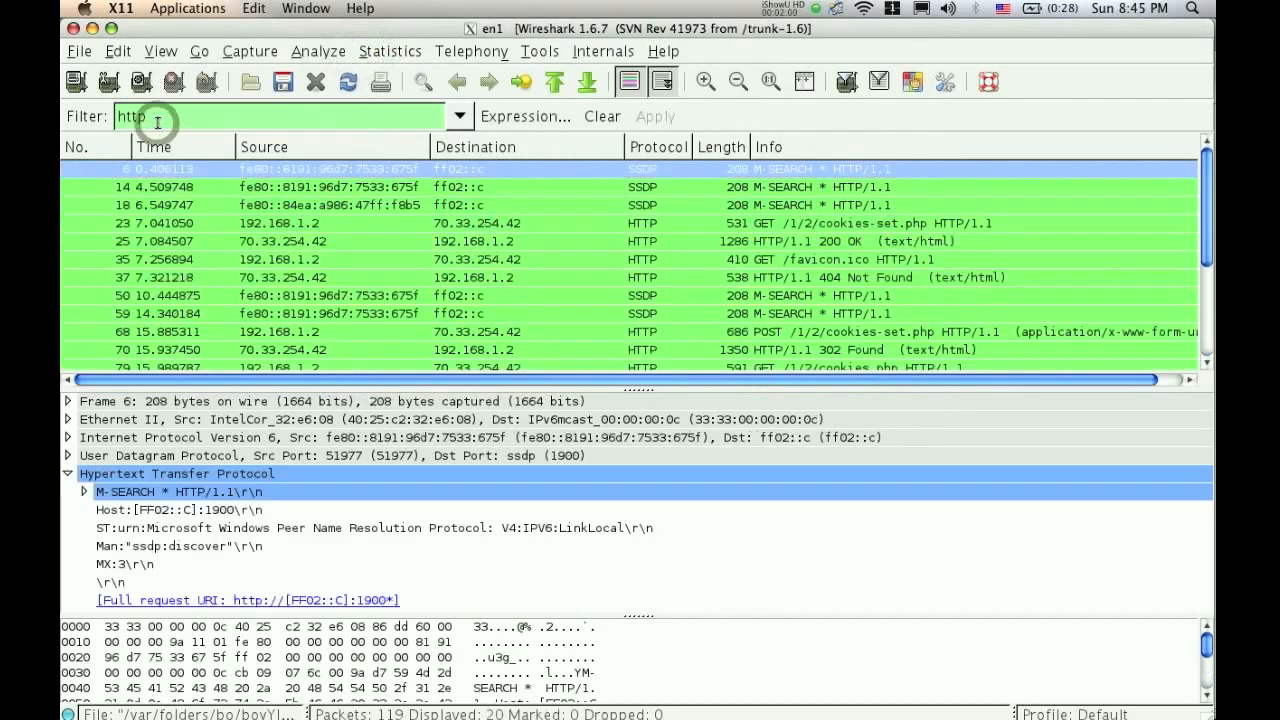
mouse_move(570, 265)
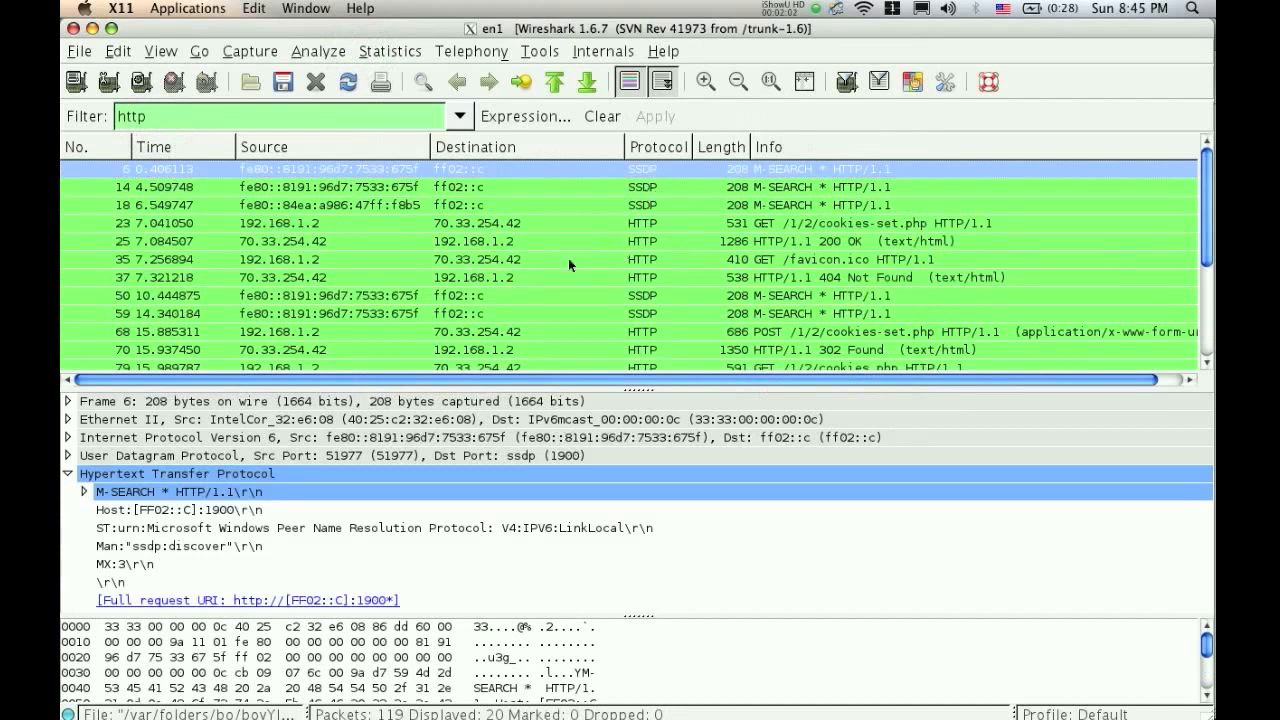
mouse_move(623, 230)
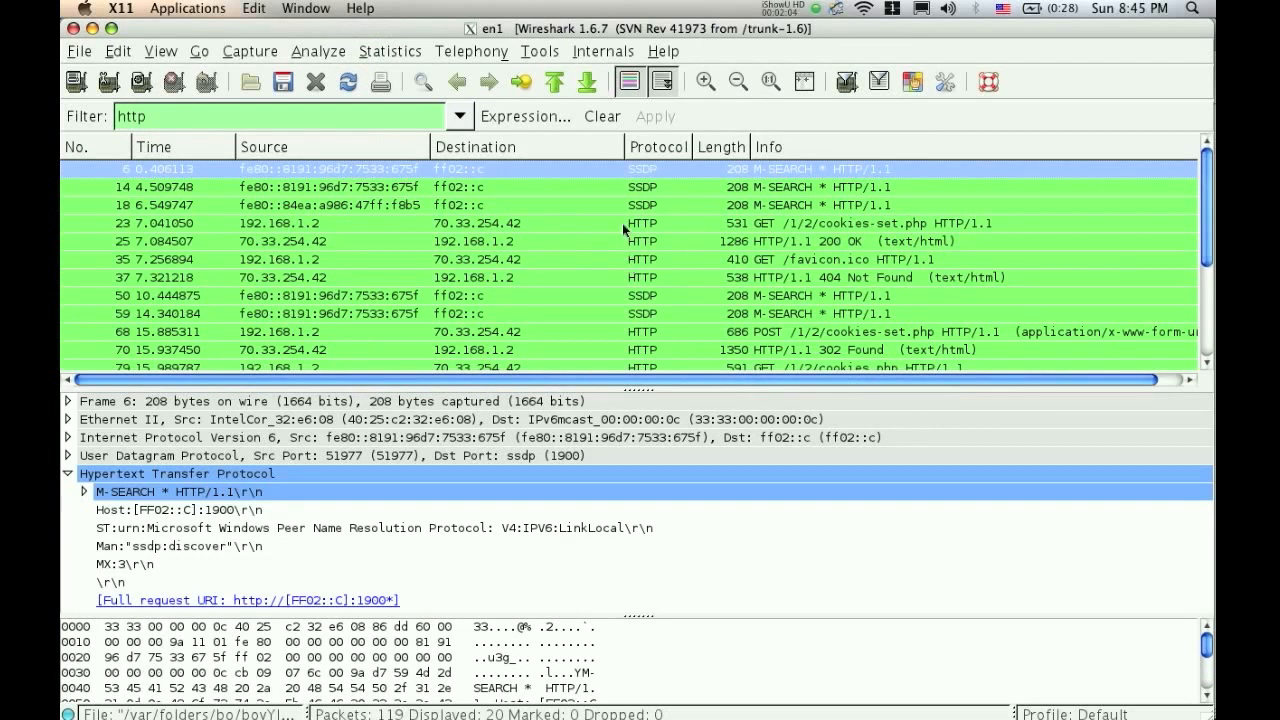
mouse_move(610, 223)
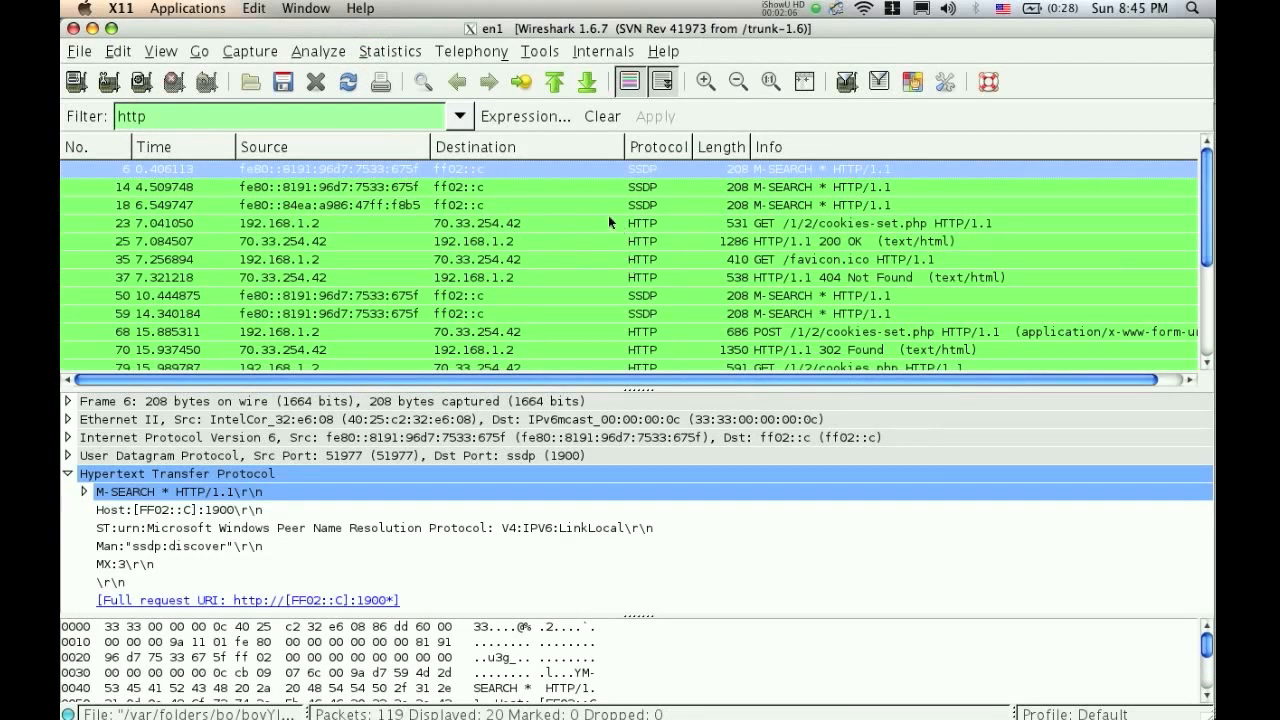
mouse_move(733, 200)
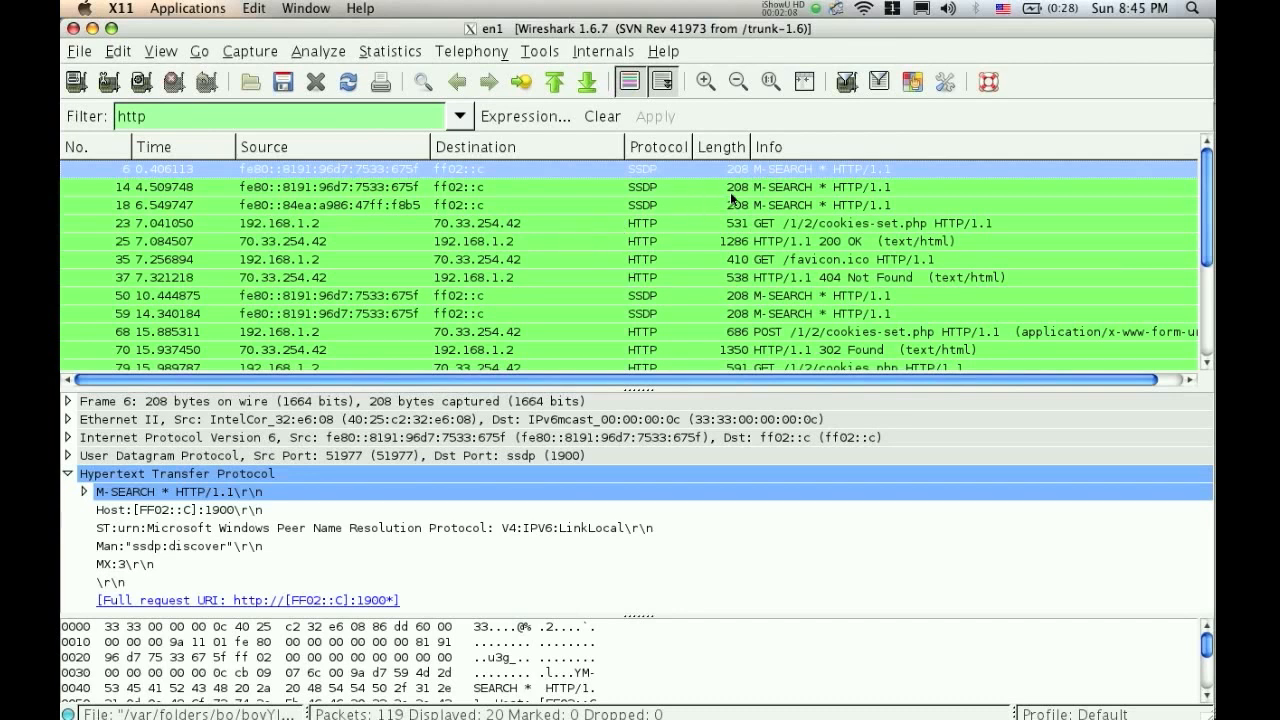
mouse_move(770, 233)
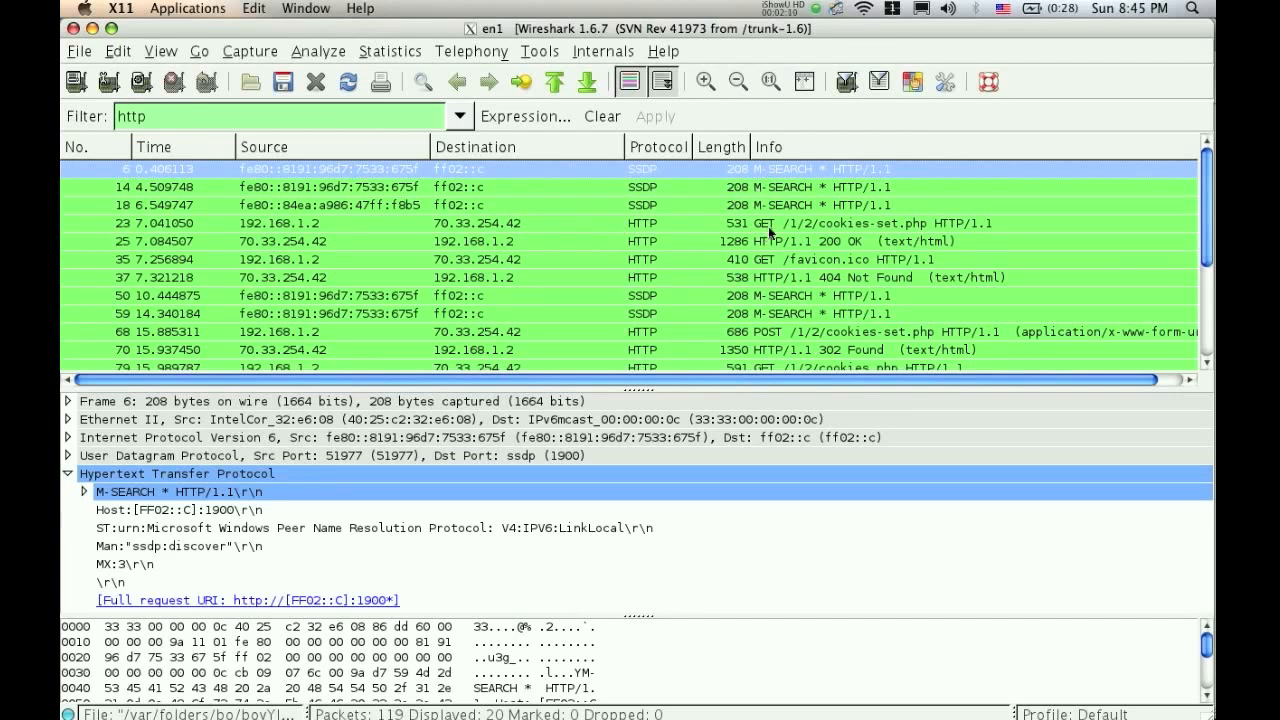
mouse_move(765, 347)
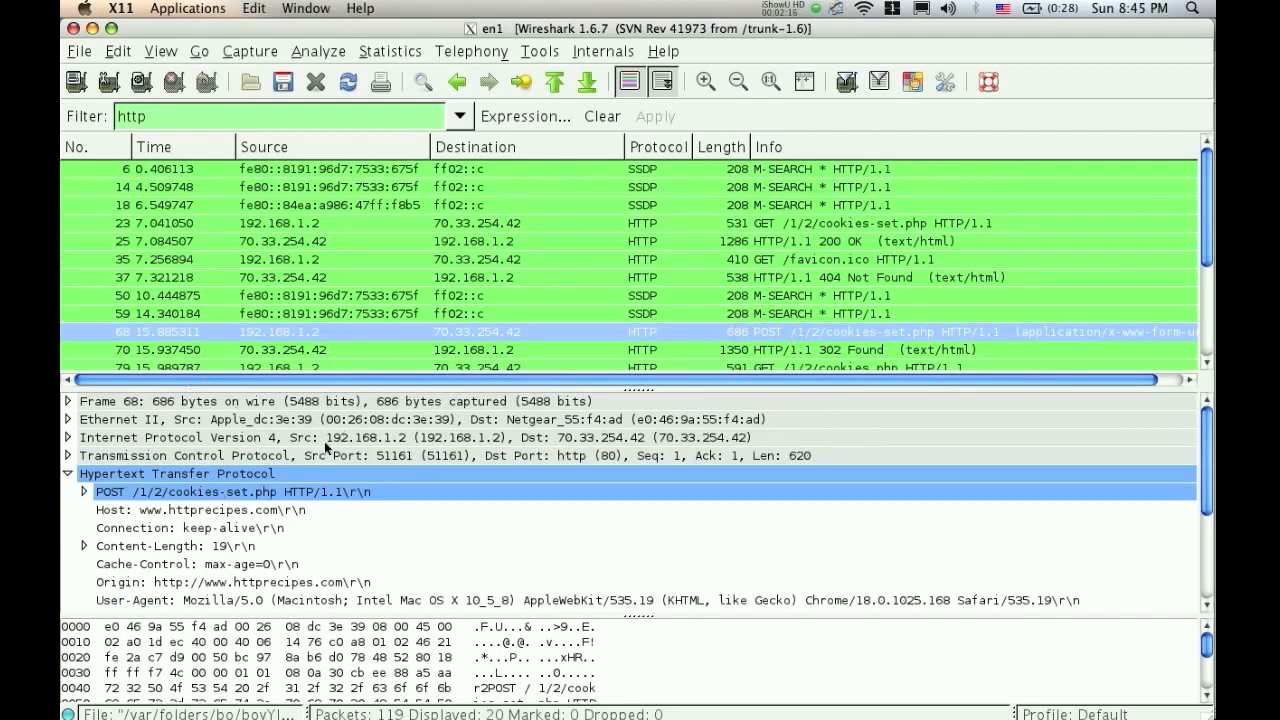
mouse_move(347, 546)
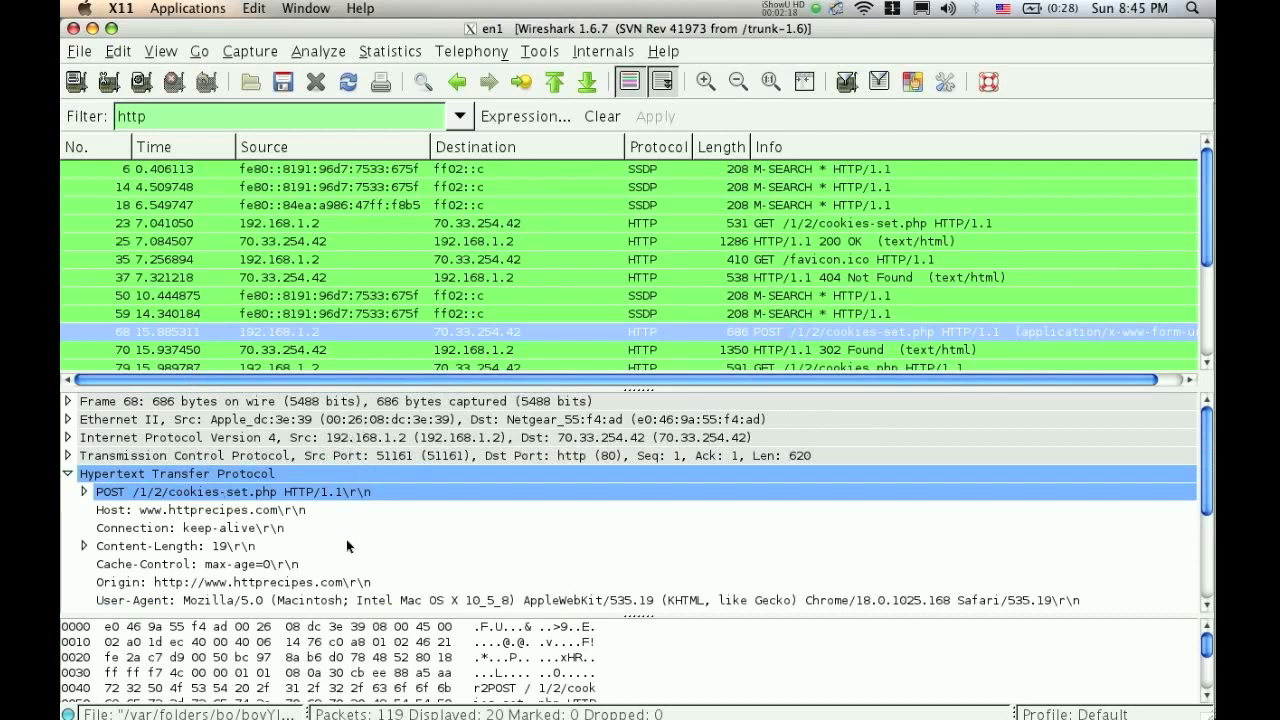
mouse_move(270, 475)
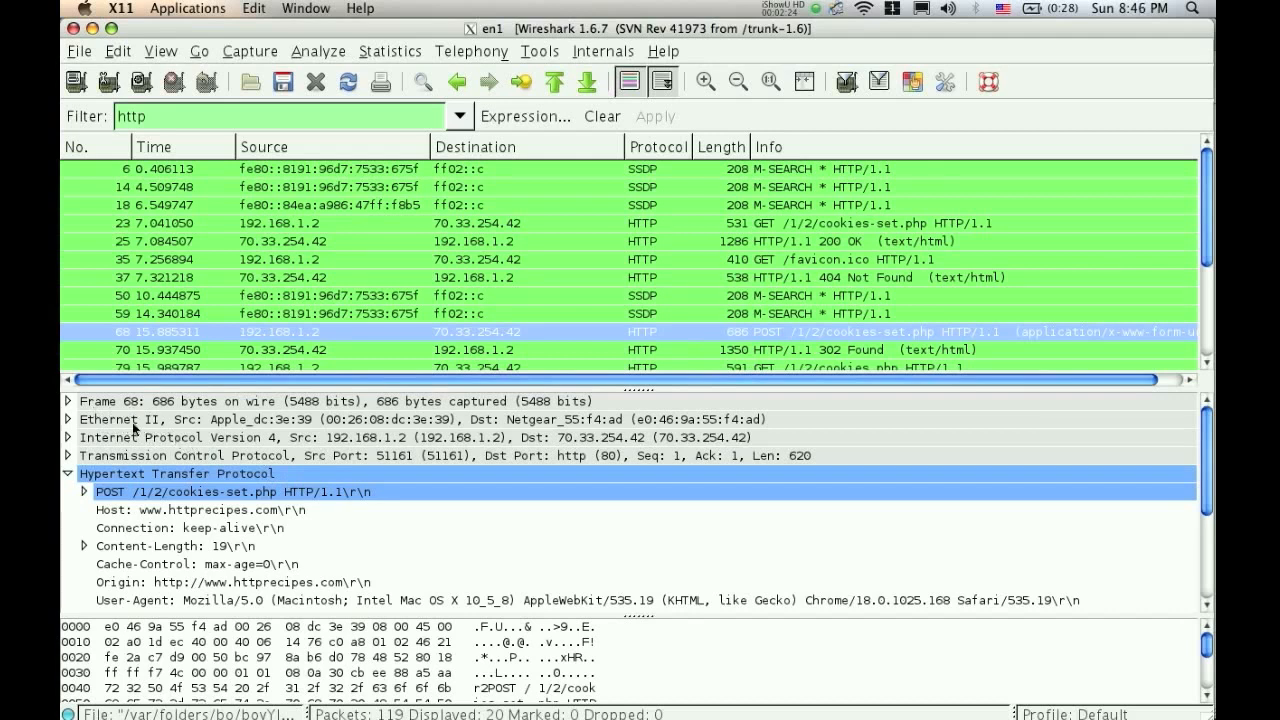
mouse_move(97, 474)
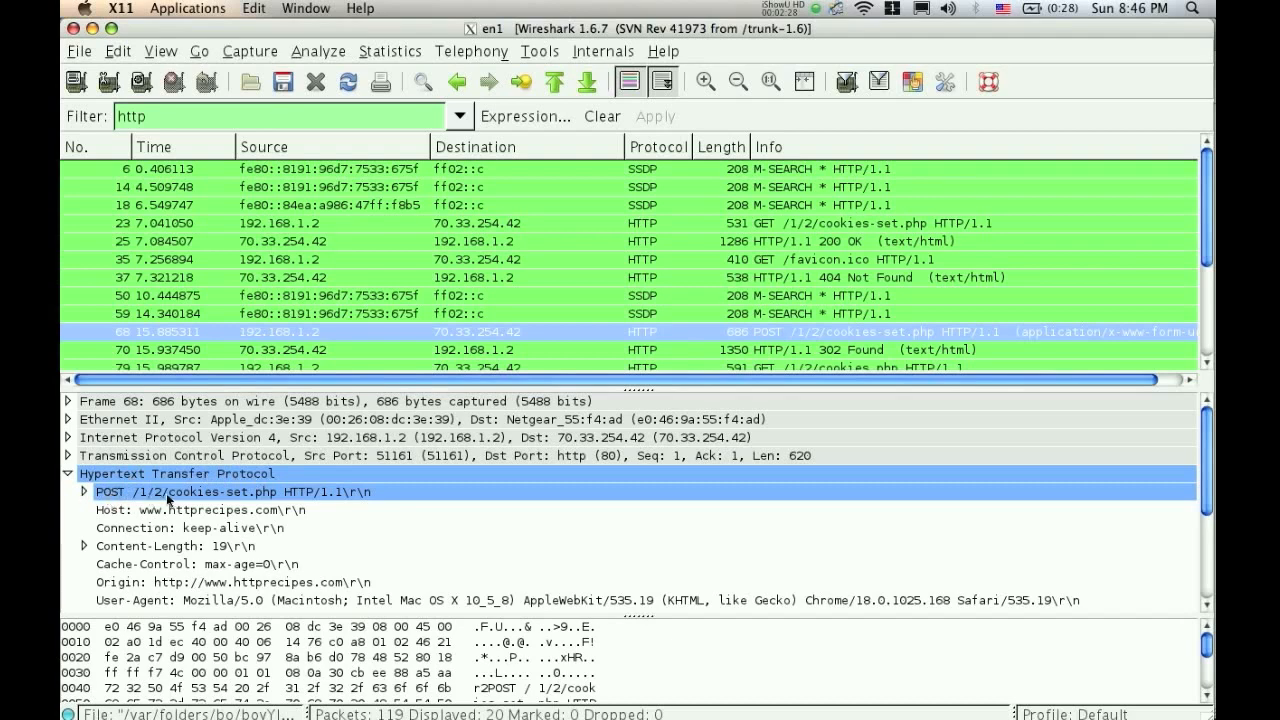
mouse_move(222, 505)
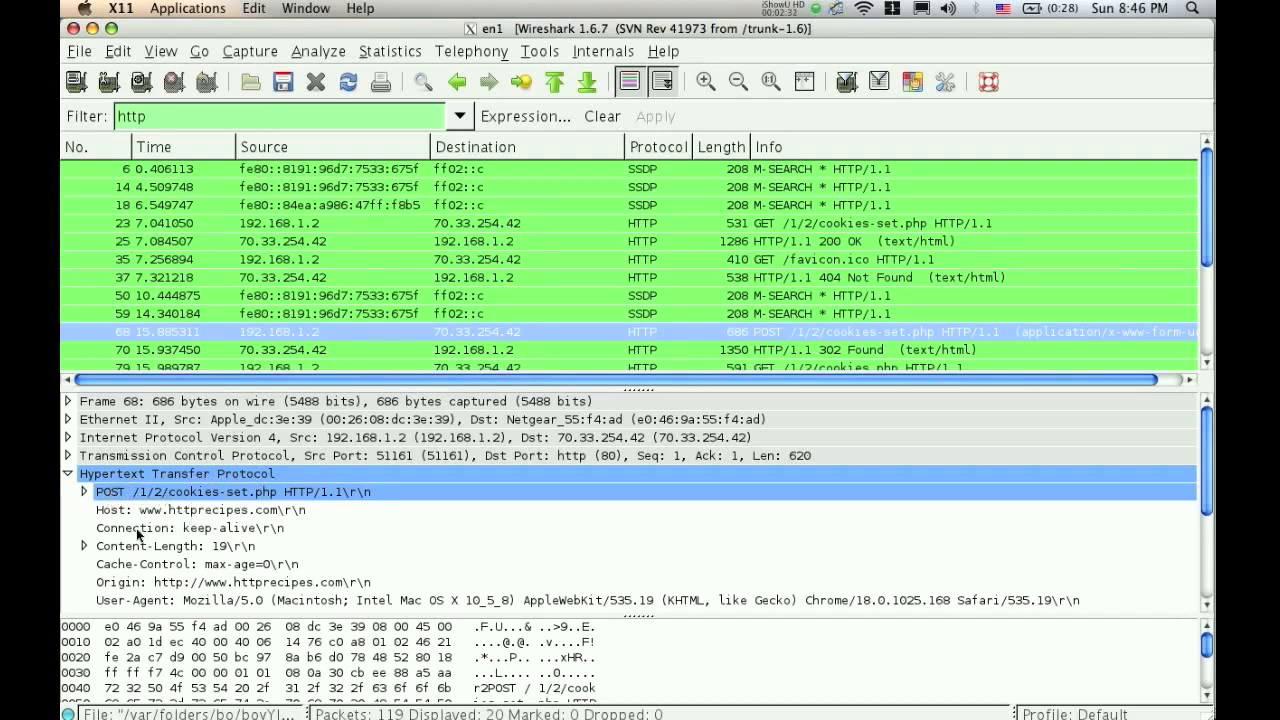
Step: Scroll packet 68's details to view the cookies-set.php POST headers and request URI
scroll(down, 3)
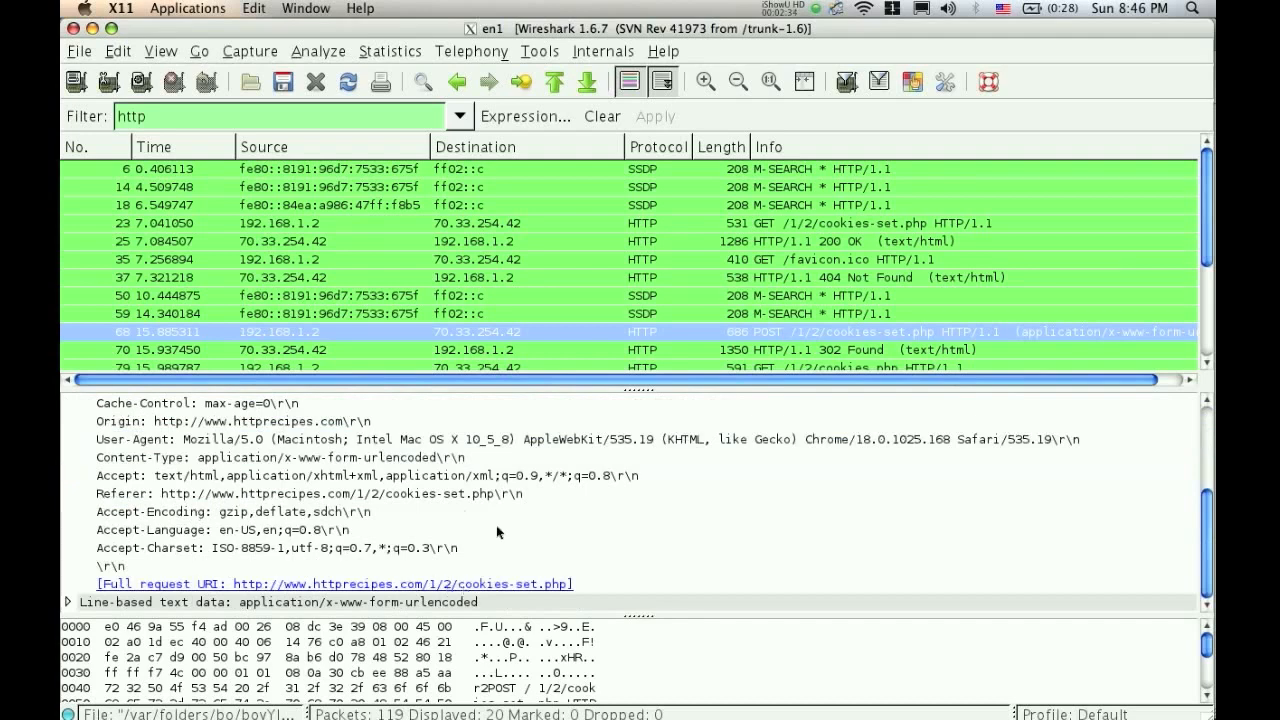
Step: Follow packet 68's TCP stream (tcp.stream eq 16), reading the cookie=benbigcookie exchange, then close it
right_click(400, 332)
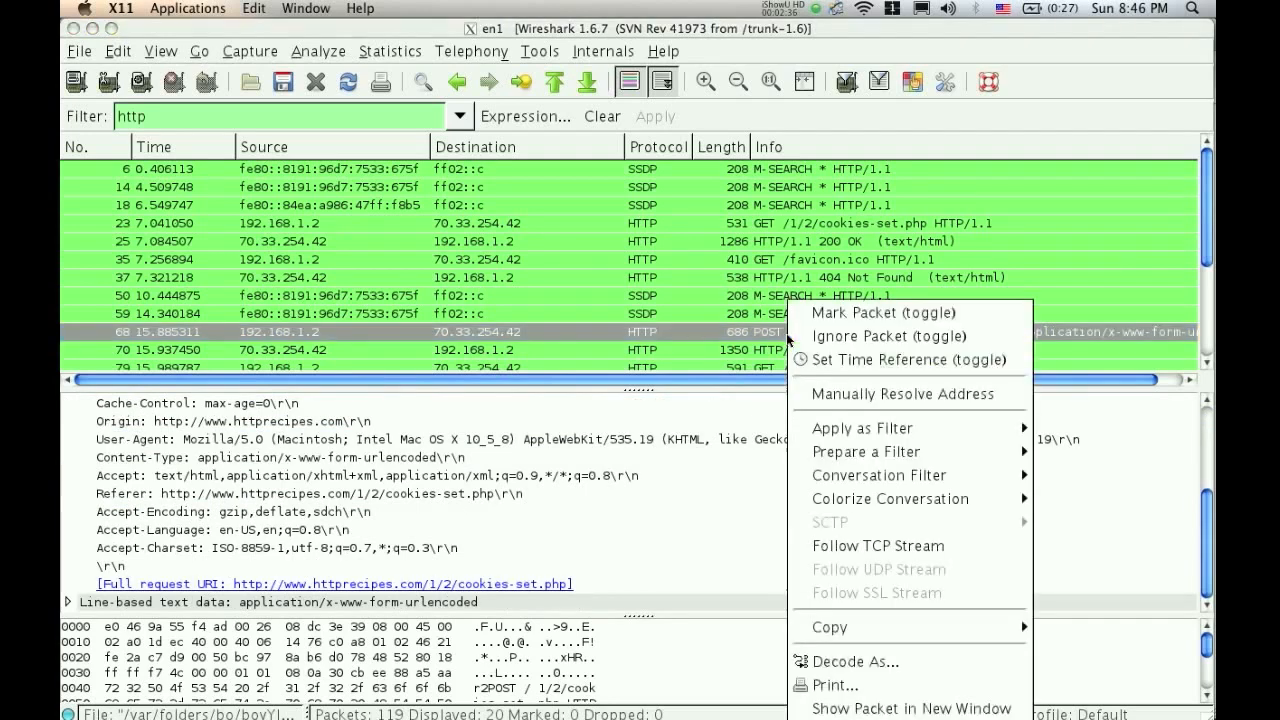
mouse_move(878, 545)
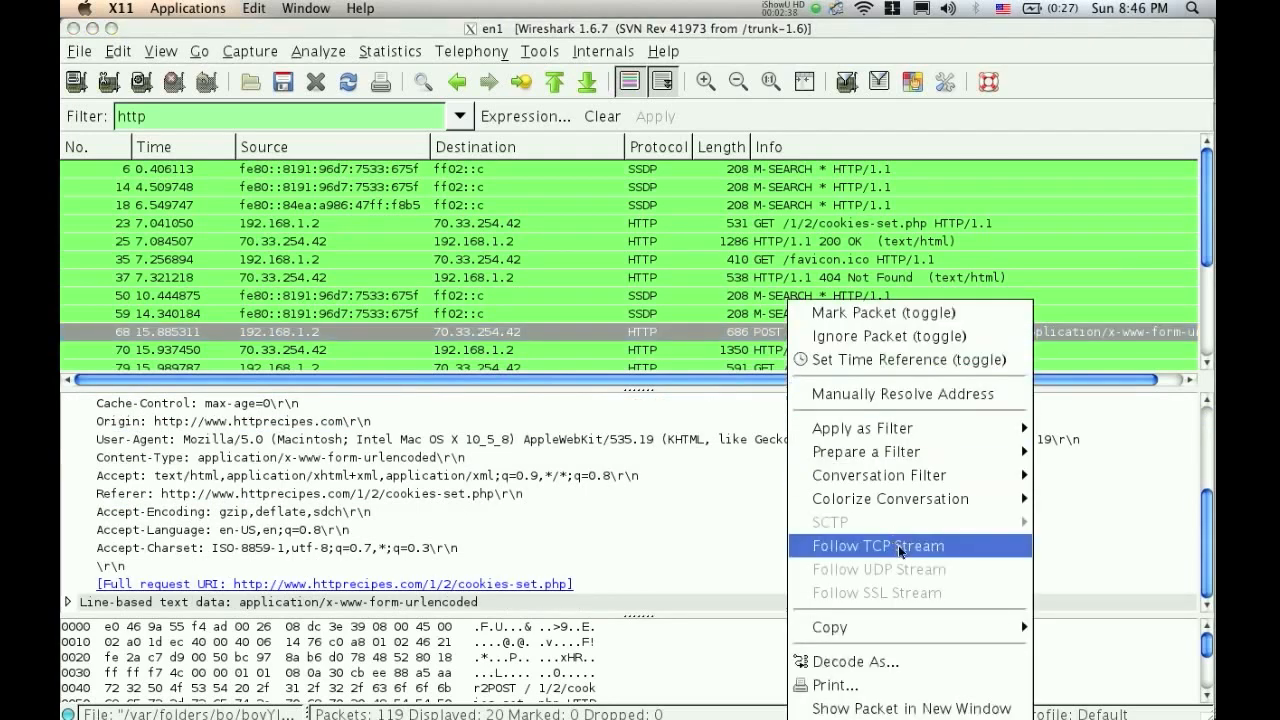
click(877, 545)
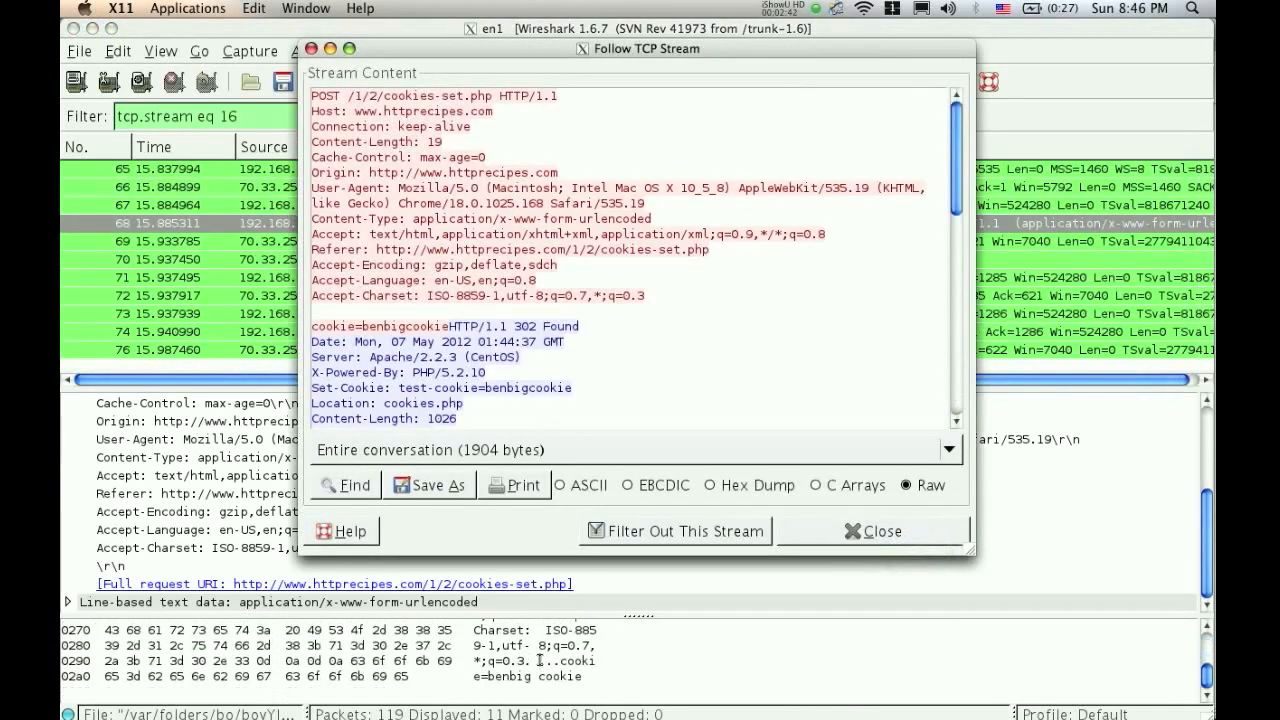
mouse_move(849, 365)
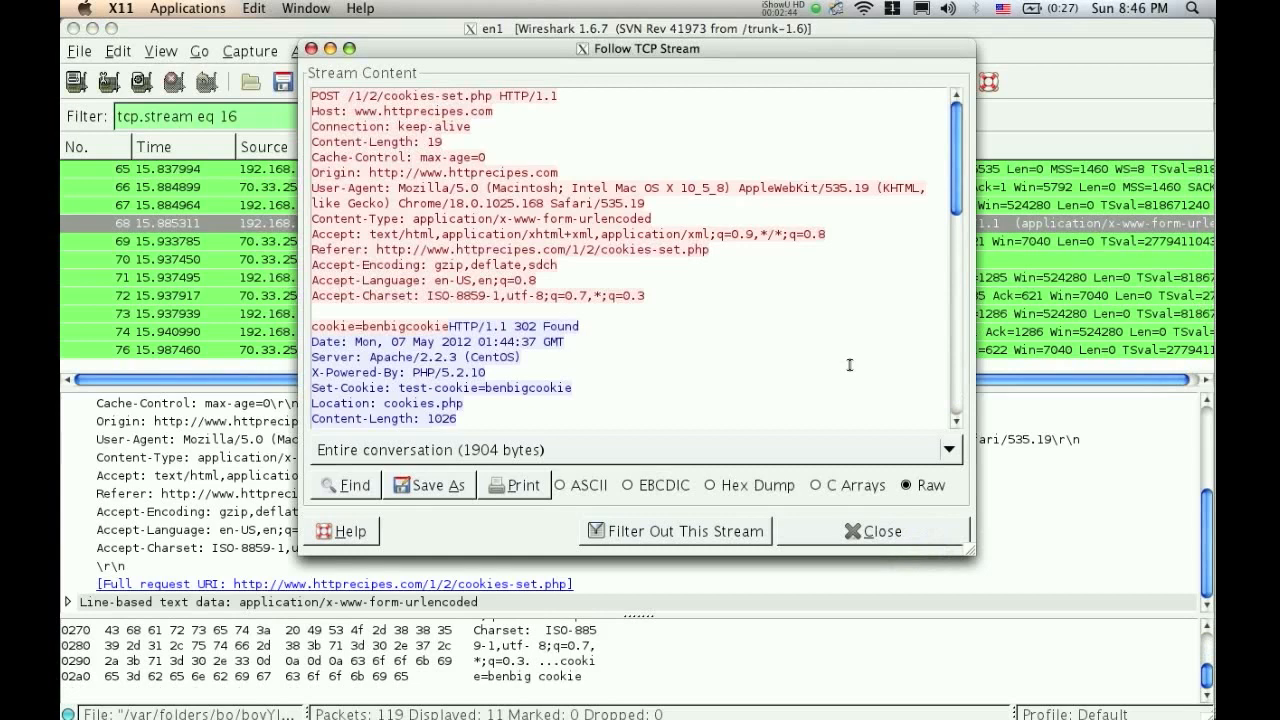
scroll(down, 3)
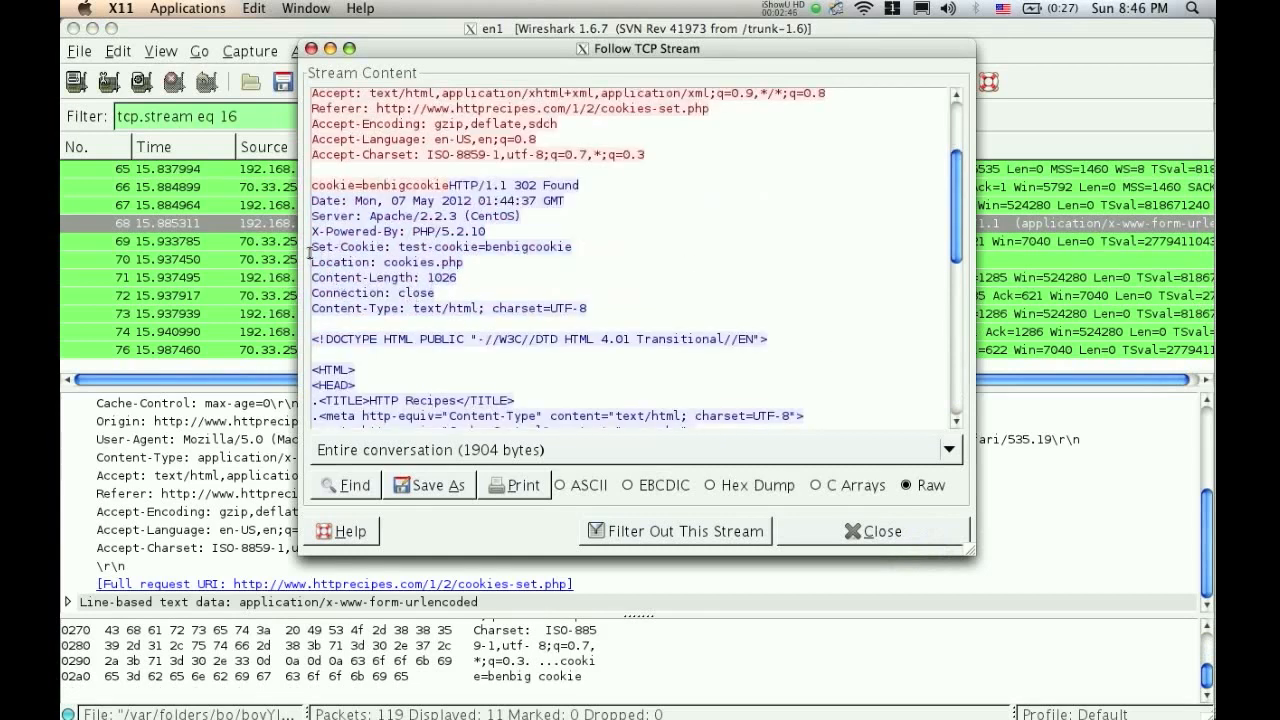
double_click(345, 246)
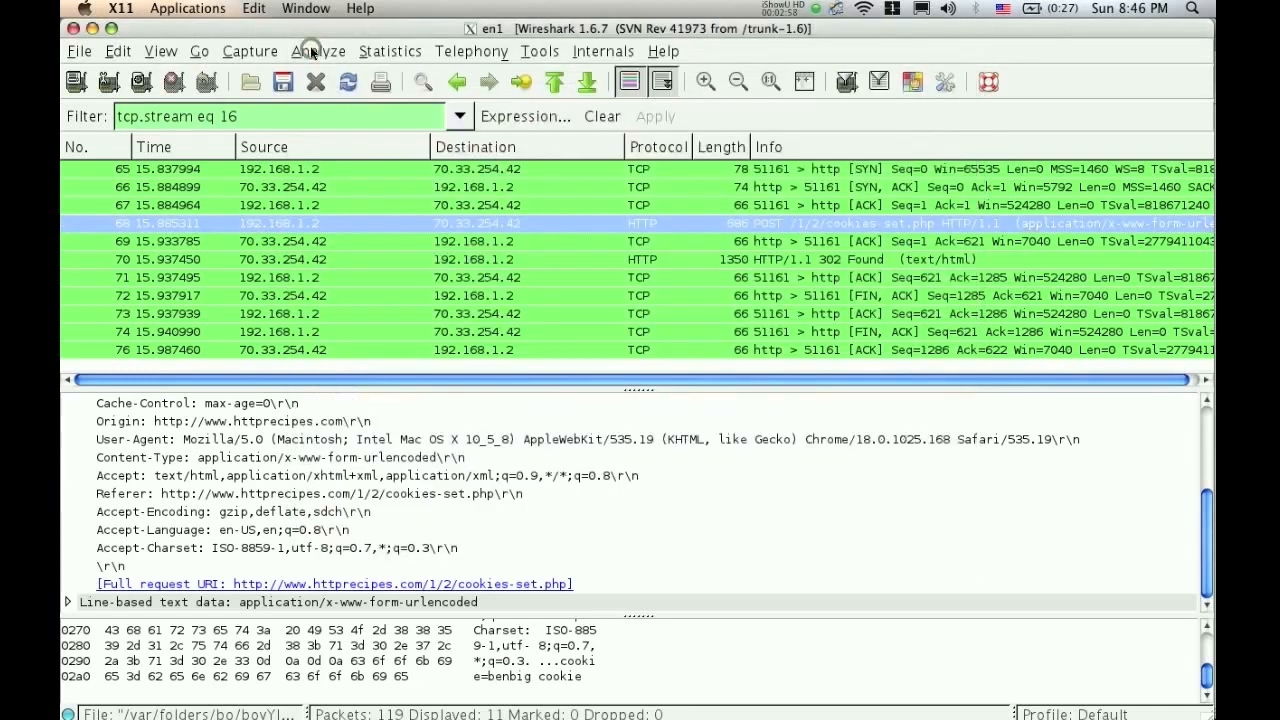
mouse_move(830, 267)
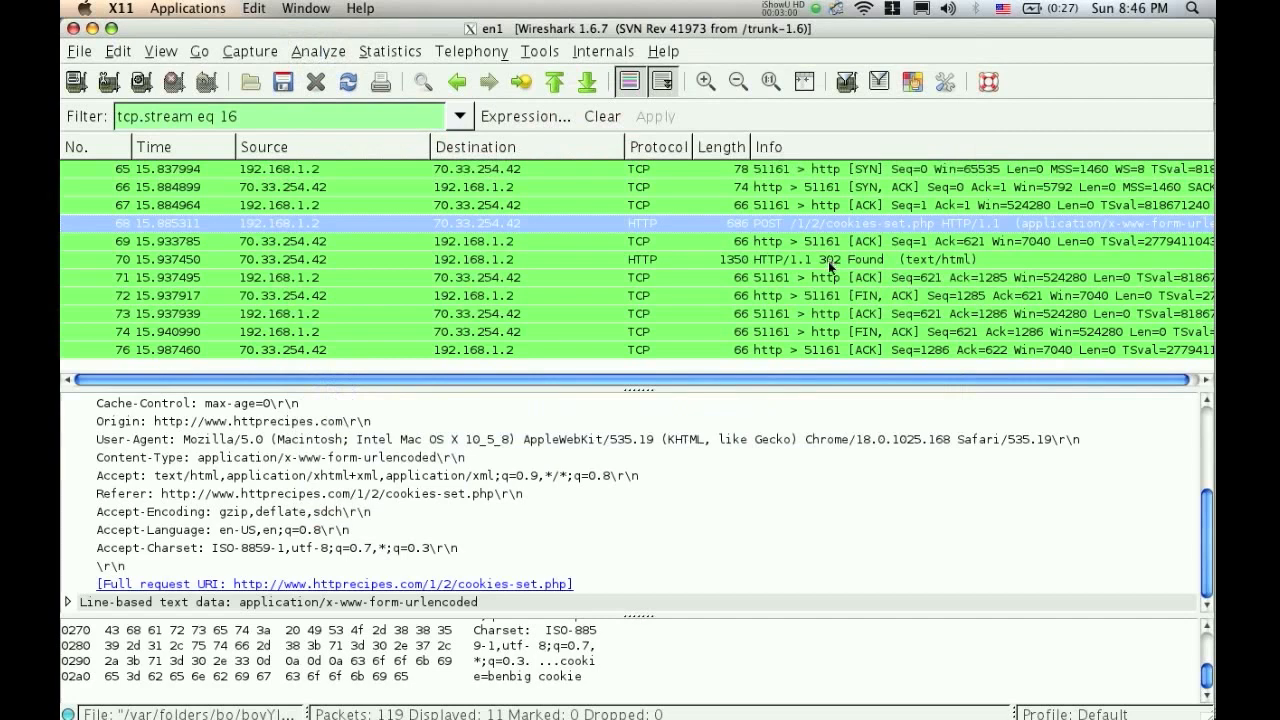
mouse_move(832, 267)
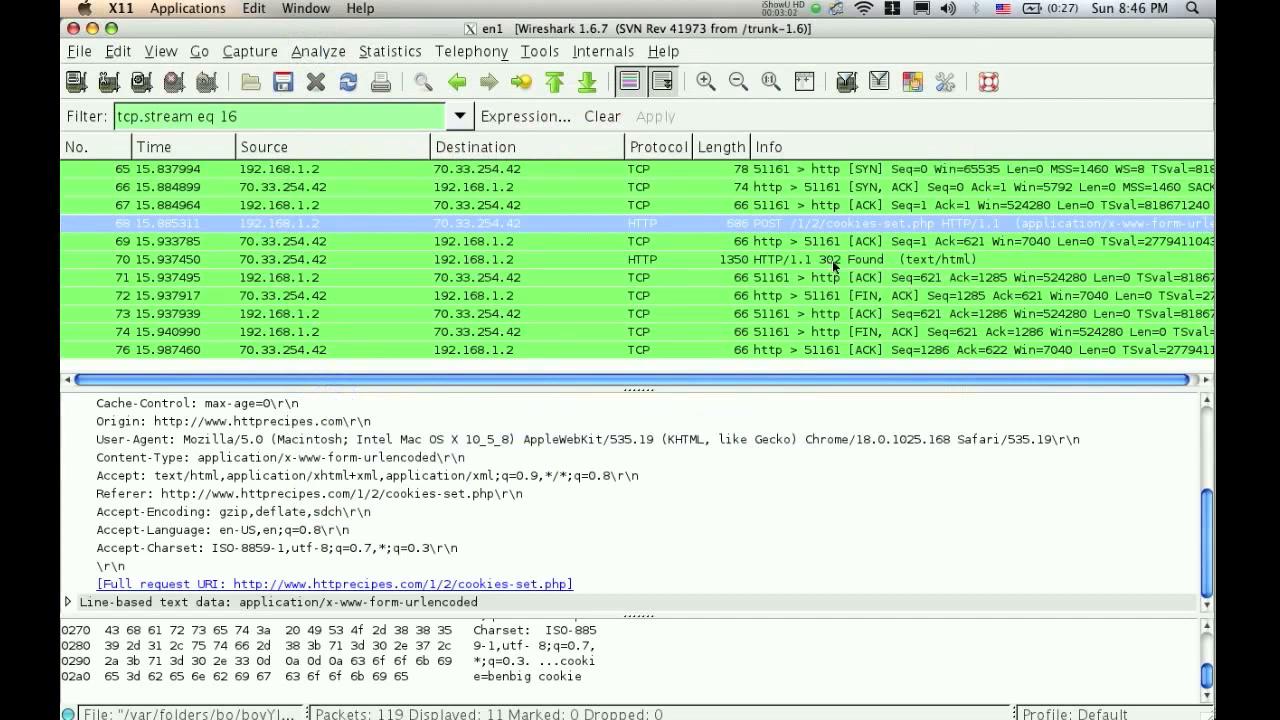
Step: Follow packet 70's TCP stream, highlight Set-Cookie test-cookie=benbigcookie, then close the stream view
click(400, 259)
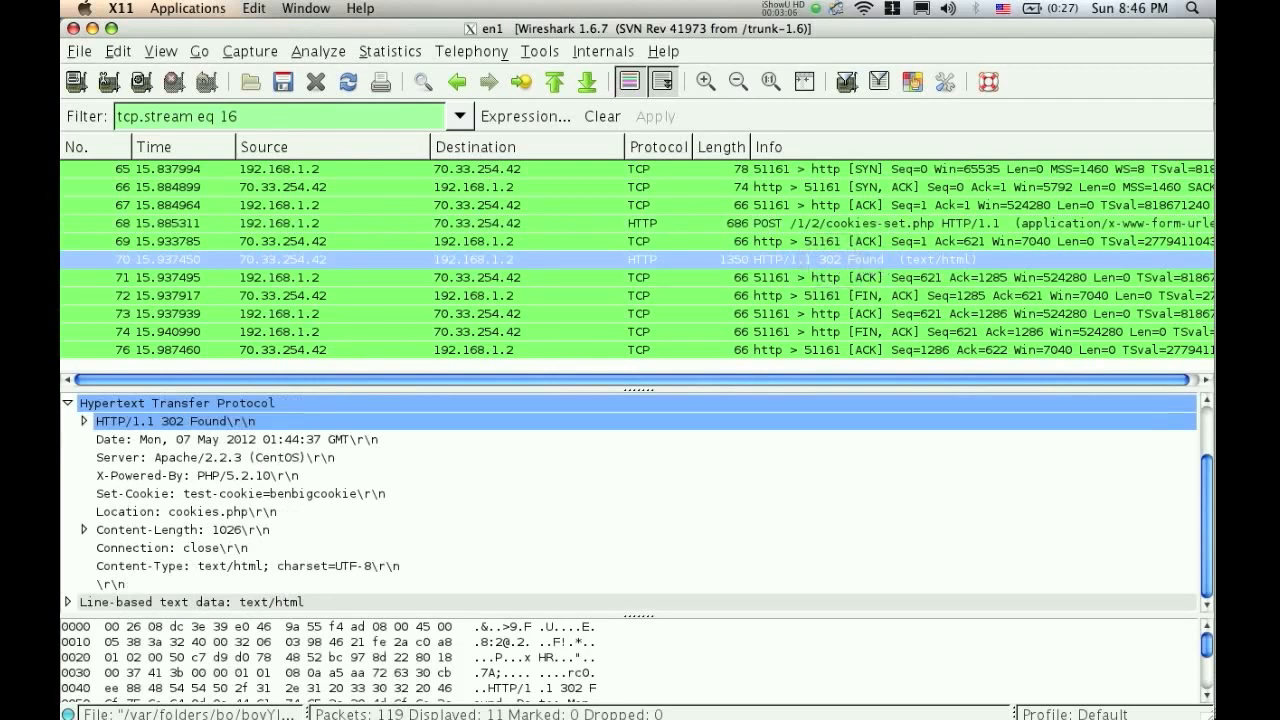
mouse_move(365, 528)
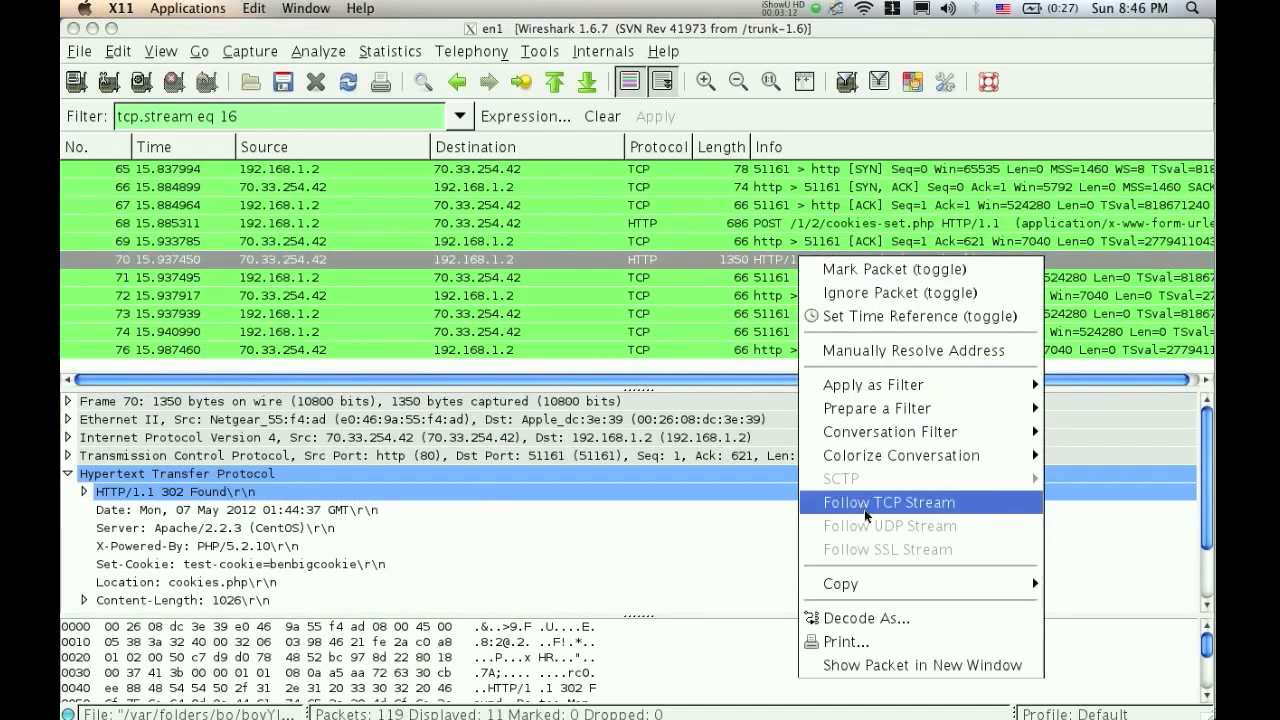
click(888, 502)
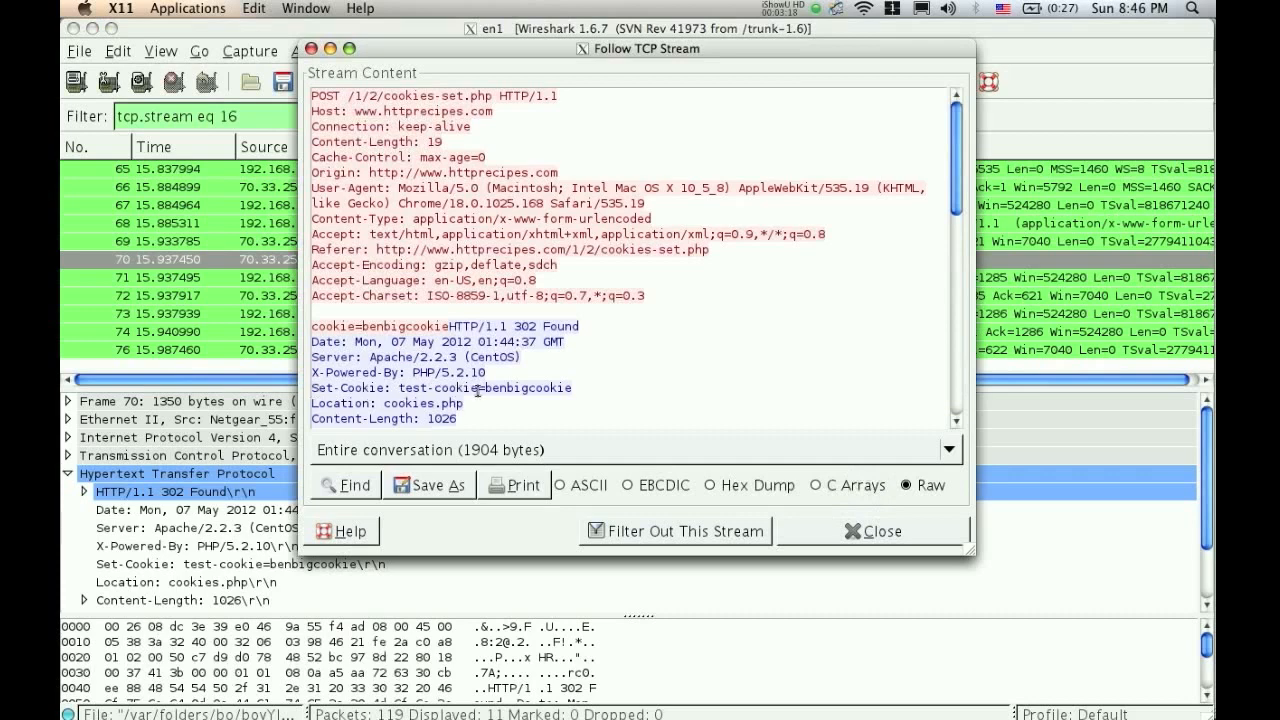
drag(420, 388, 575, 388)
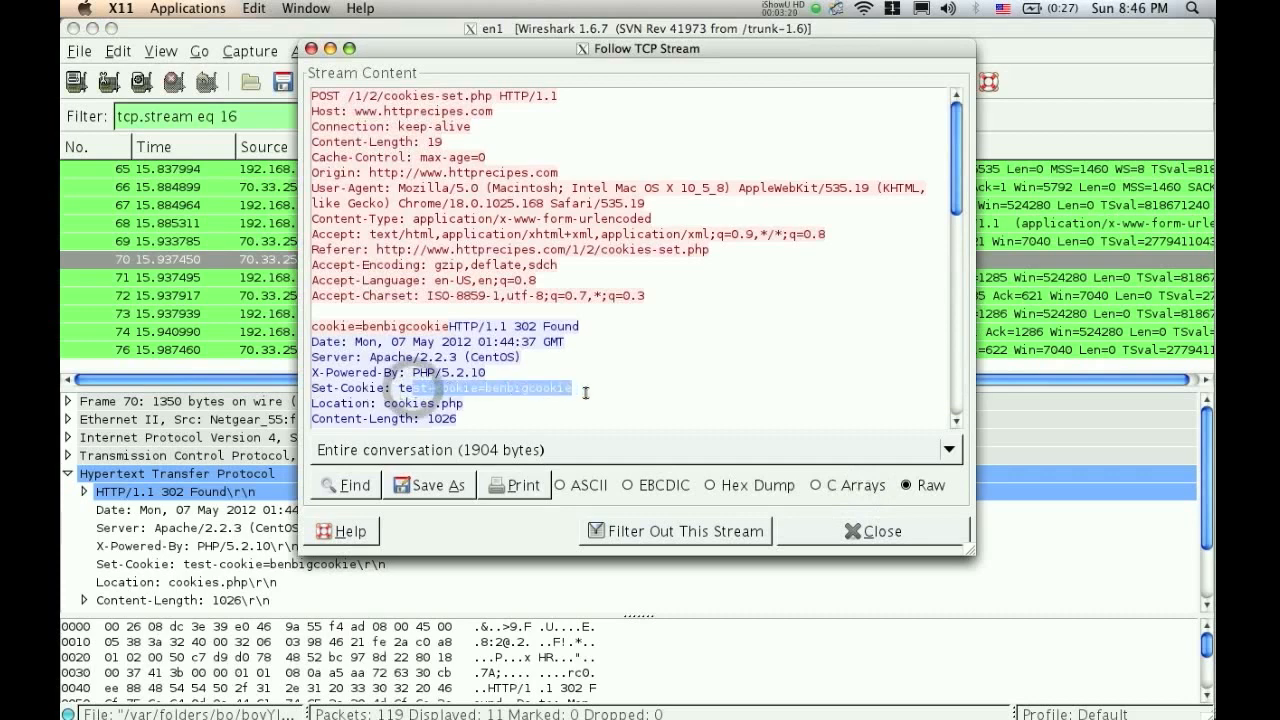
click(871, 531)
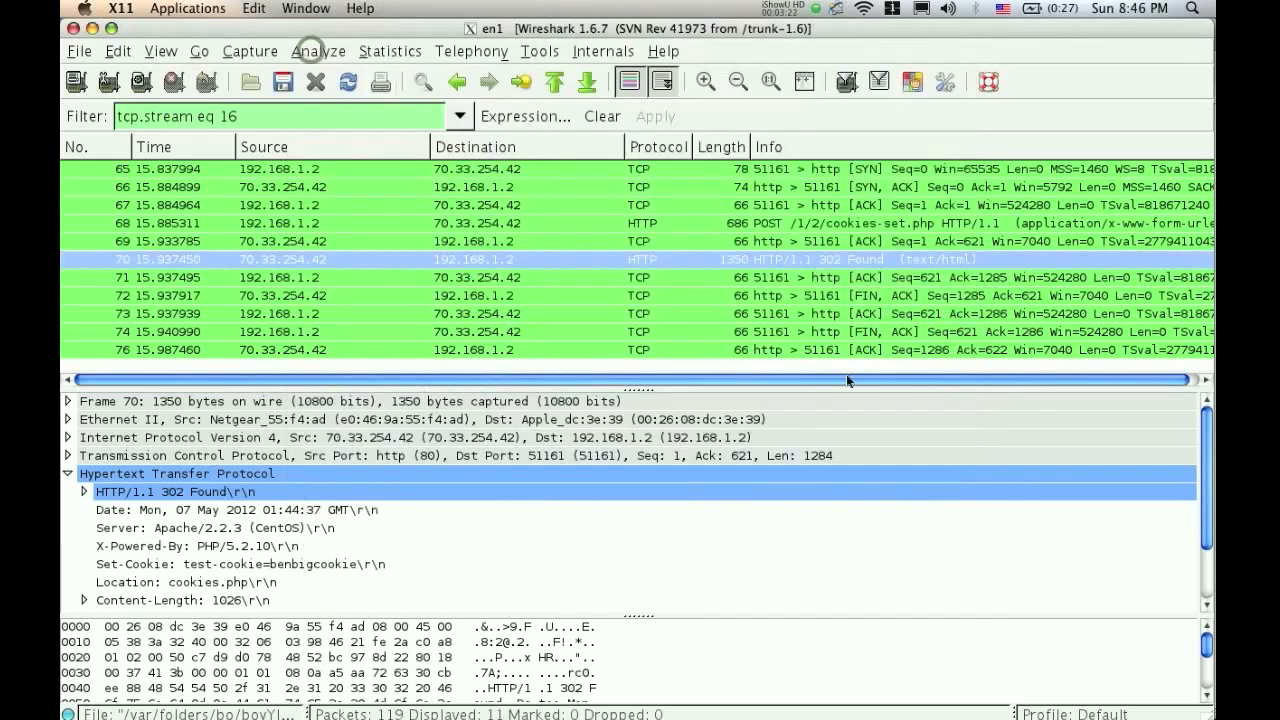
mouse_move(830, 225)
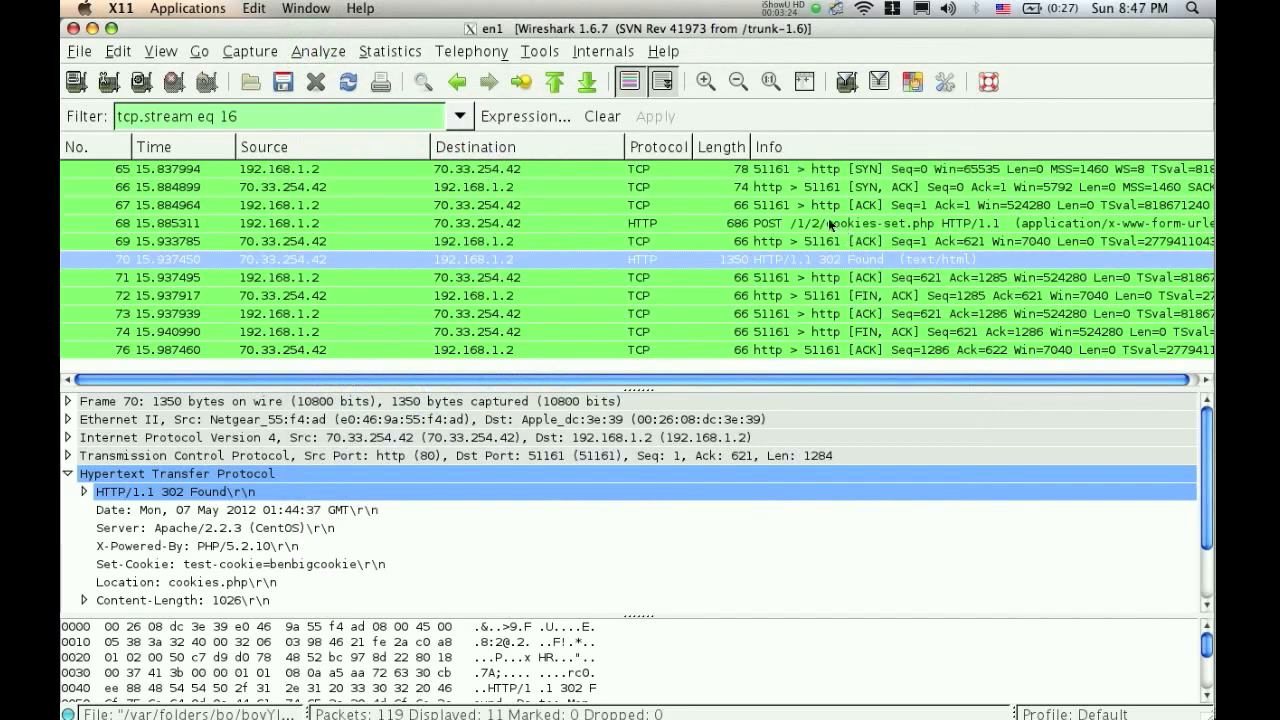
mouse_move(888, 444)
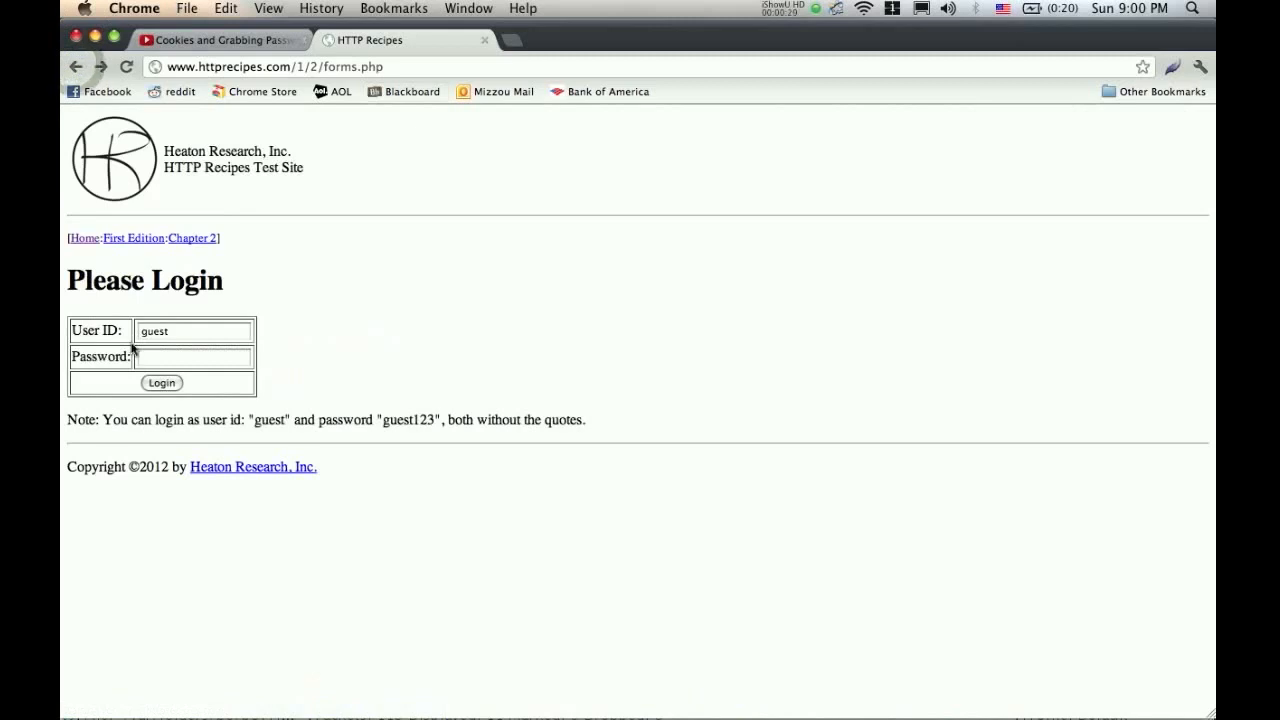
Step: Clear the prefilled 'guest' from the User ID field, leaving Password blank
click(194, 330)
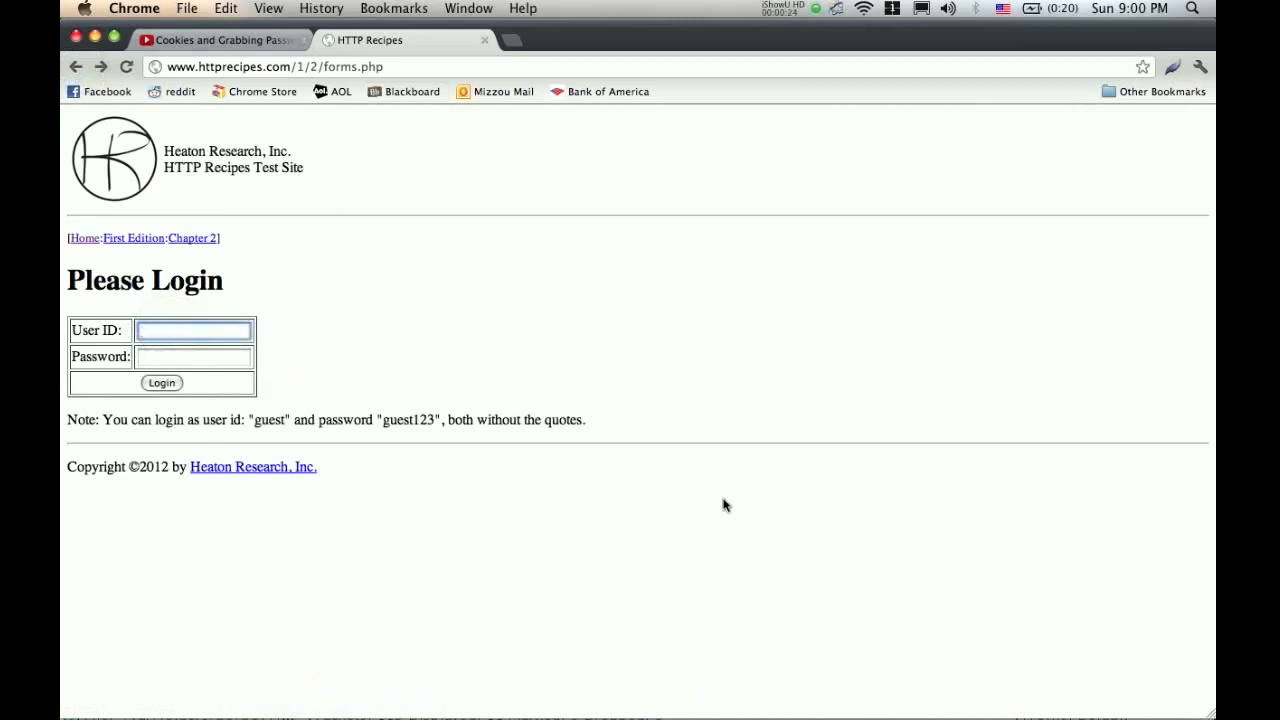
mouse_move(467, 260)
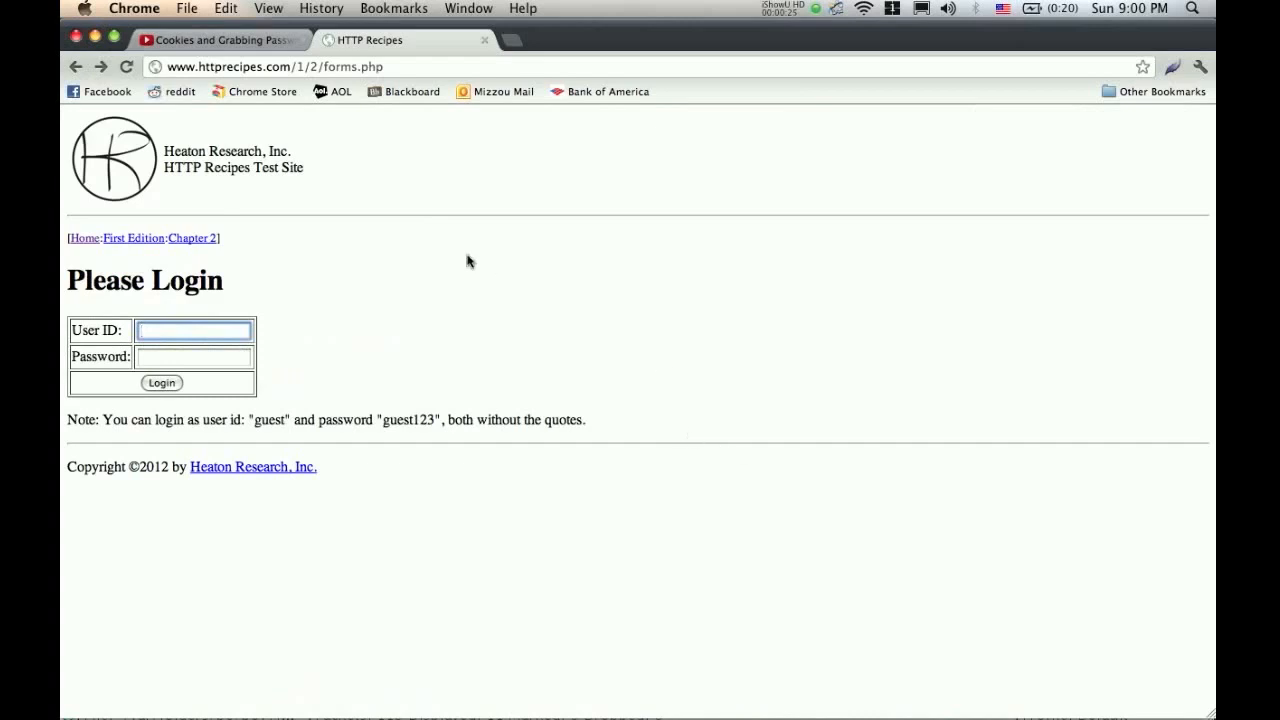
click(194, 330)
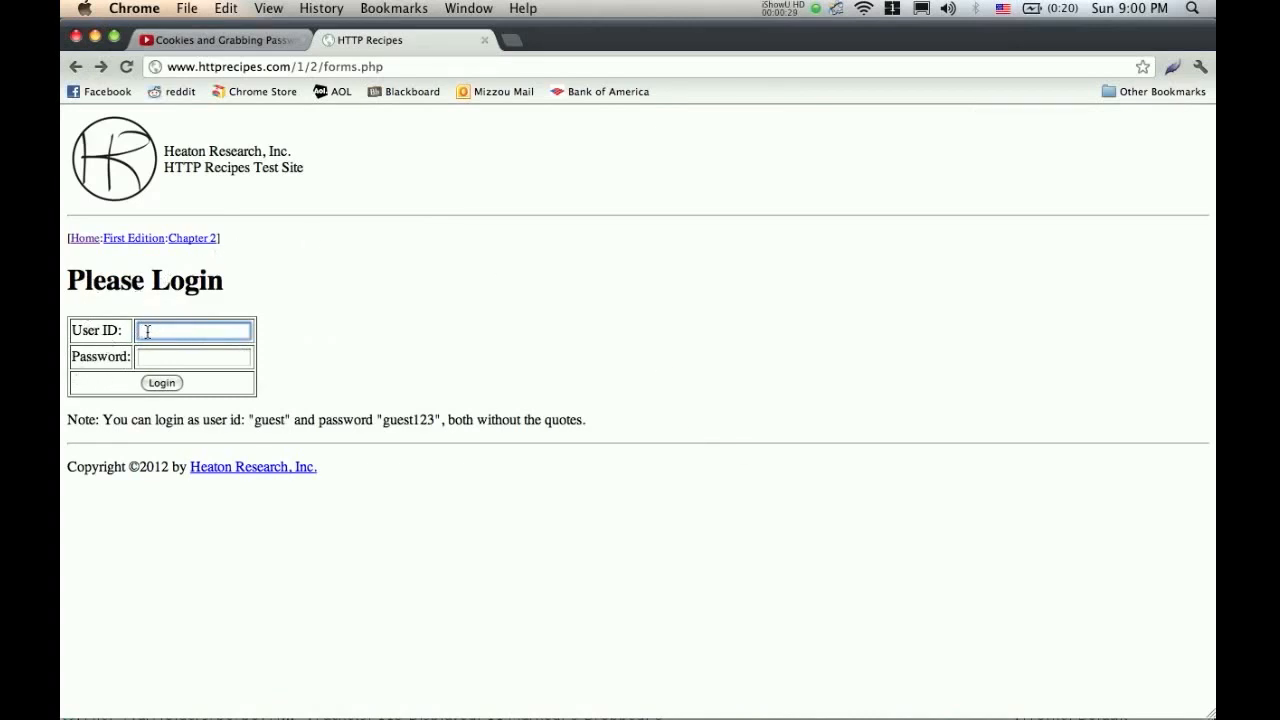
mouse_move(925, 695)
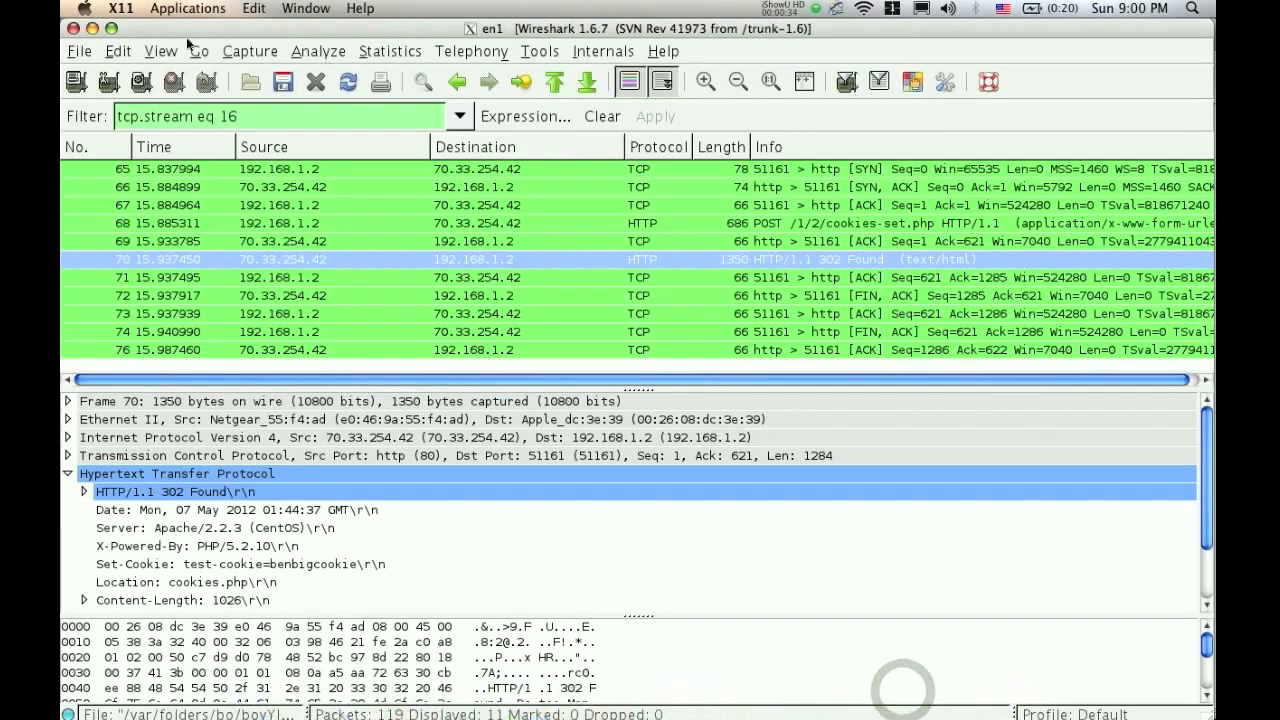
Step: Start a new en1 capture without saving, clear the tcp.stream eq 16 filter, and return to Chrome
click(75, 81)
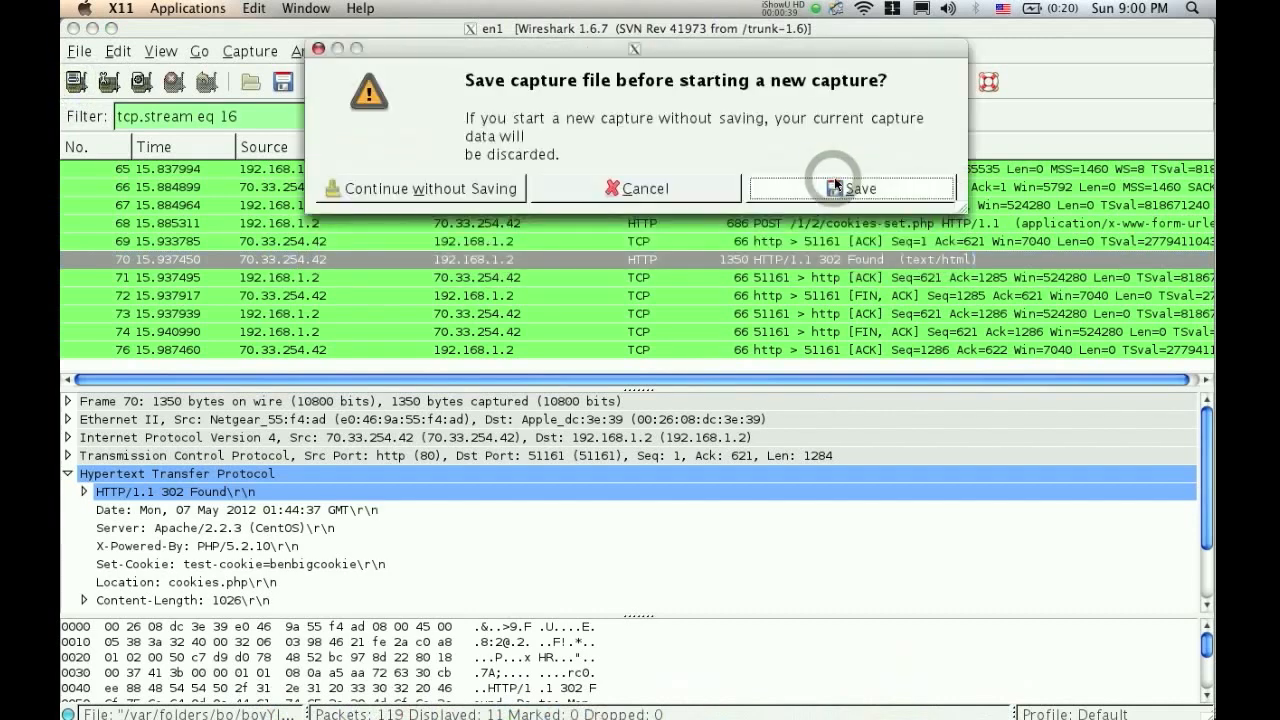
click(429, 188)
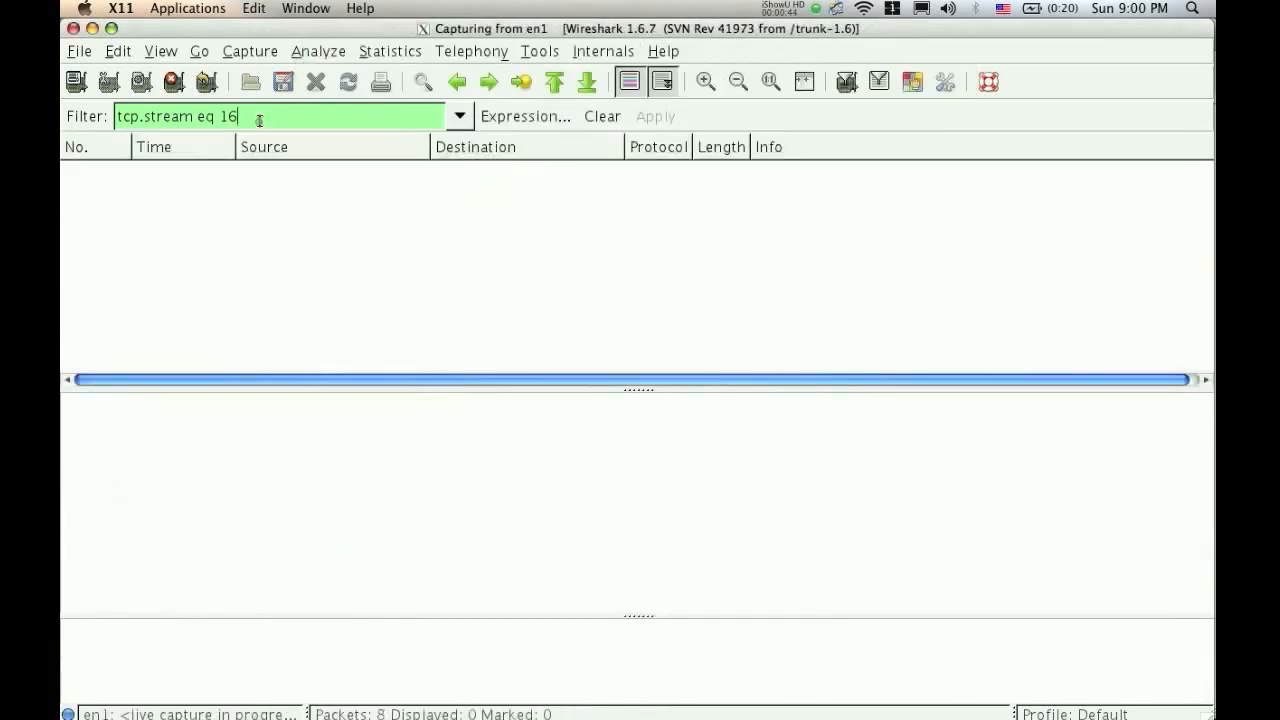
click(602, 116)
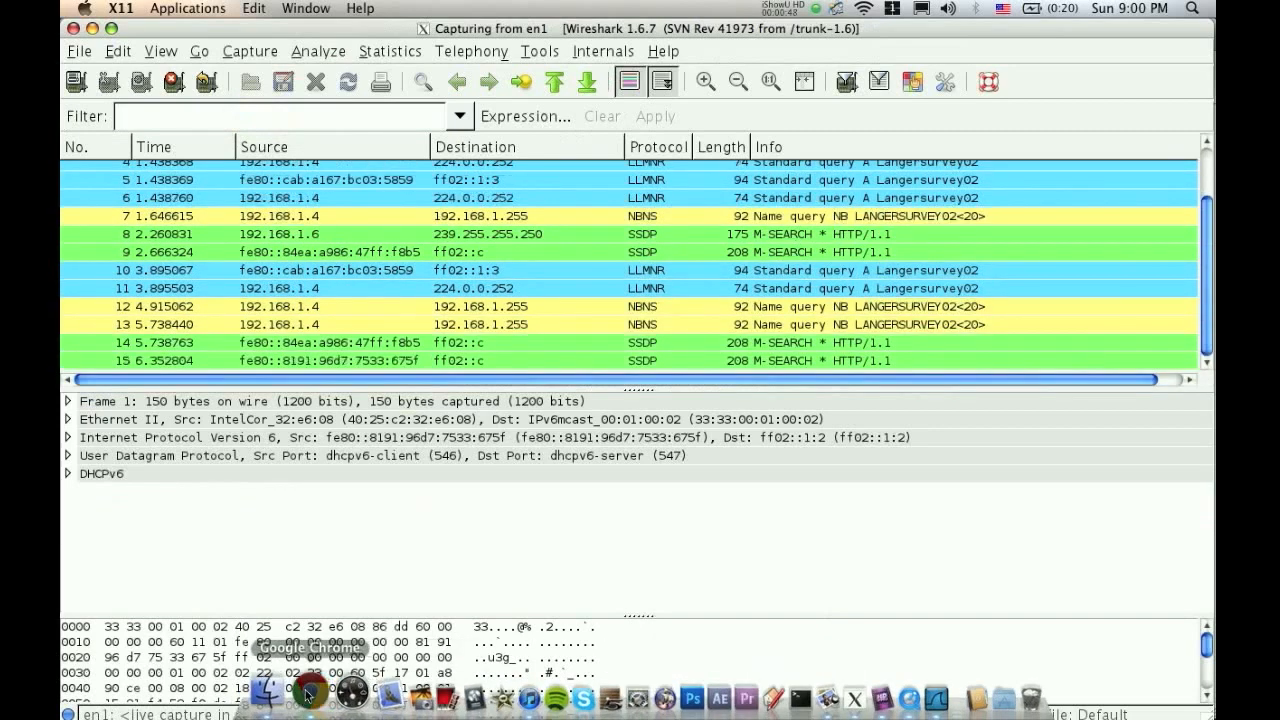
click(307, 693)
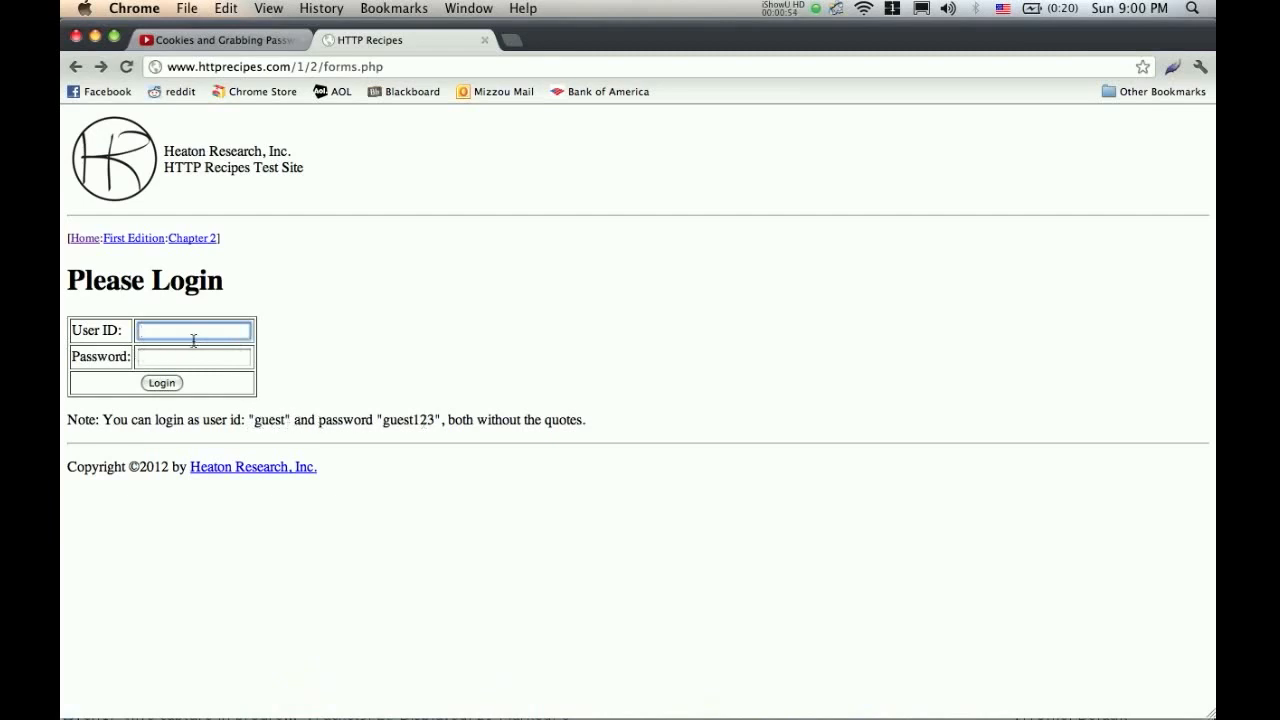
text(guest)
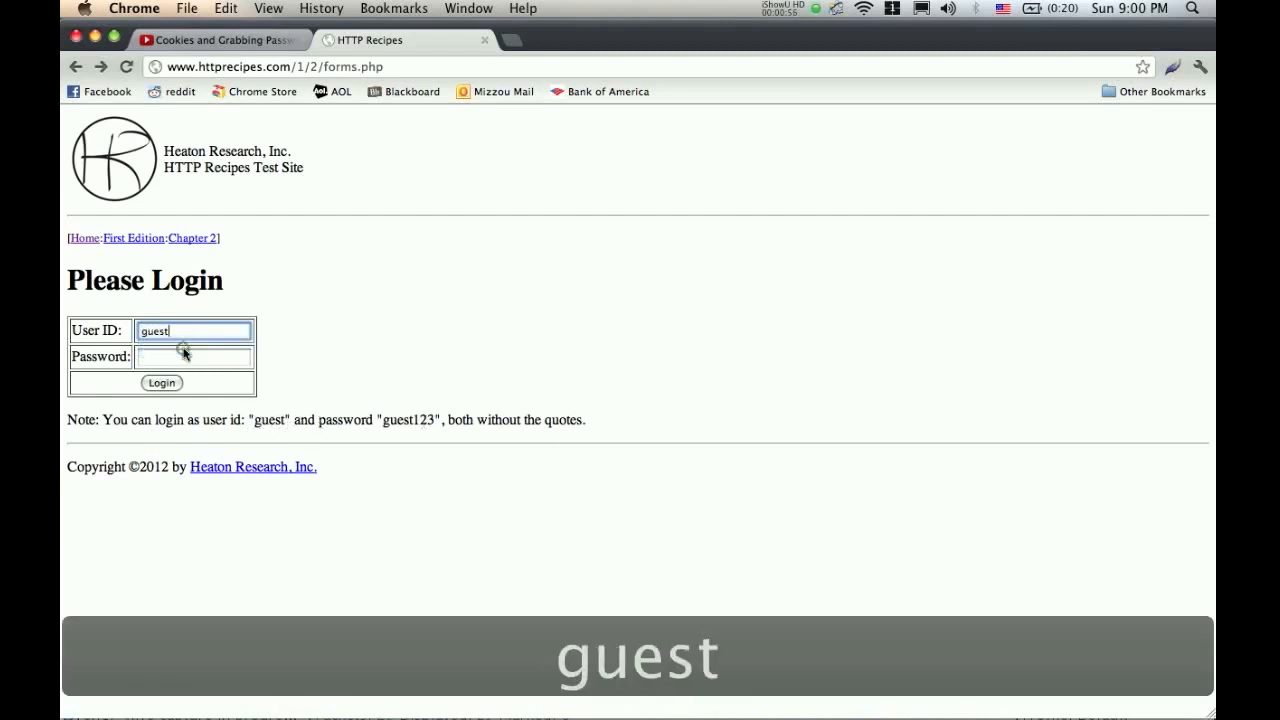
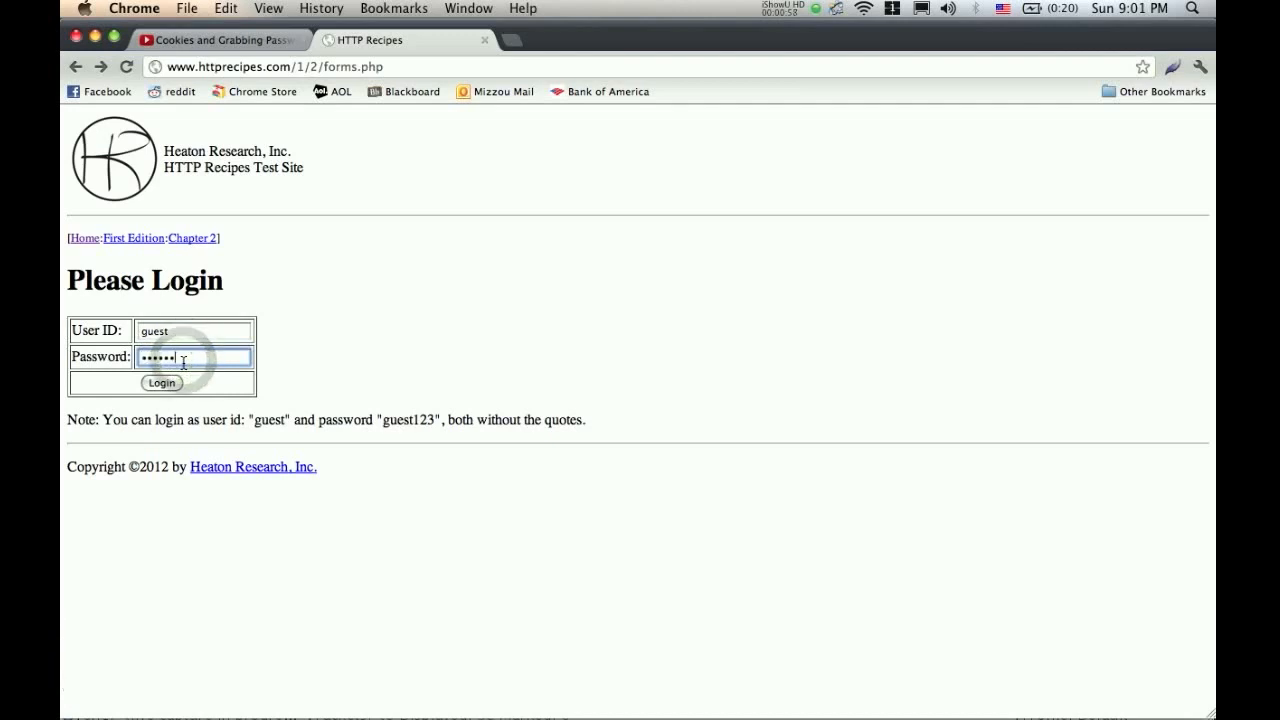
click(161, 383)
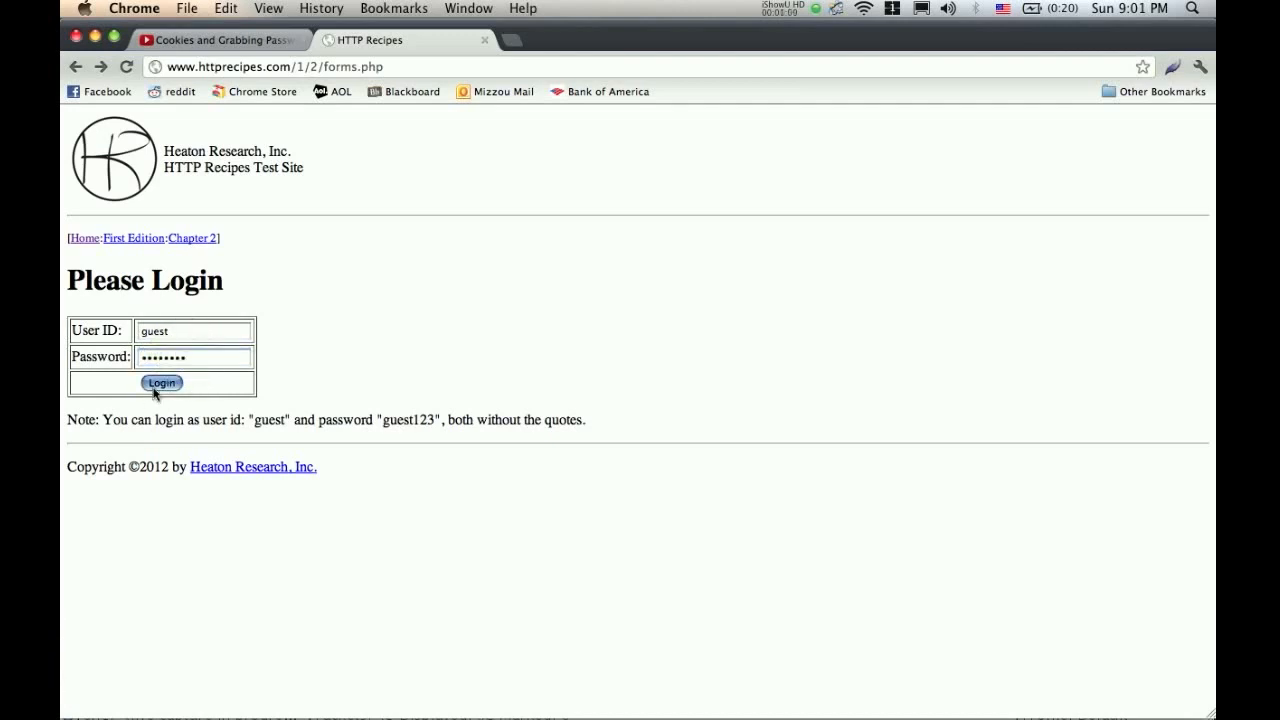
click(161, 383)
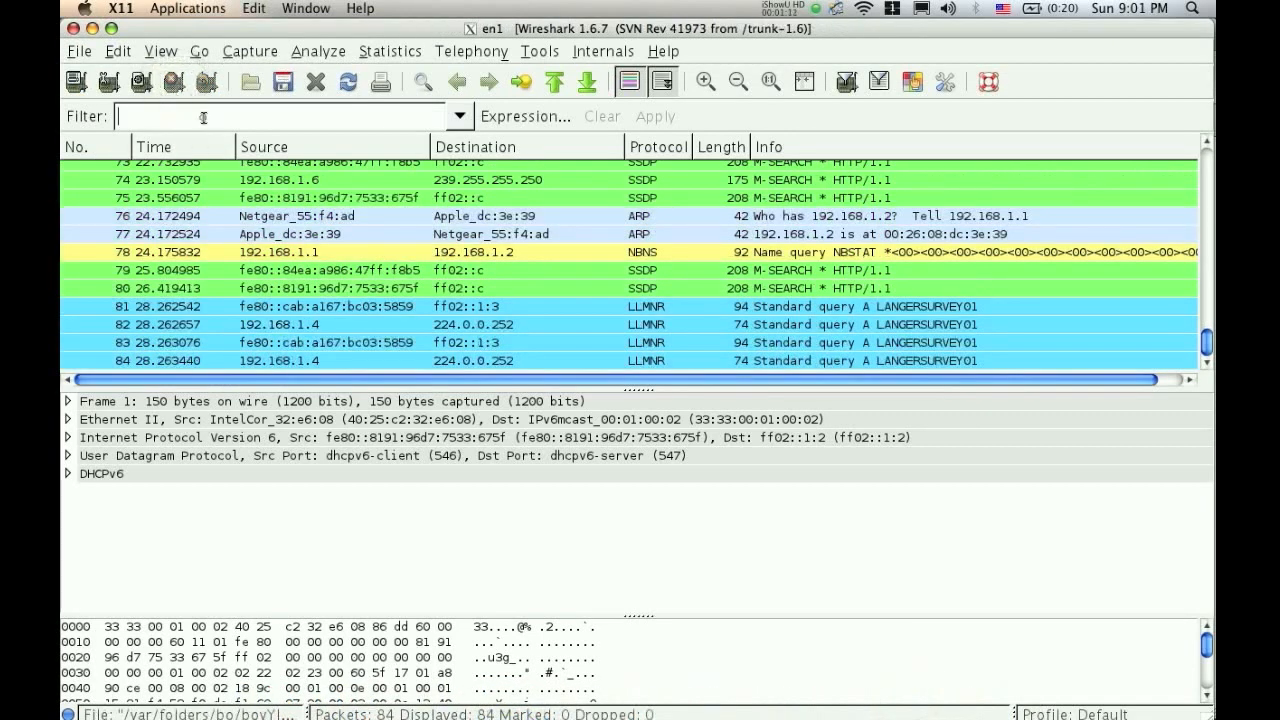
Step: Apply the 'http' filter and right-click packet 47, POST /1/2/forms2.php
text(http)
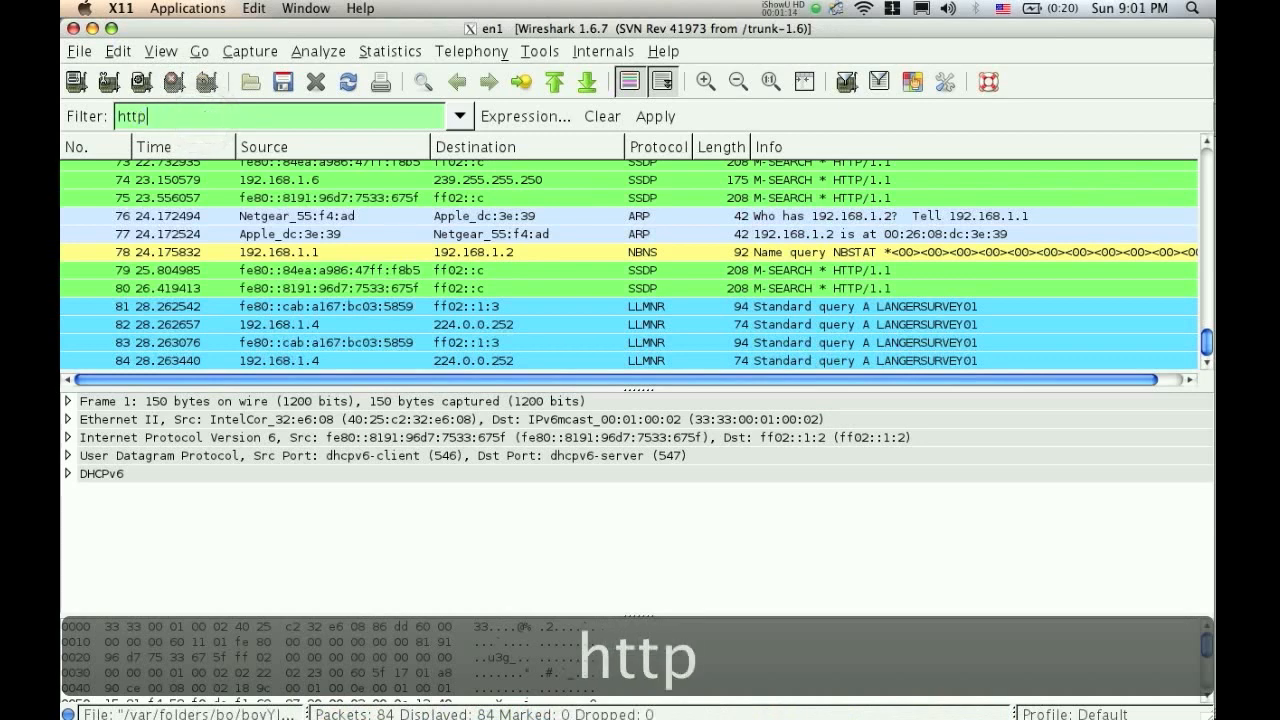
click(655, 116)
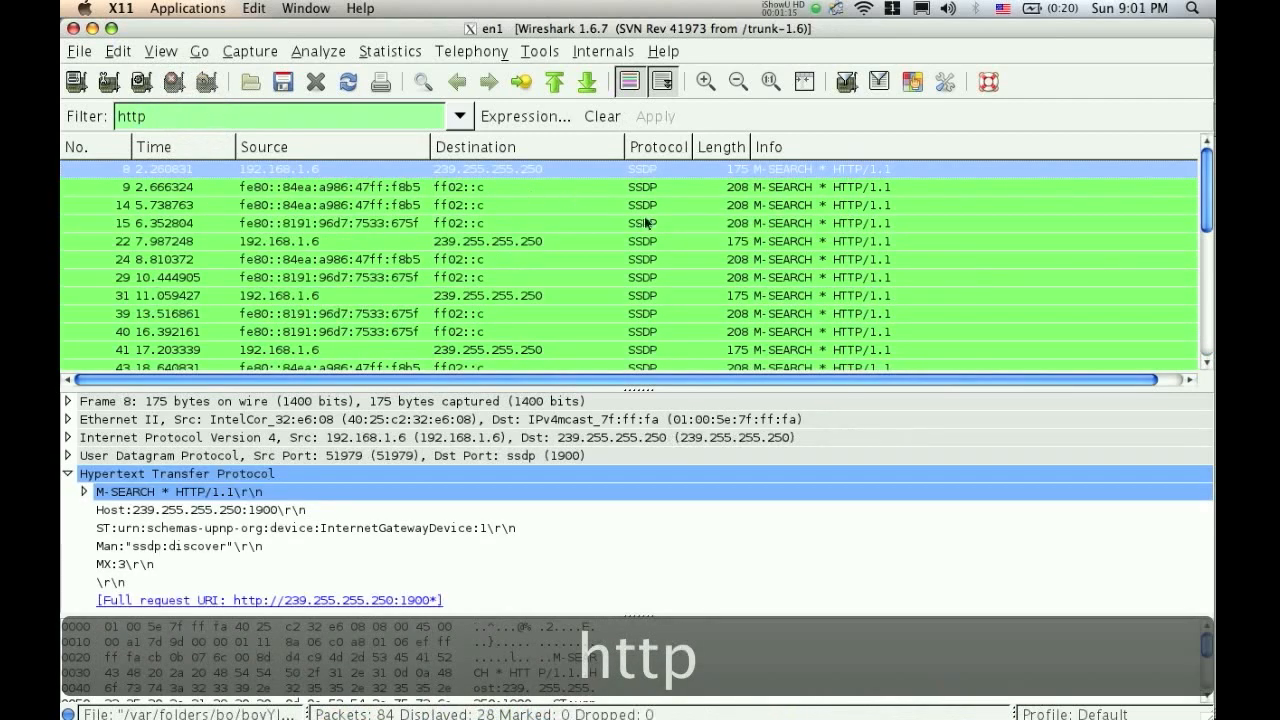
scroll(down, 3)
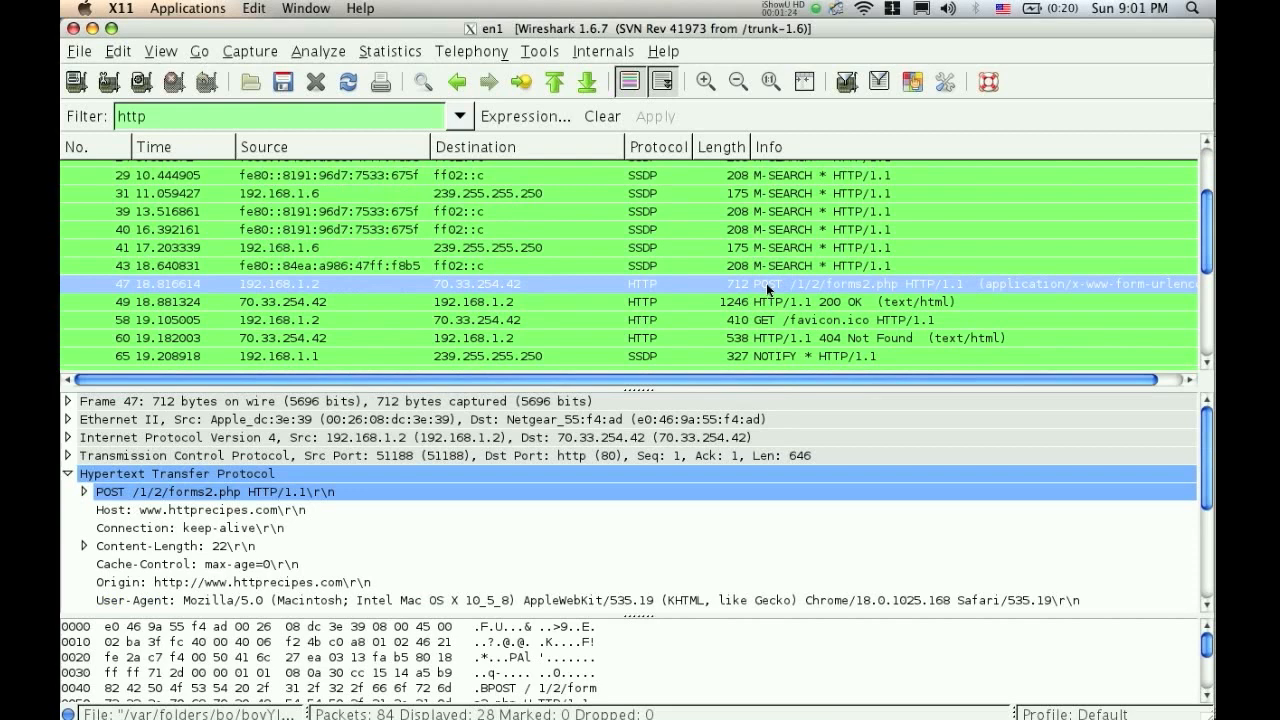
right_click(770, 289)
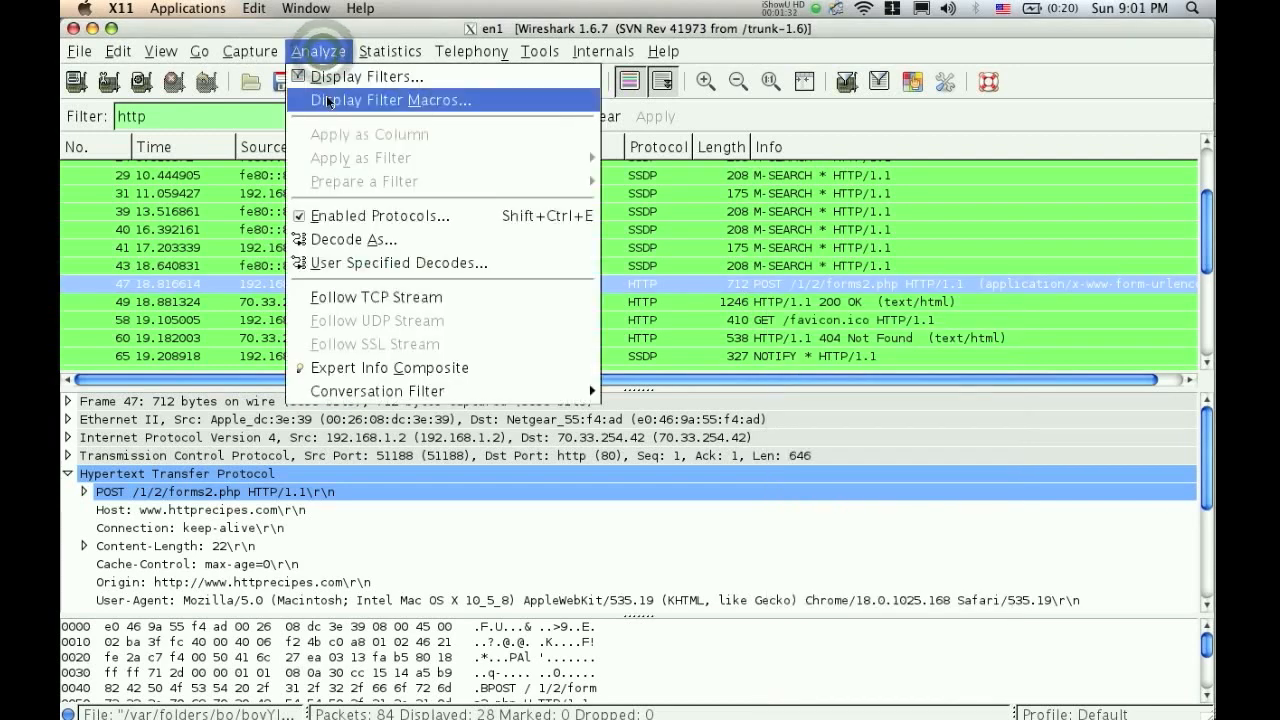
mouse_move(405, 297)
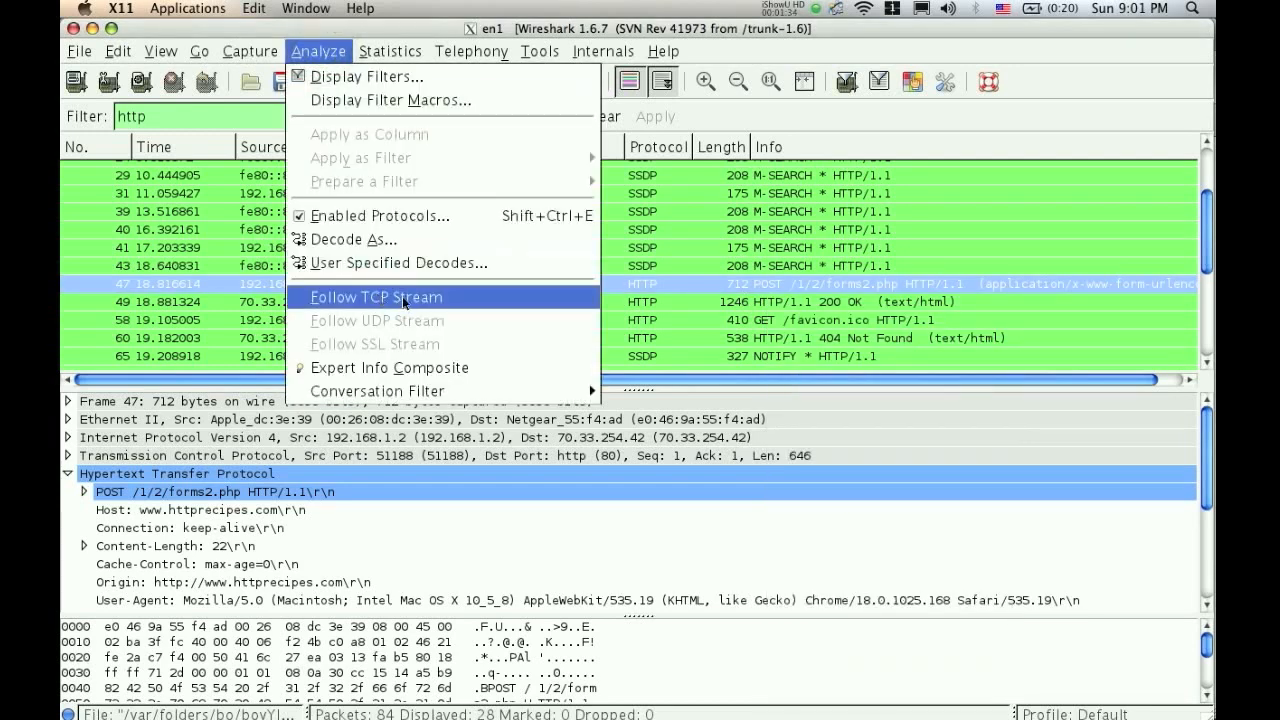
click(375, 297)
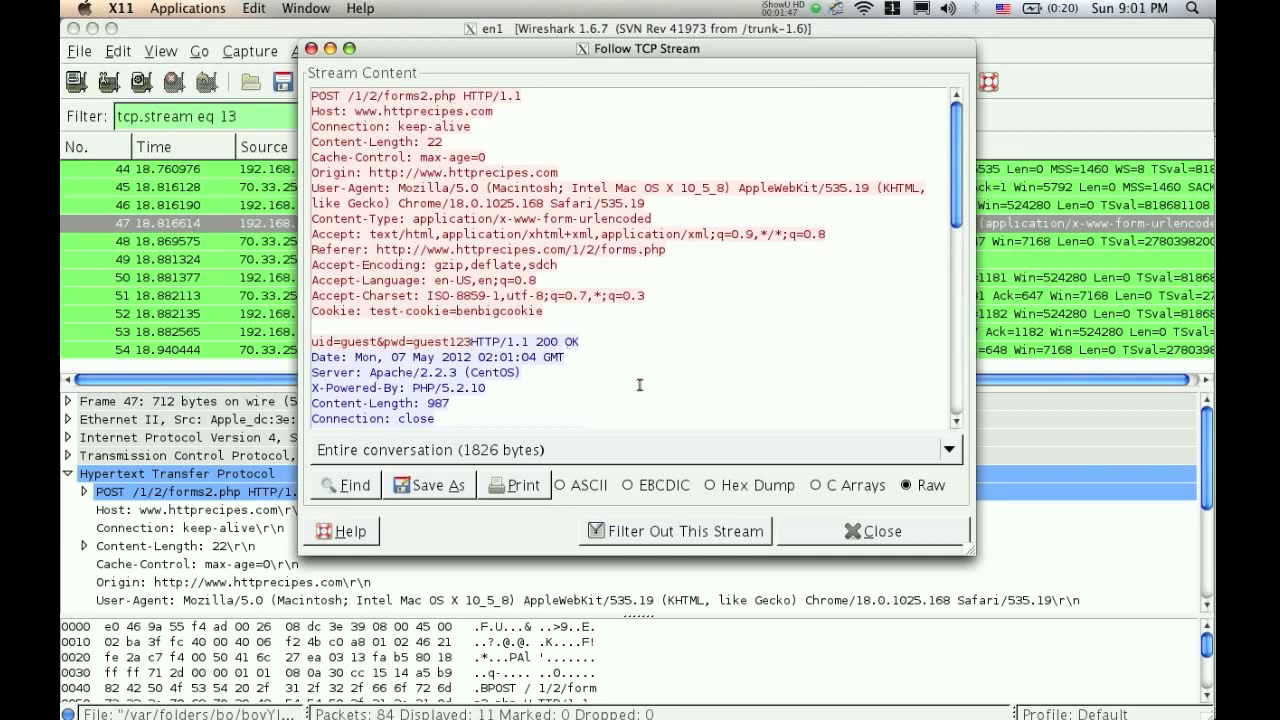
mouse_move(563, 410)
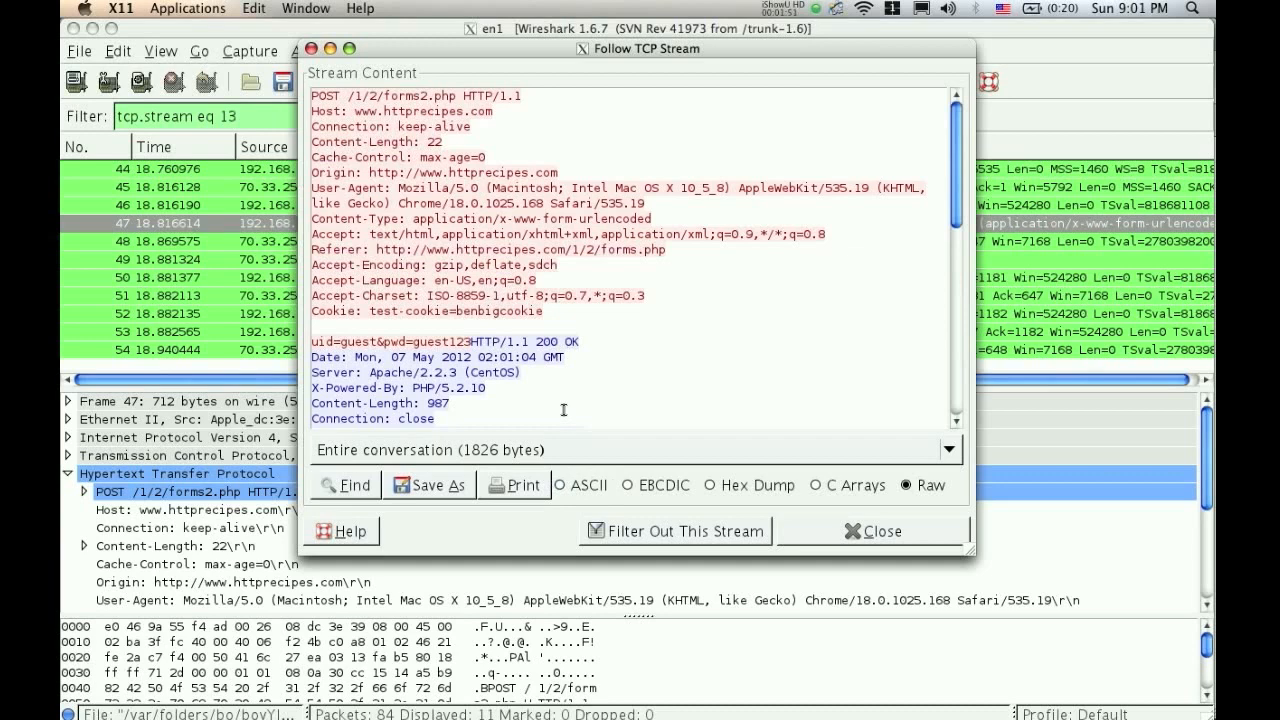
mouse_move(673, 351)
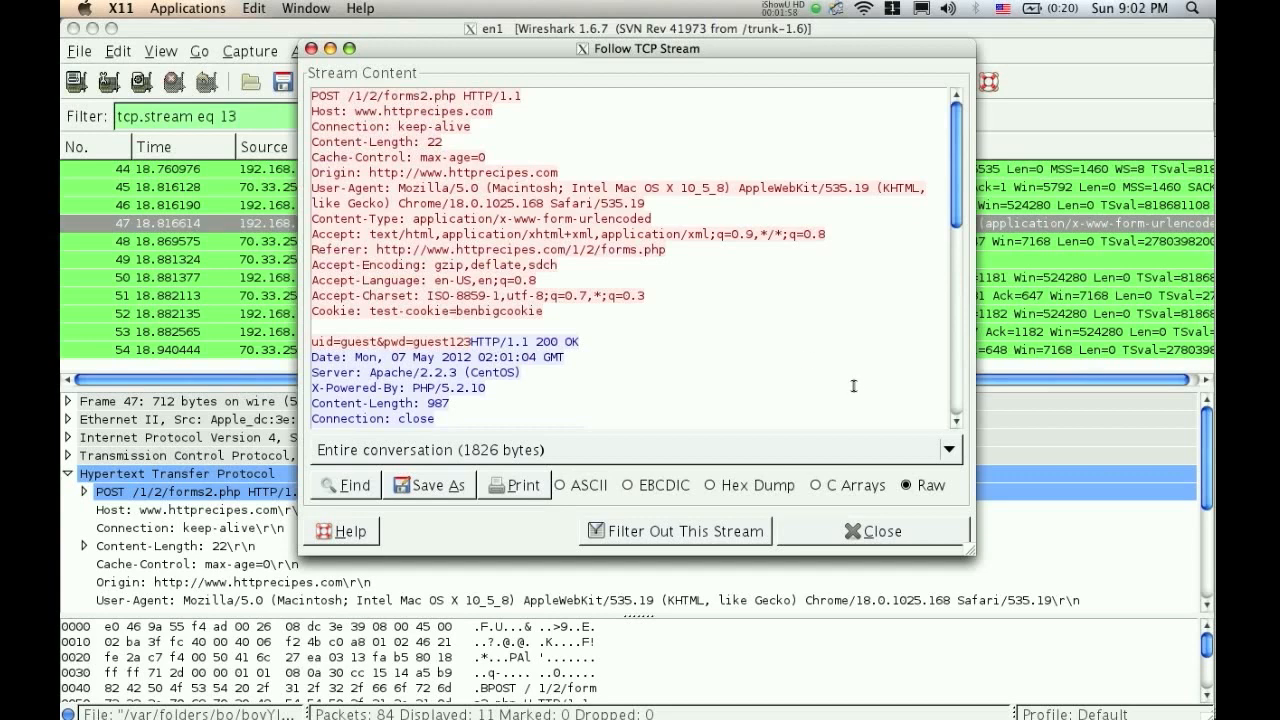
mouse_move(719, 273)
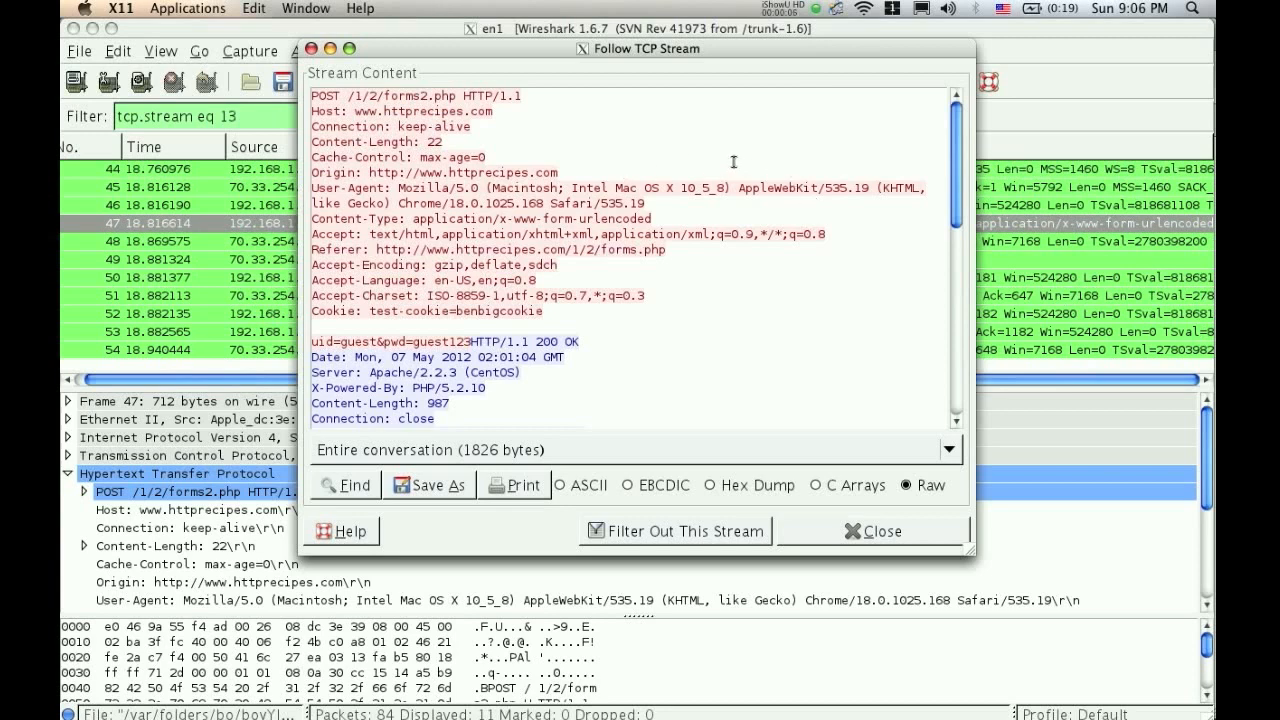
mouse_move(697, 187)
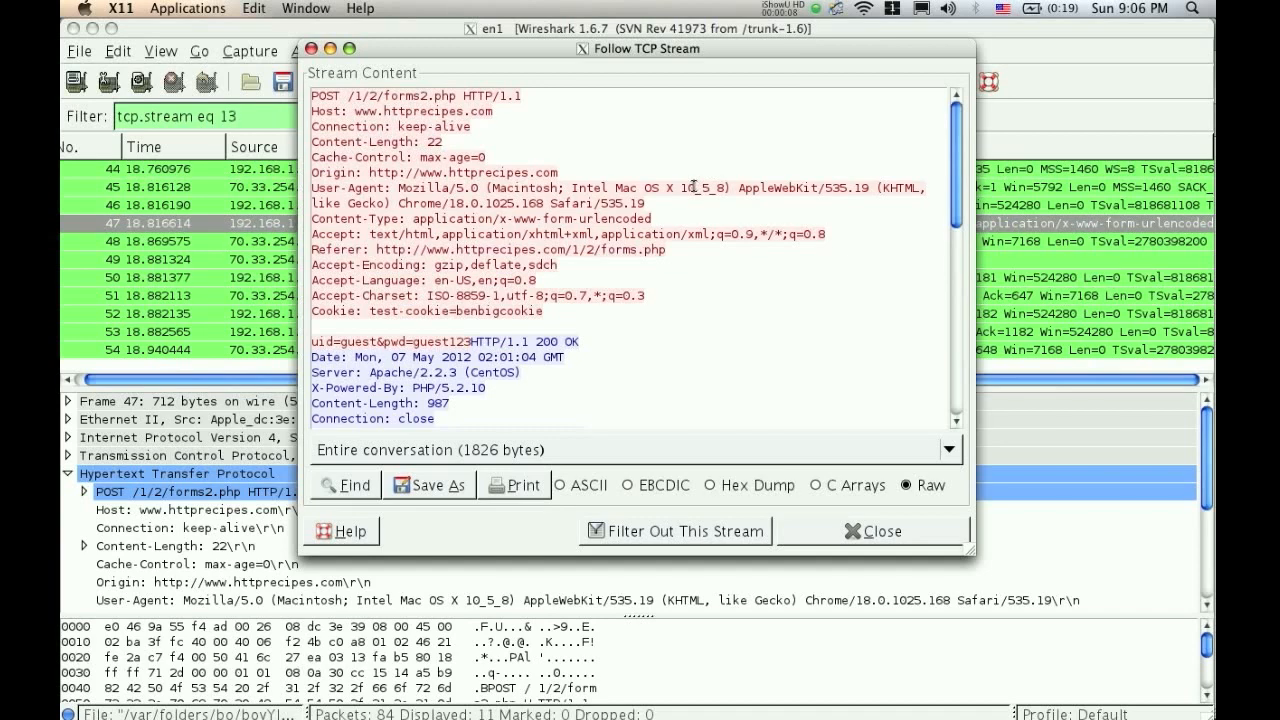
Step: Scroll the stream to the Welcome Back page with the $265.23 balance, then close the stream view
scroll(down, 3)
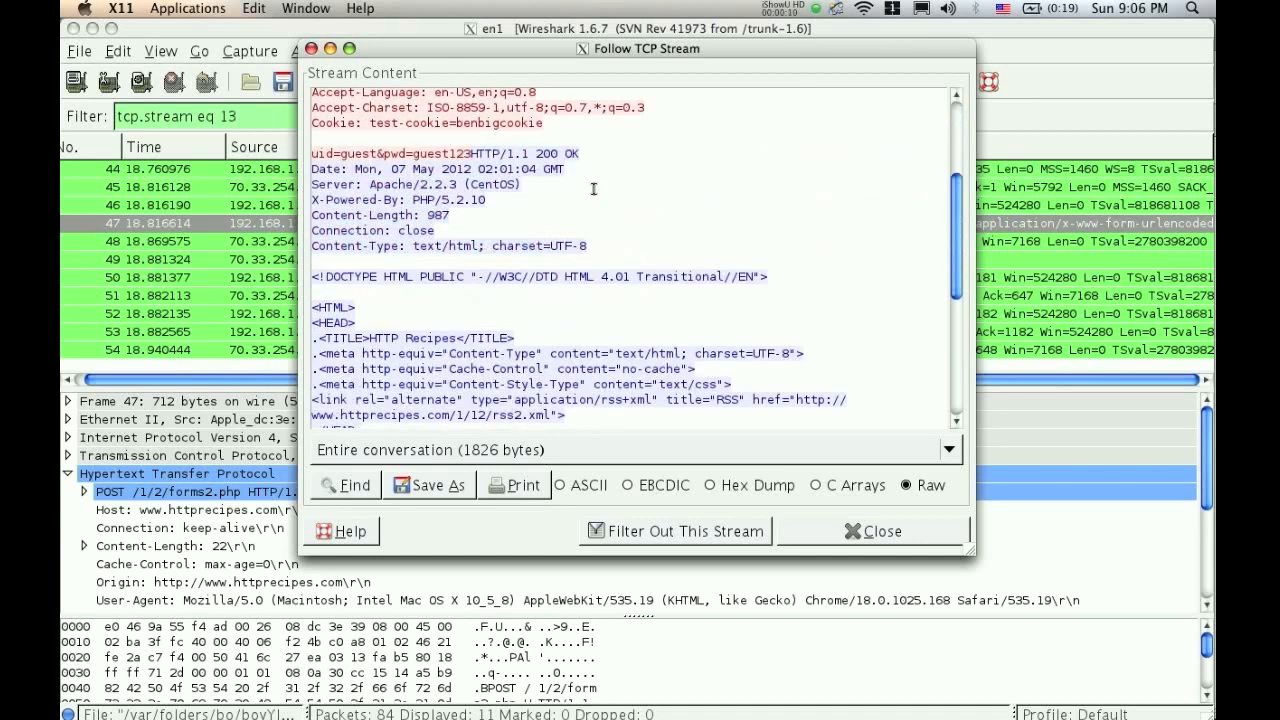
scroll(down, 3)
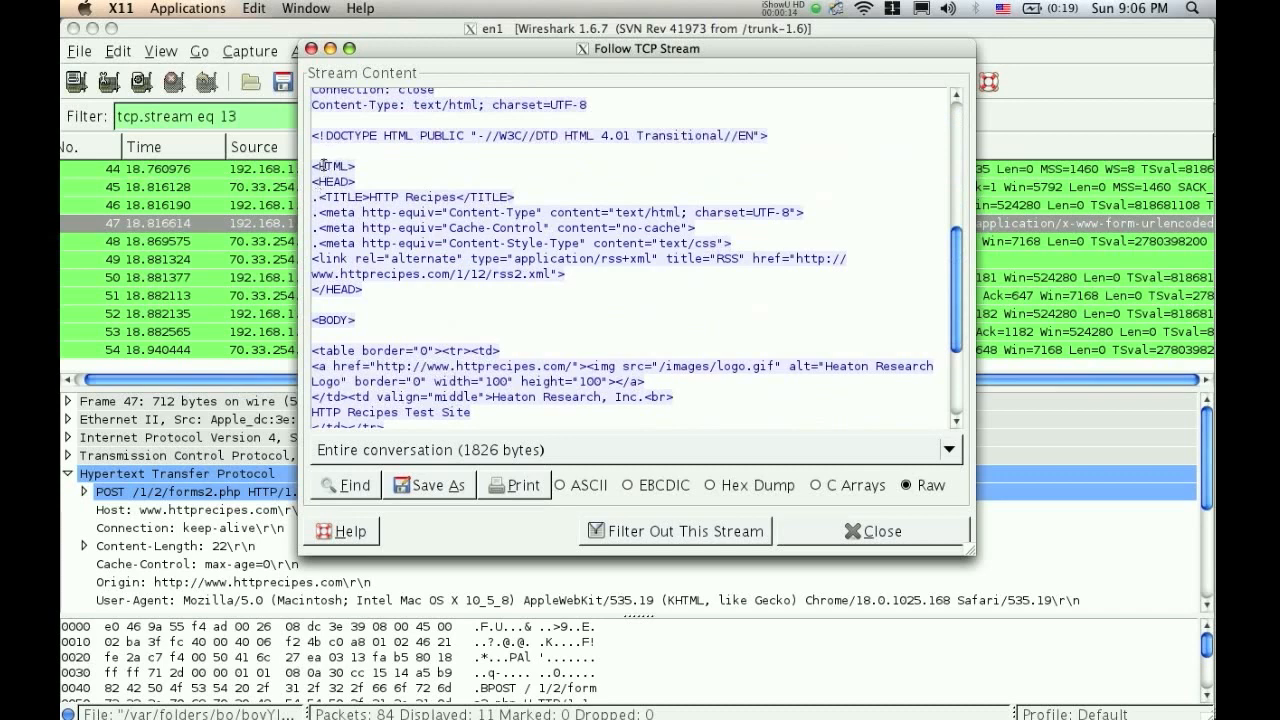
scroll(down, 3)
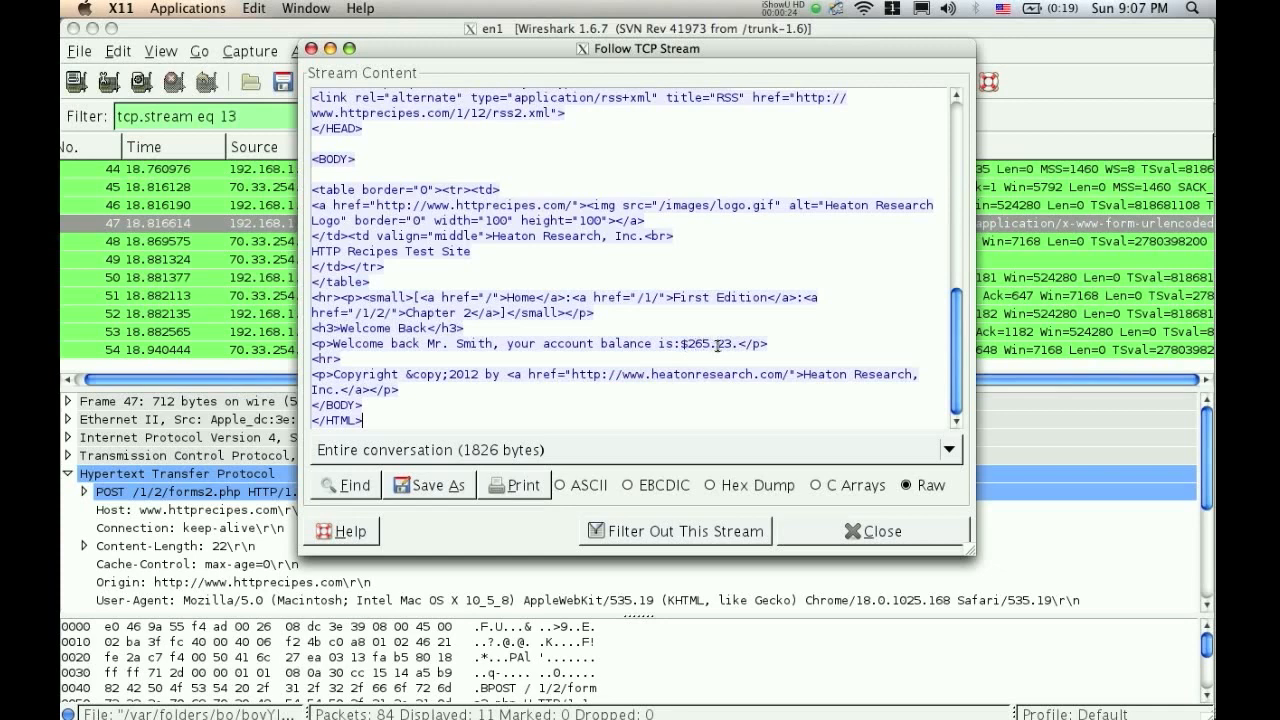
mouse_move(762, 335)
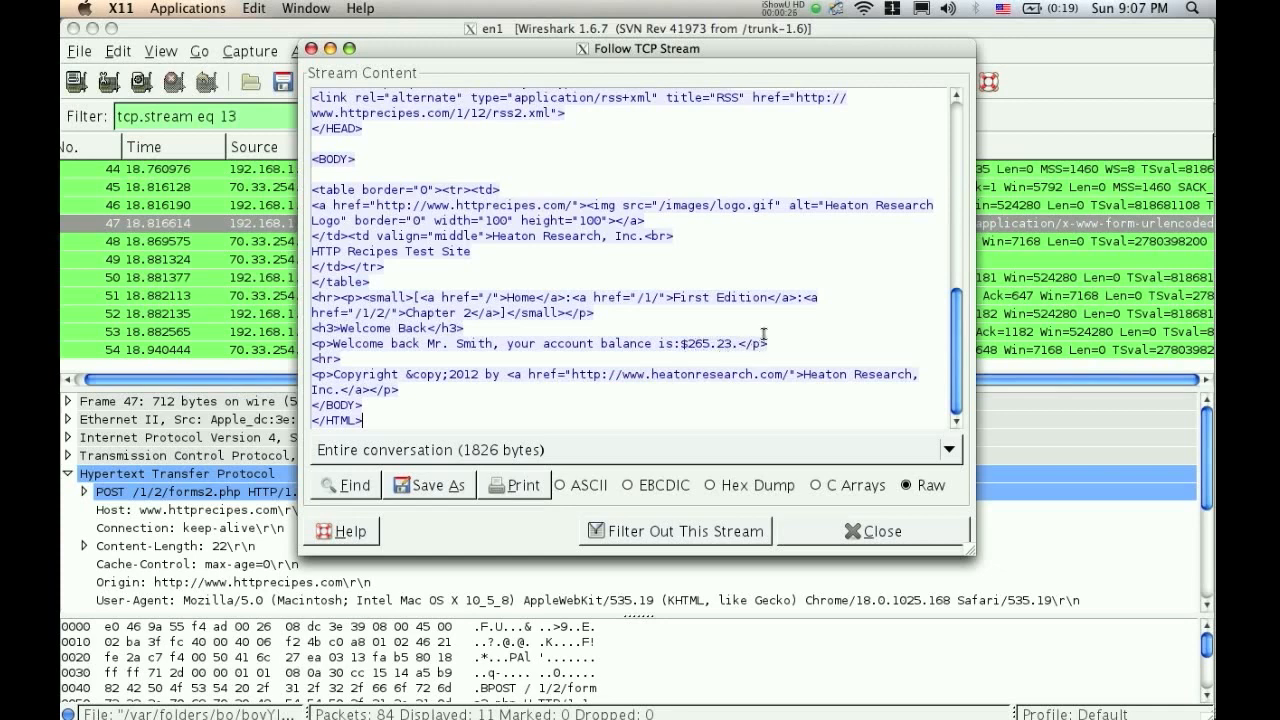
mouse_move(407, 404)
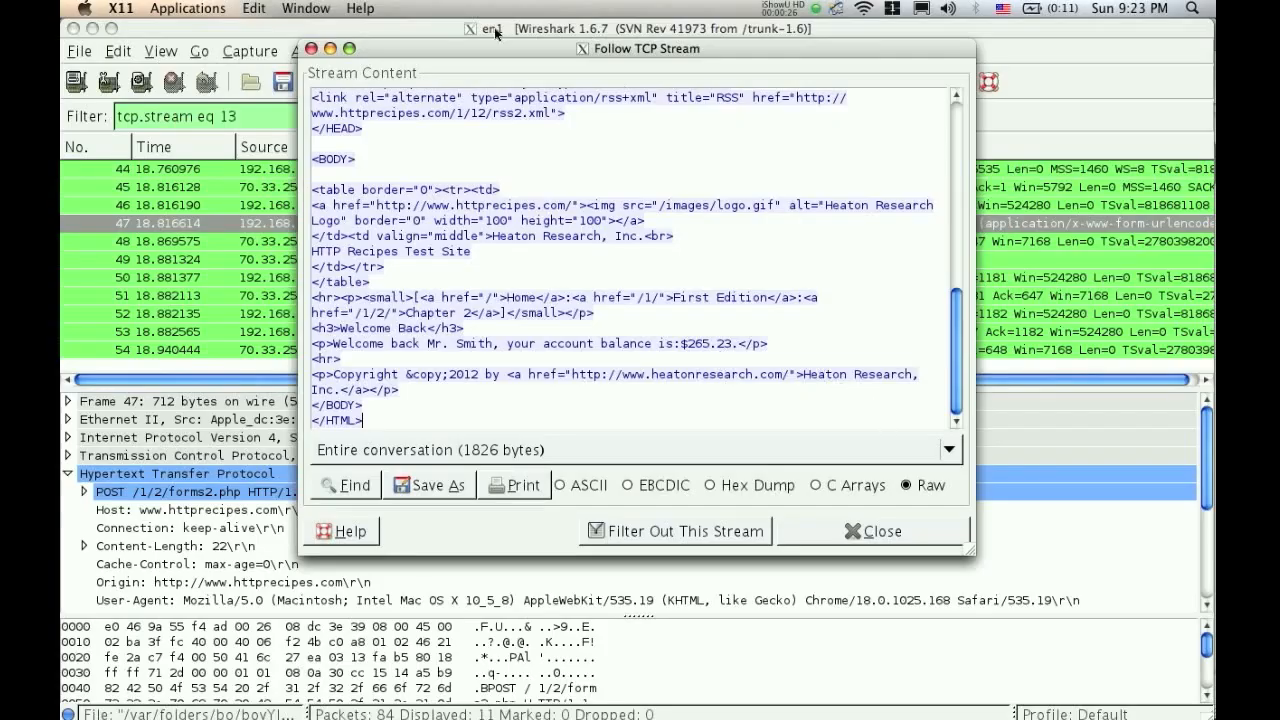
click(871, 530)
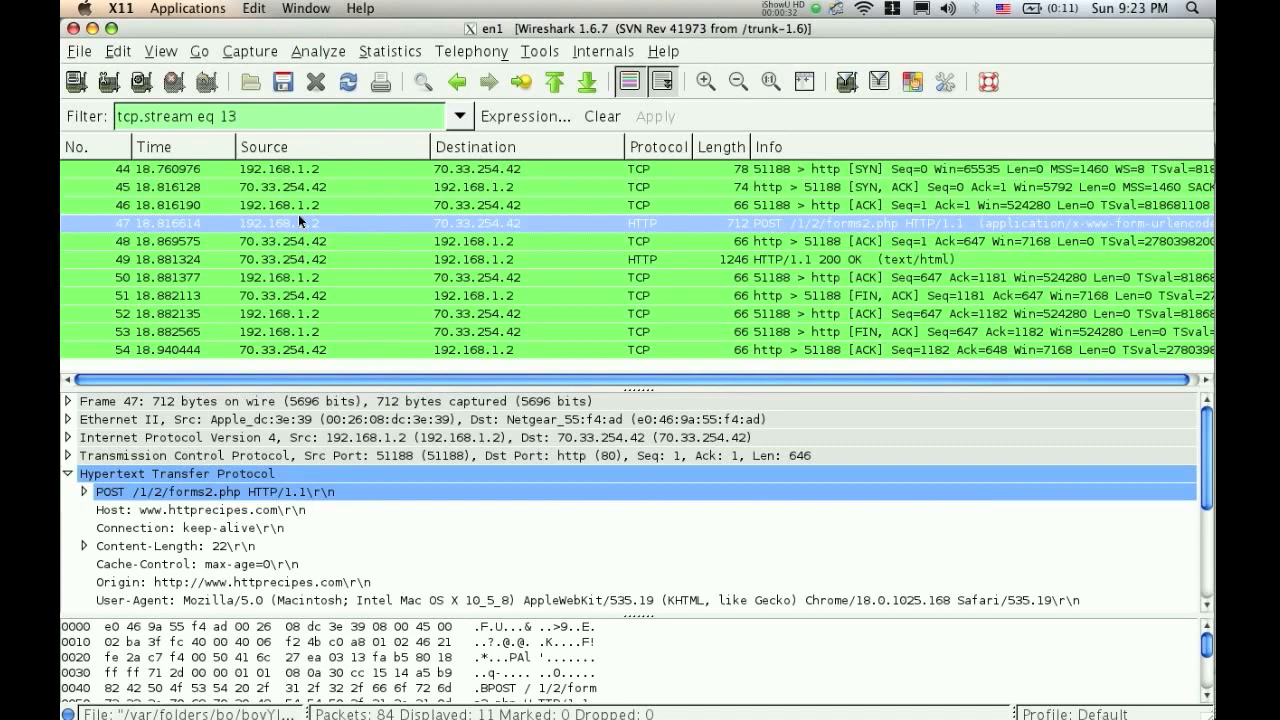
mouse_move(262, 152)
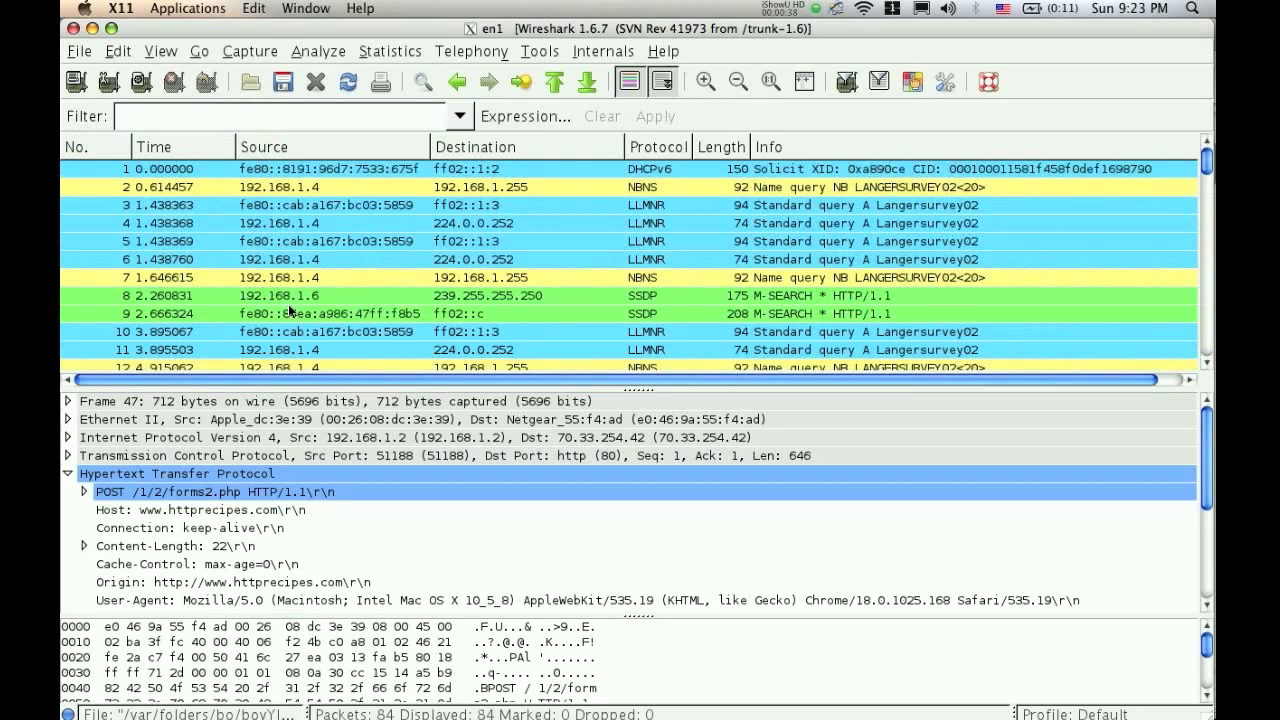
Step: Scroll the packet list and start typing the 'ip.src==' filter
scroll(down, 3)
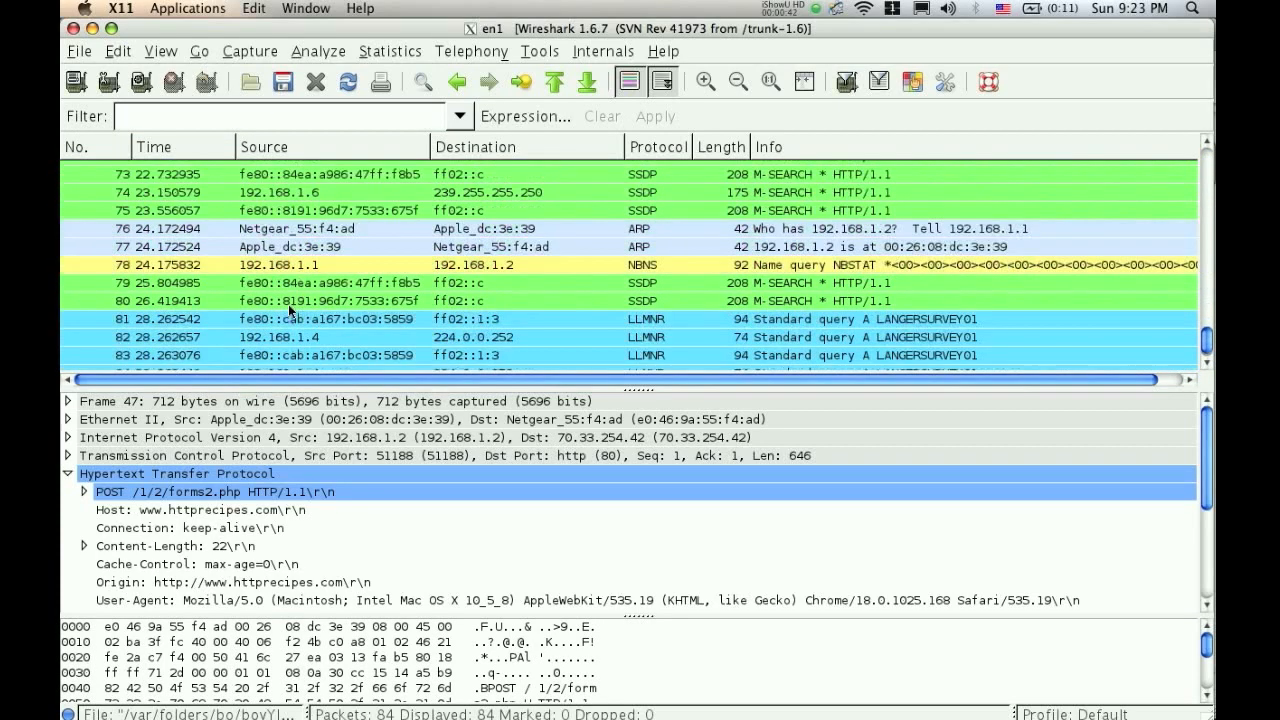
mouse_move(367, 337)
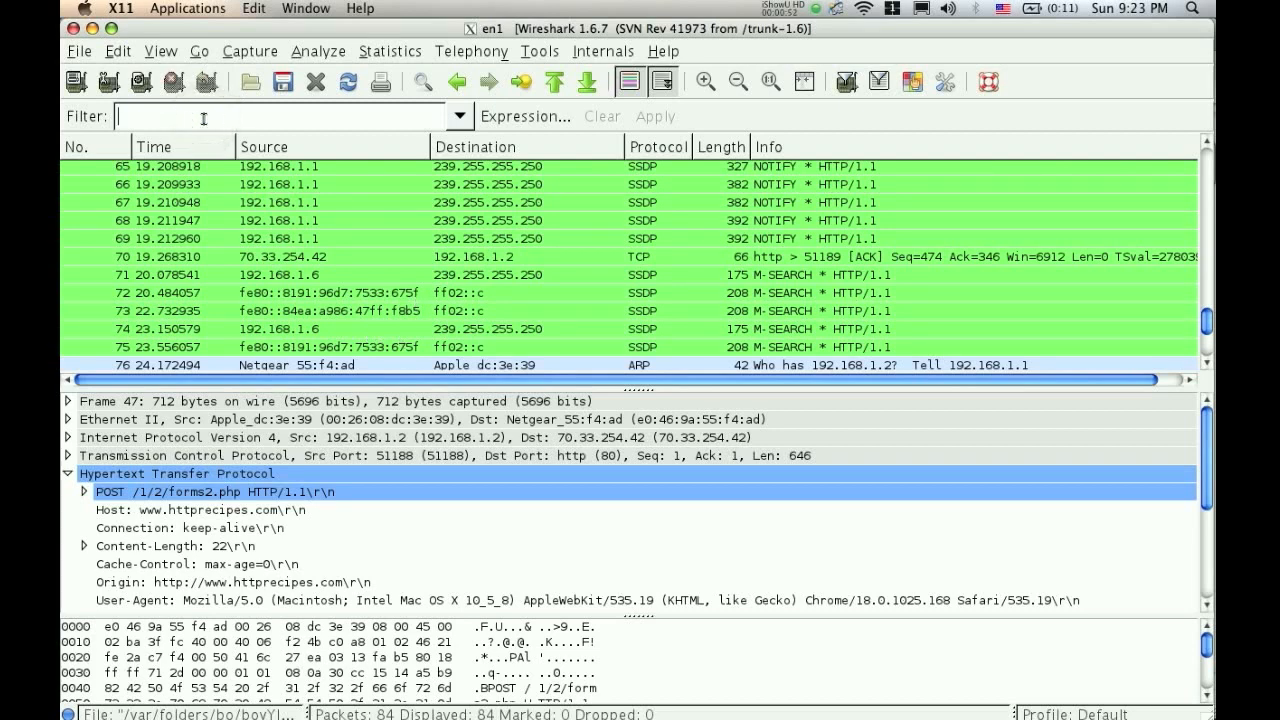
text(ip.src==)
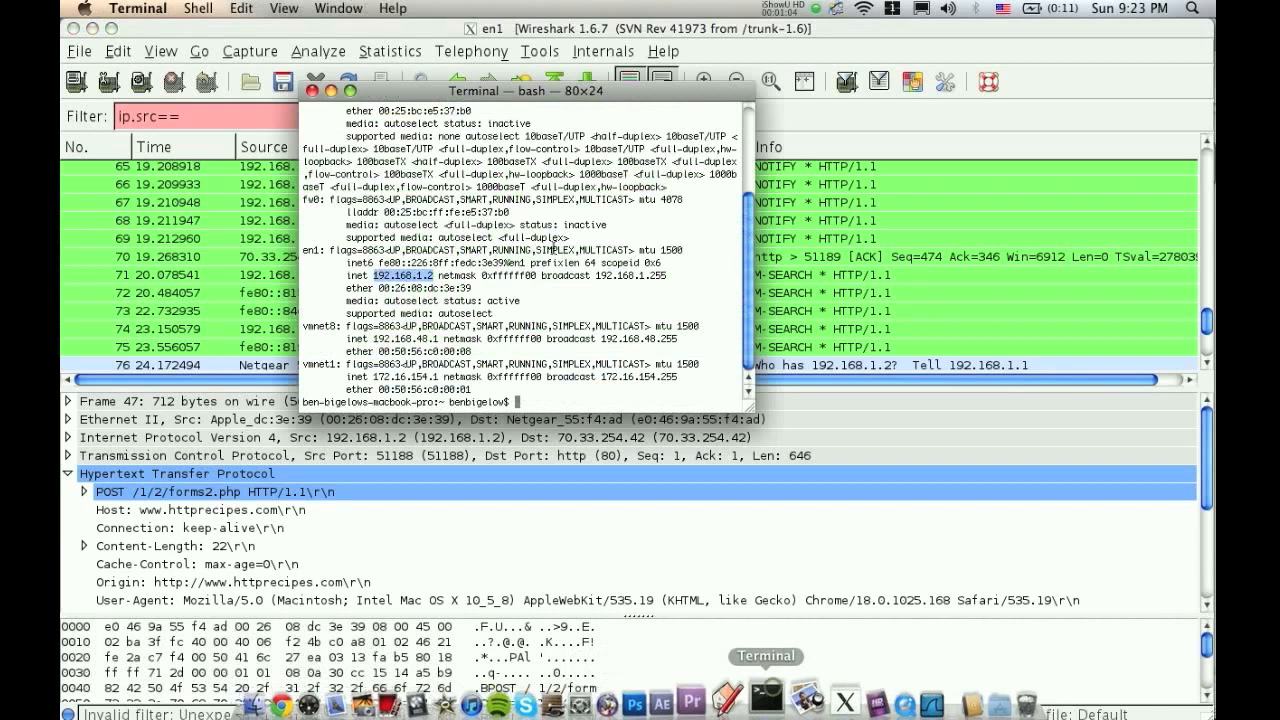
Step: Open a new Basic Terminal window from the Shell menu
click(198, 8)
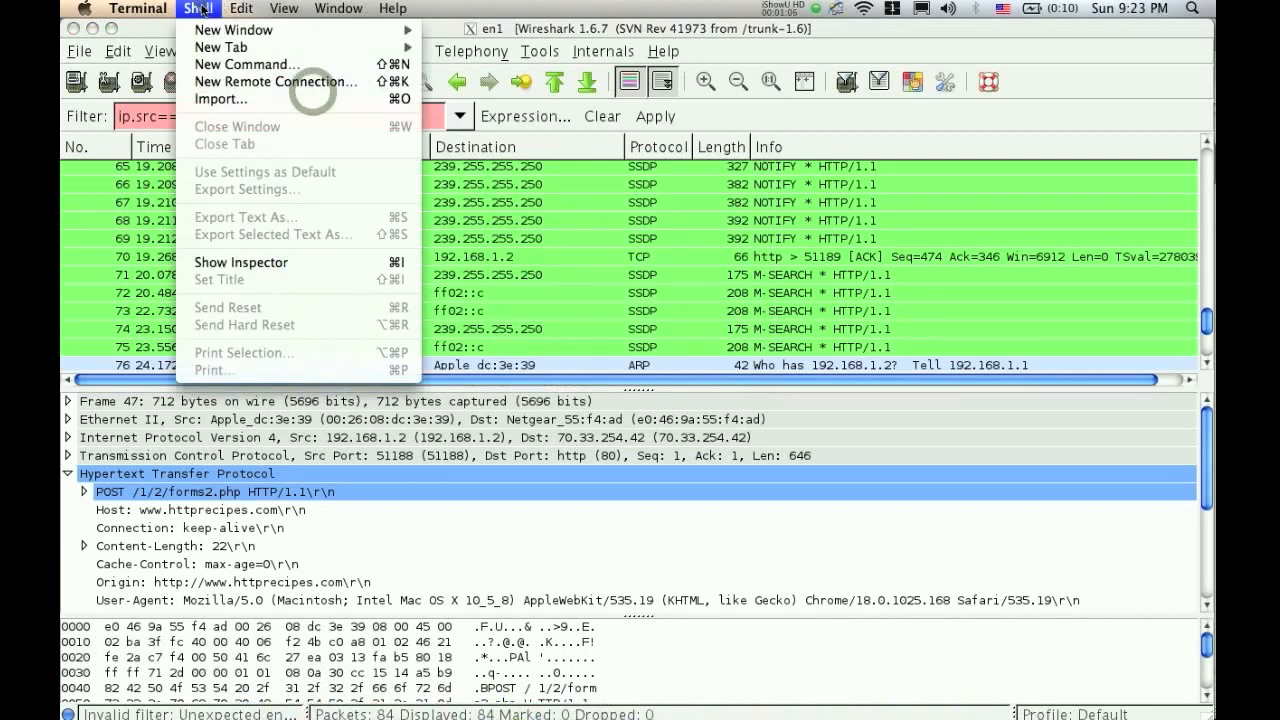
click(338, 8)
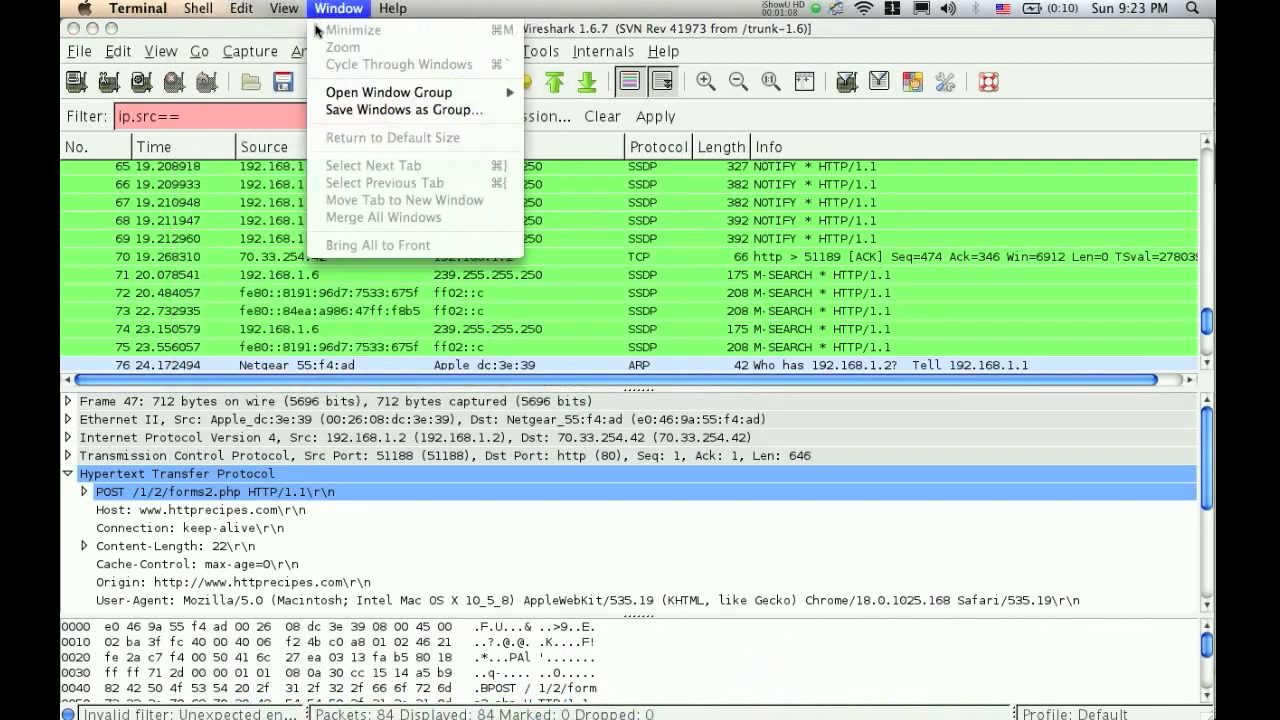
click(198, 8)
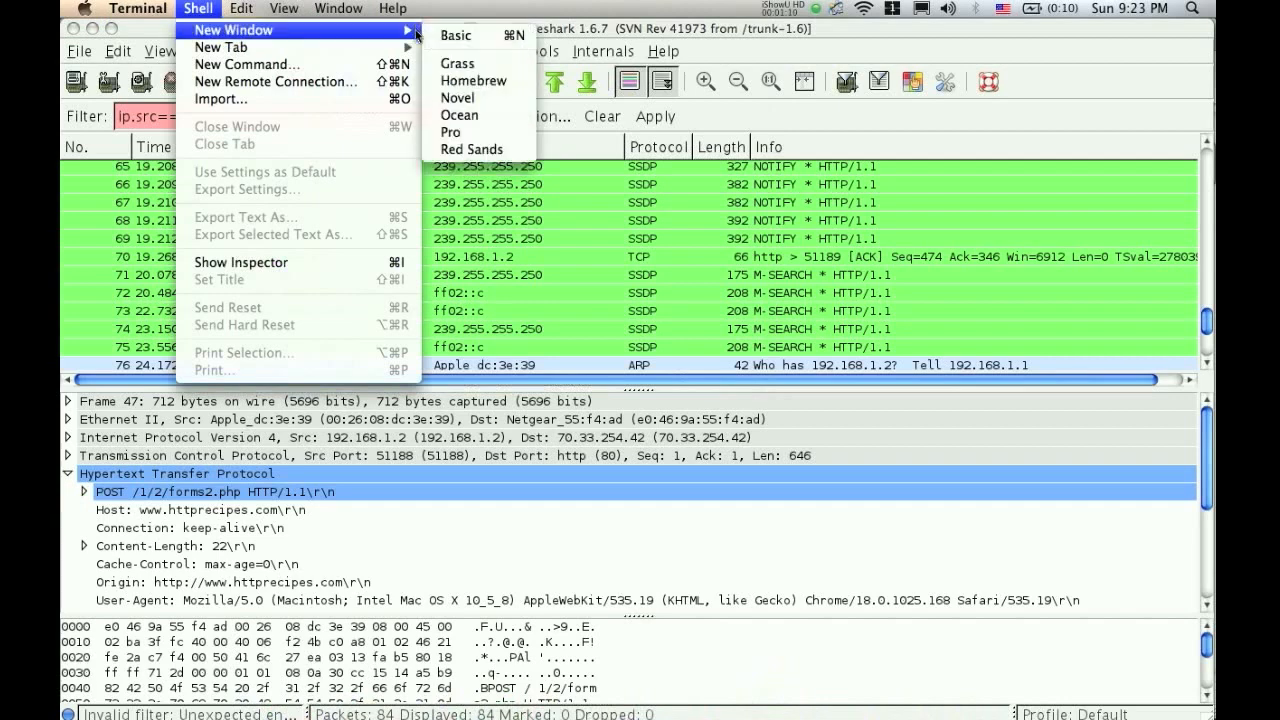
click(456, 35)
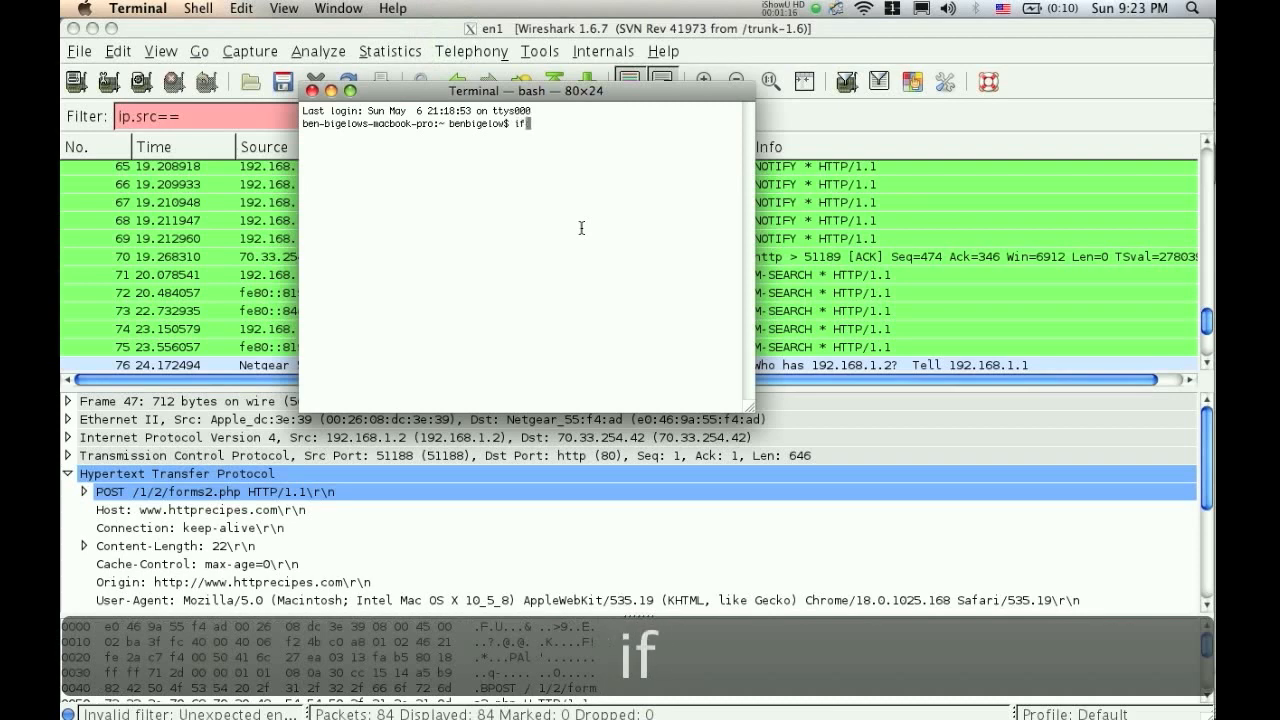
Step: Run ifconfig and select en1's inet address 192.168.1.2 in the output
text(confi)
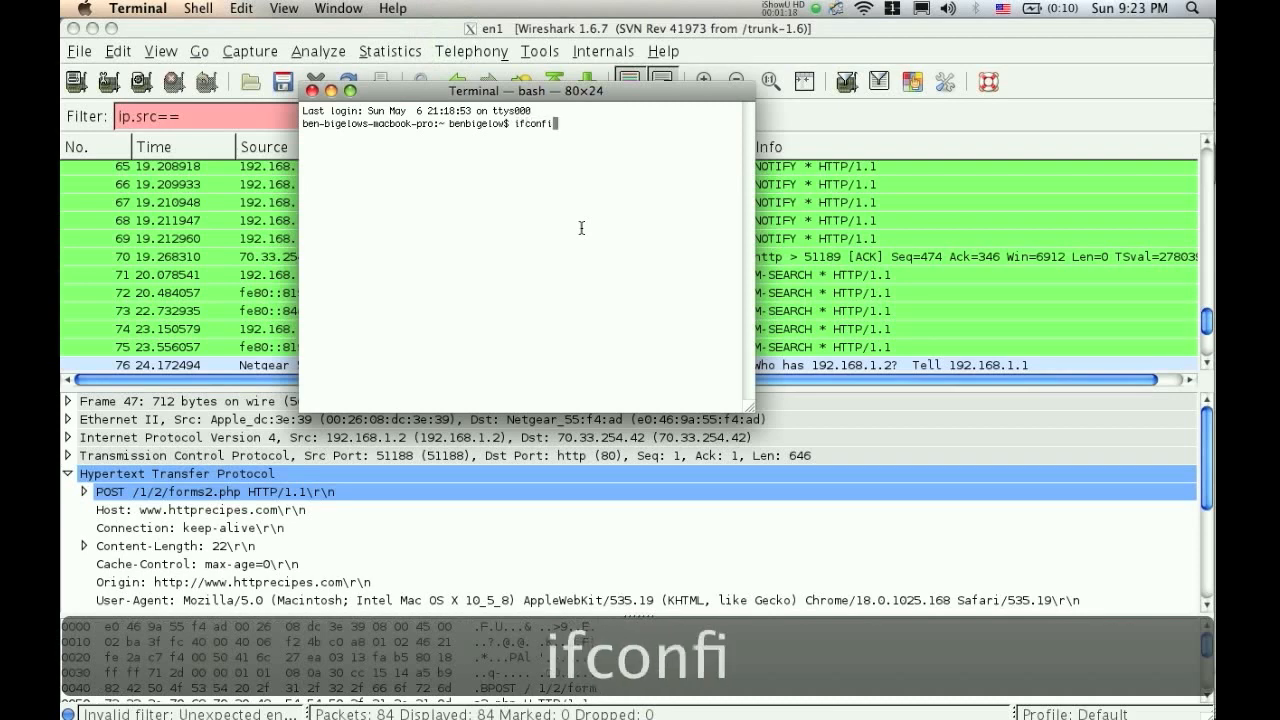
key(Return)
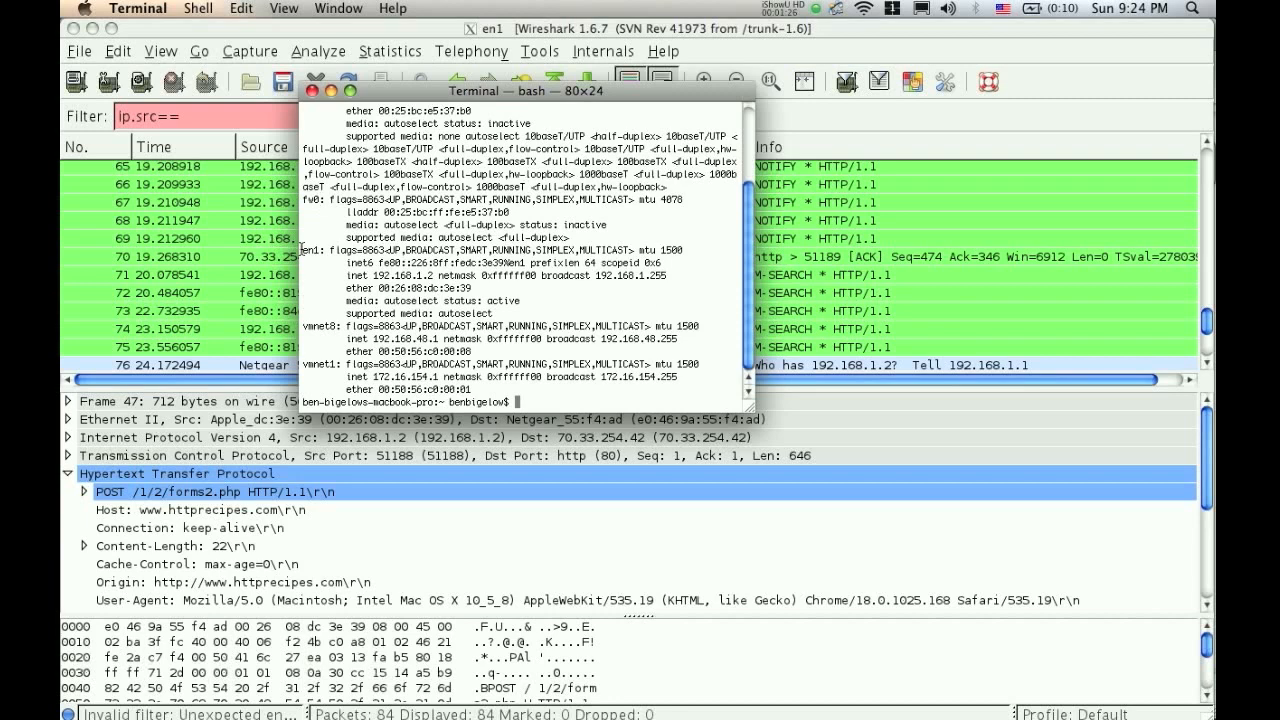
mouse_move(303, 250)
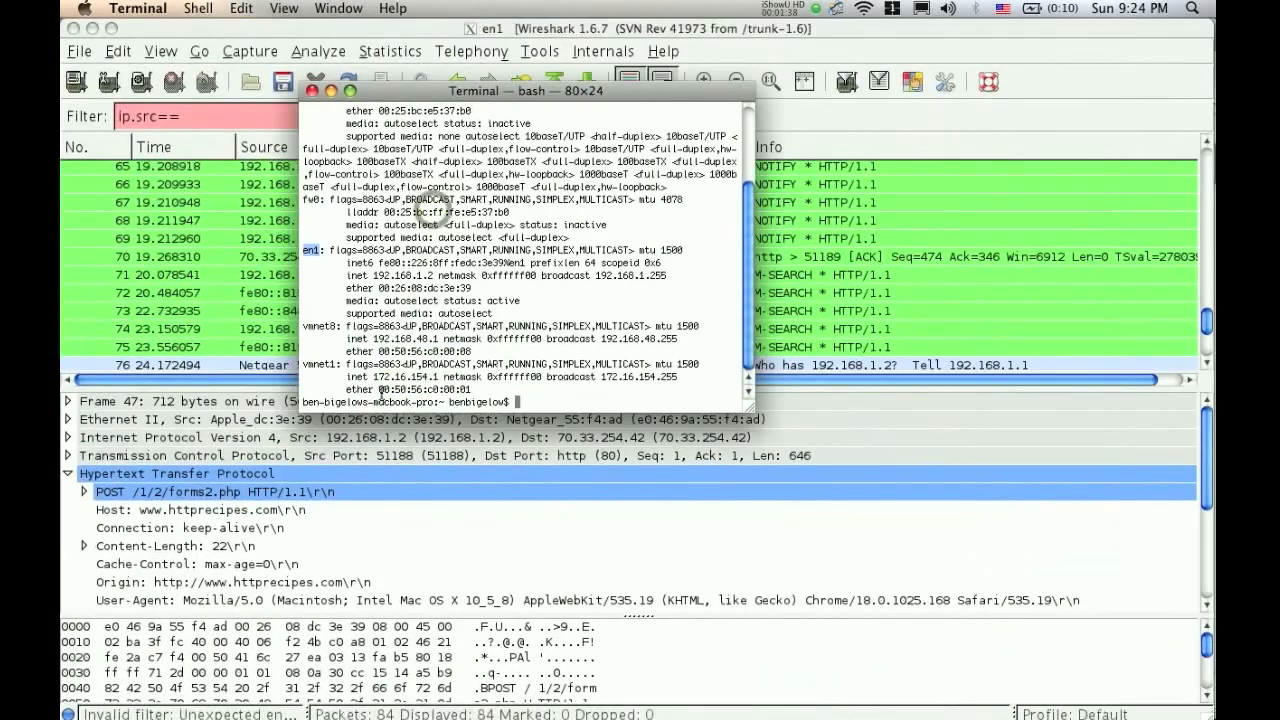
mouse_move(375, 275)
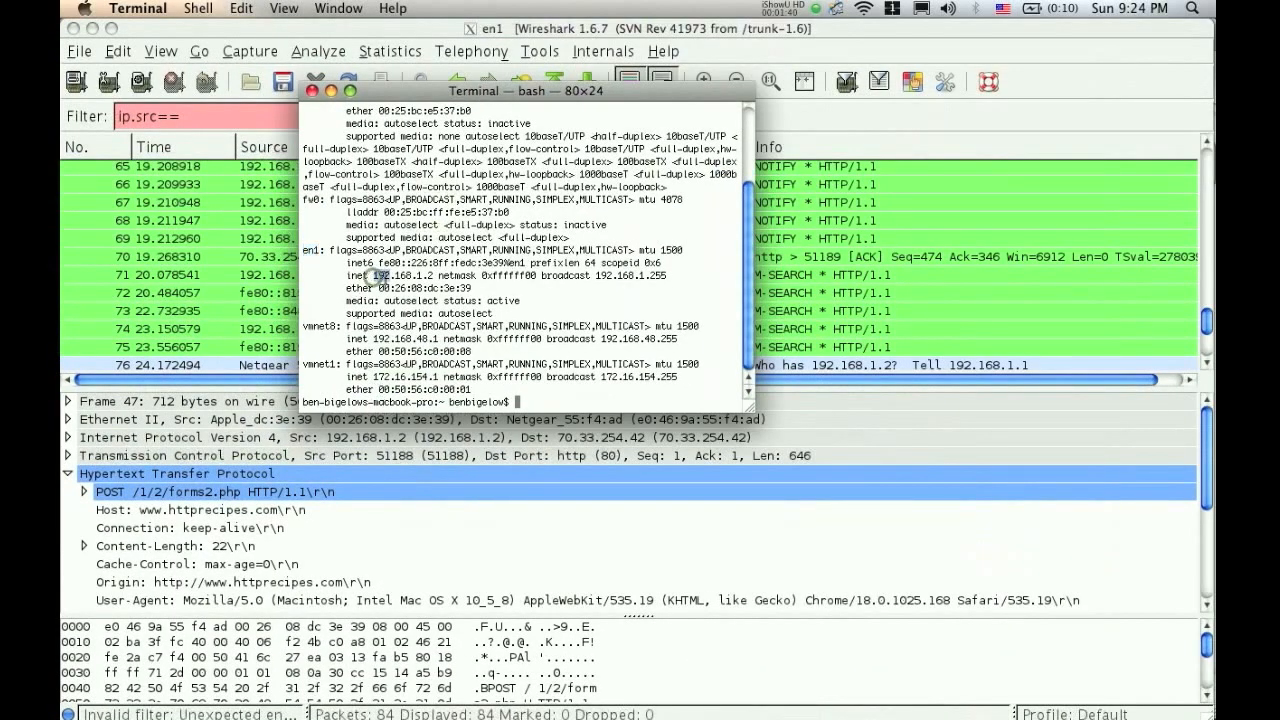
double_click(400, 275)
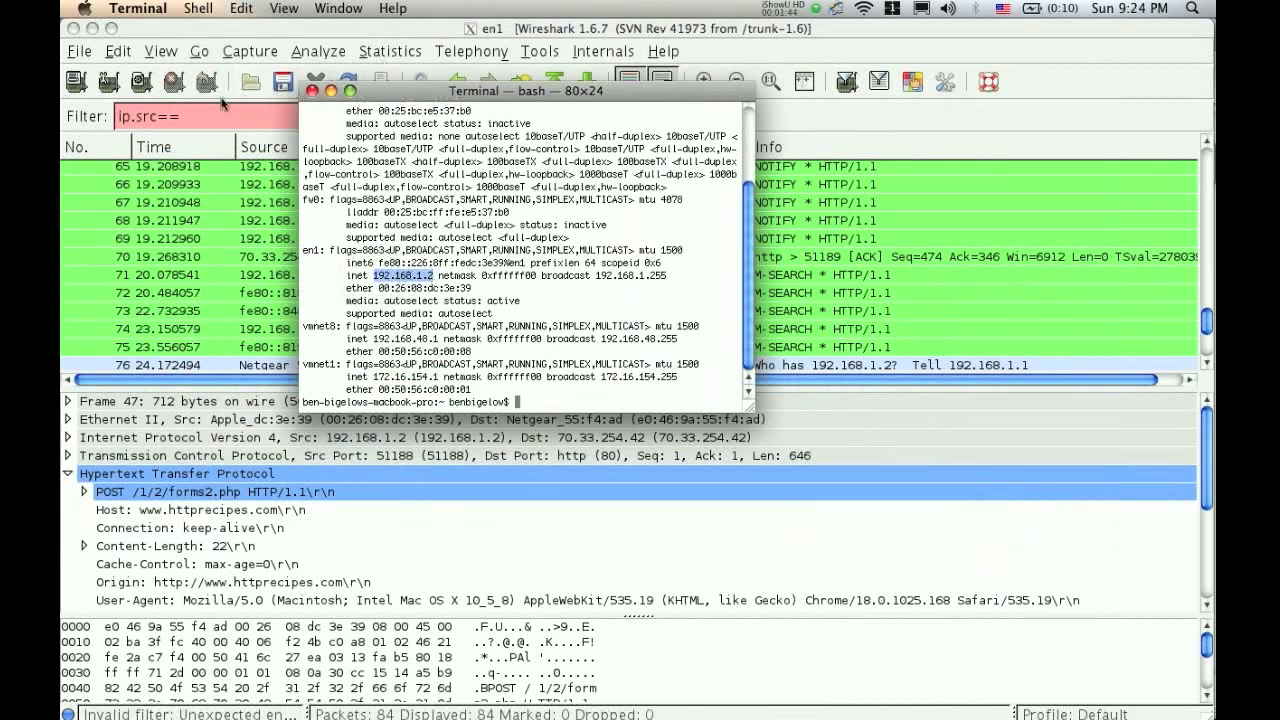
Step: Complete and apply the ip.src==192.168.1.2 display filter, then scroll the 12 matching packets
text(192.1)
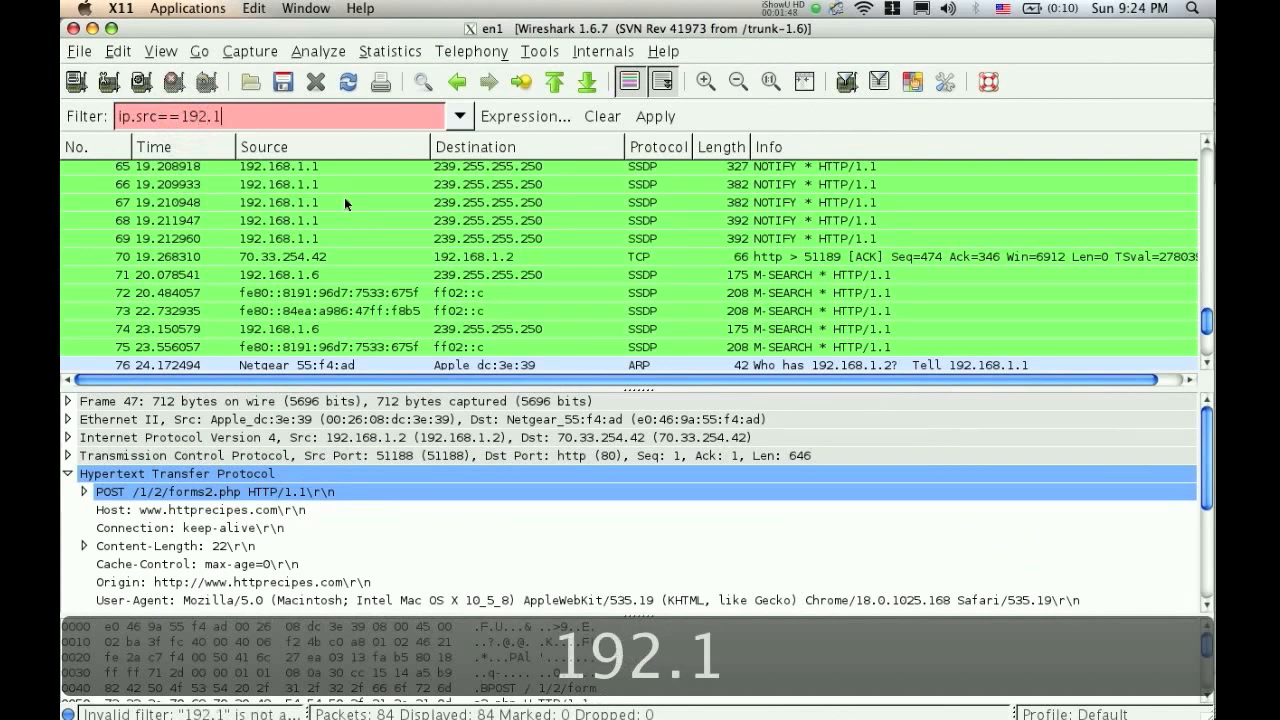
text(68.1)
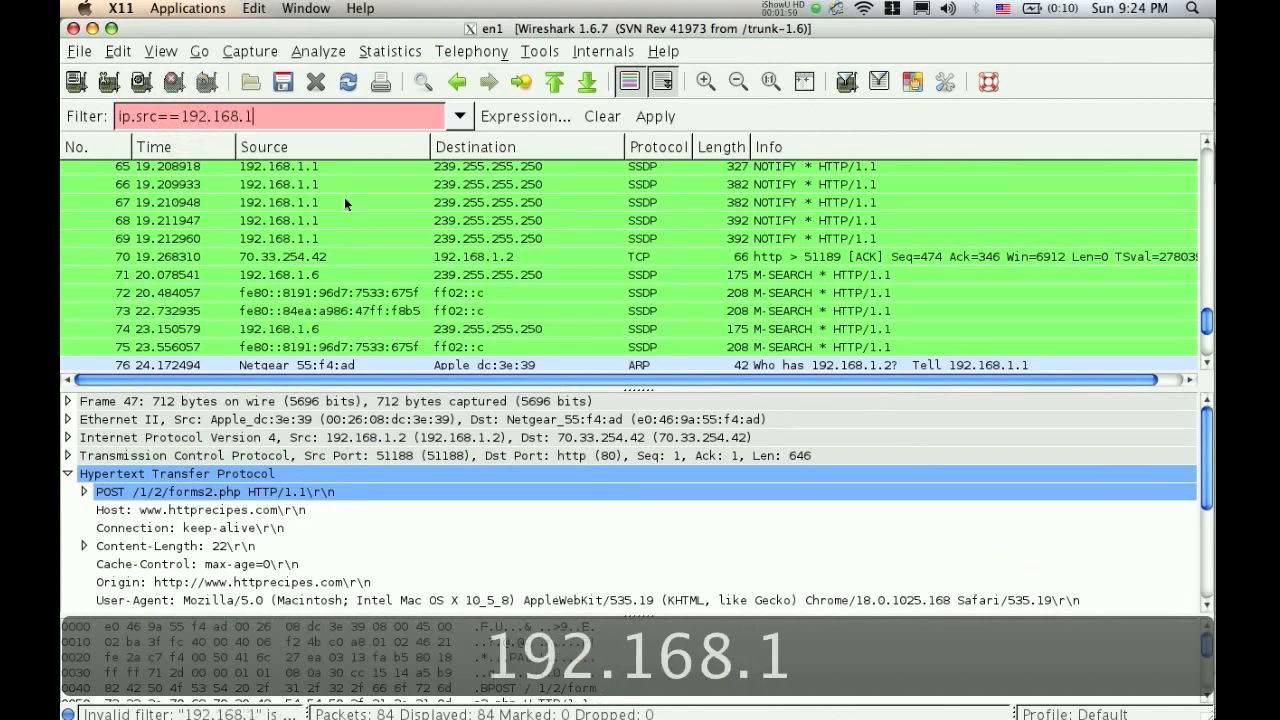
text(.2)
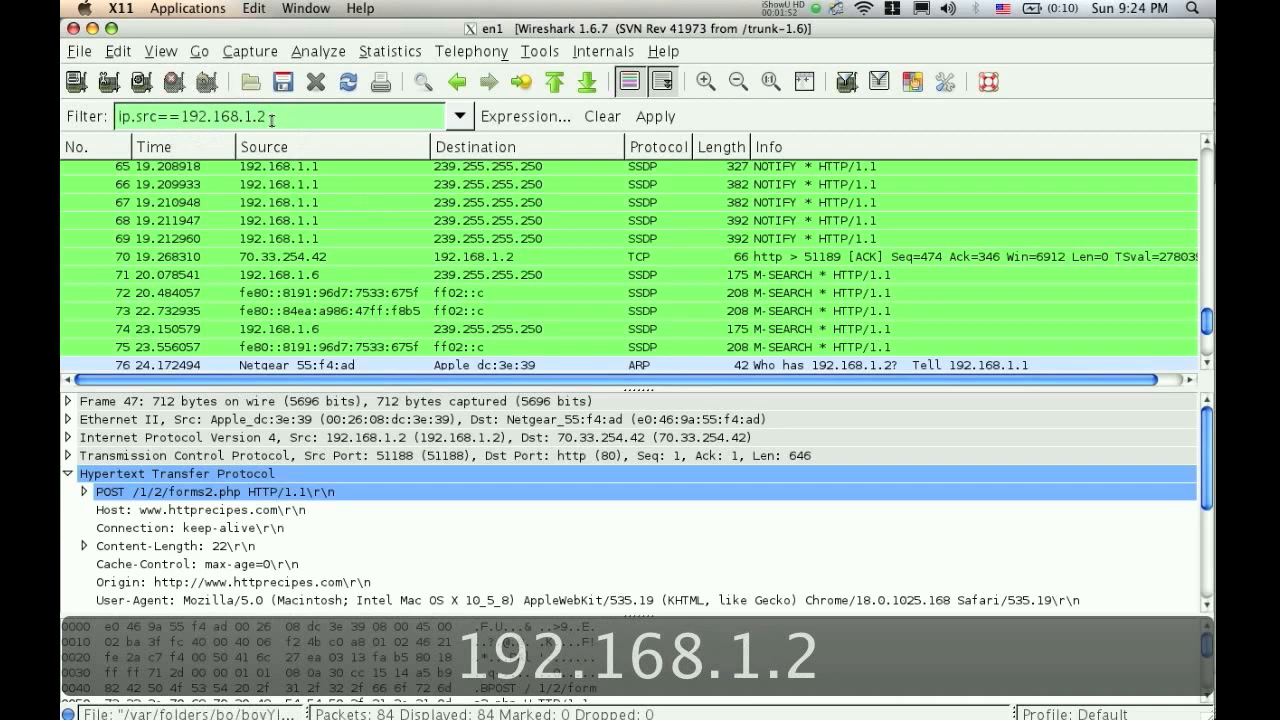
mouse_move(275, 116)
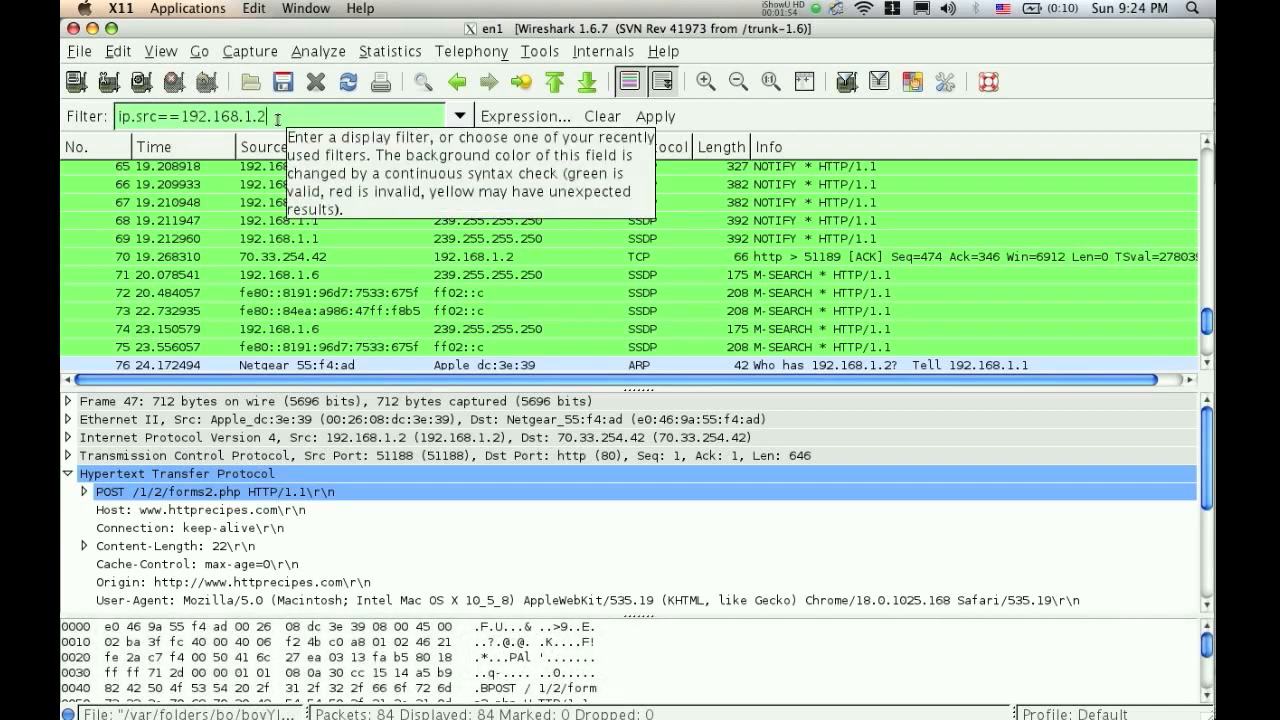
click(655, 116)
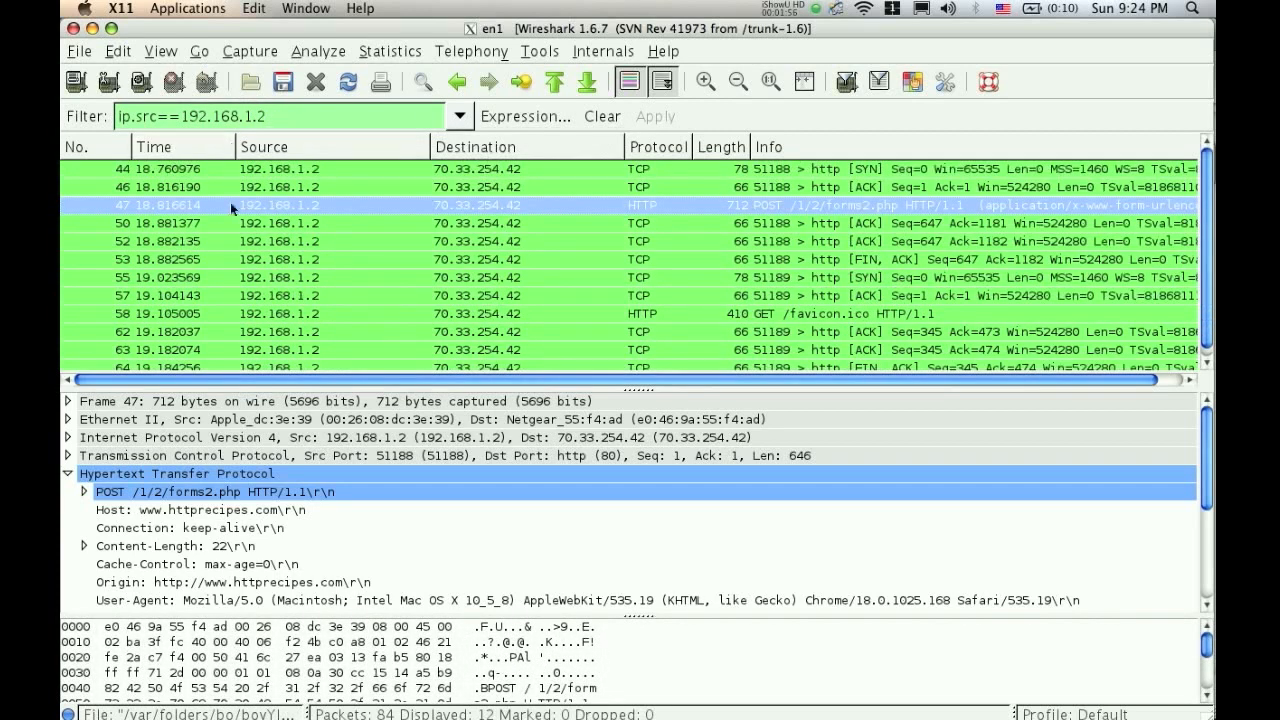
mouse_move(280, 185)
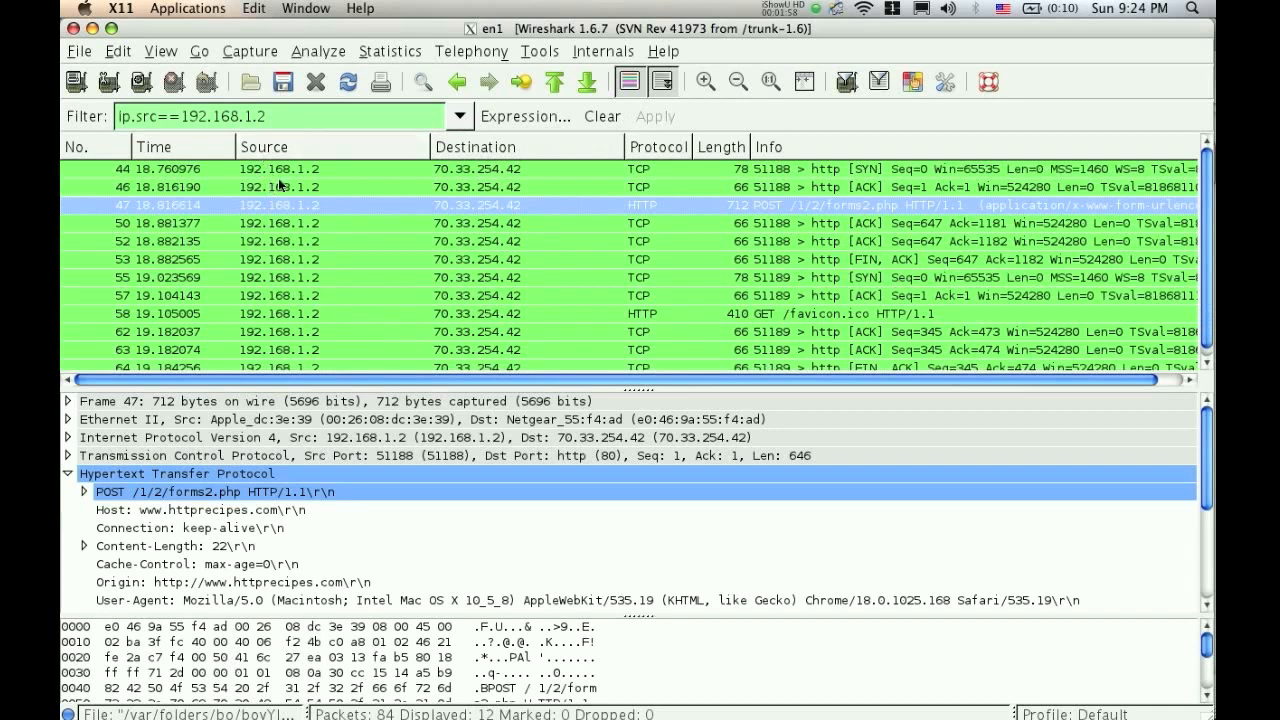
mouse_move(285, 318)
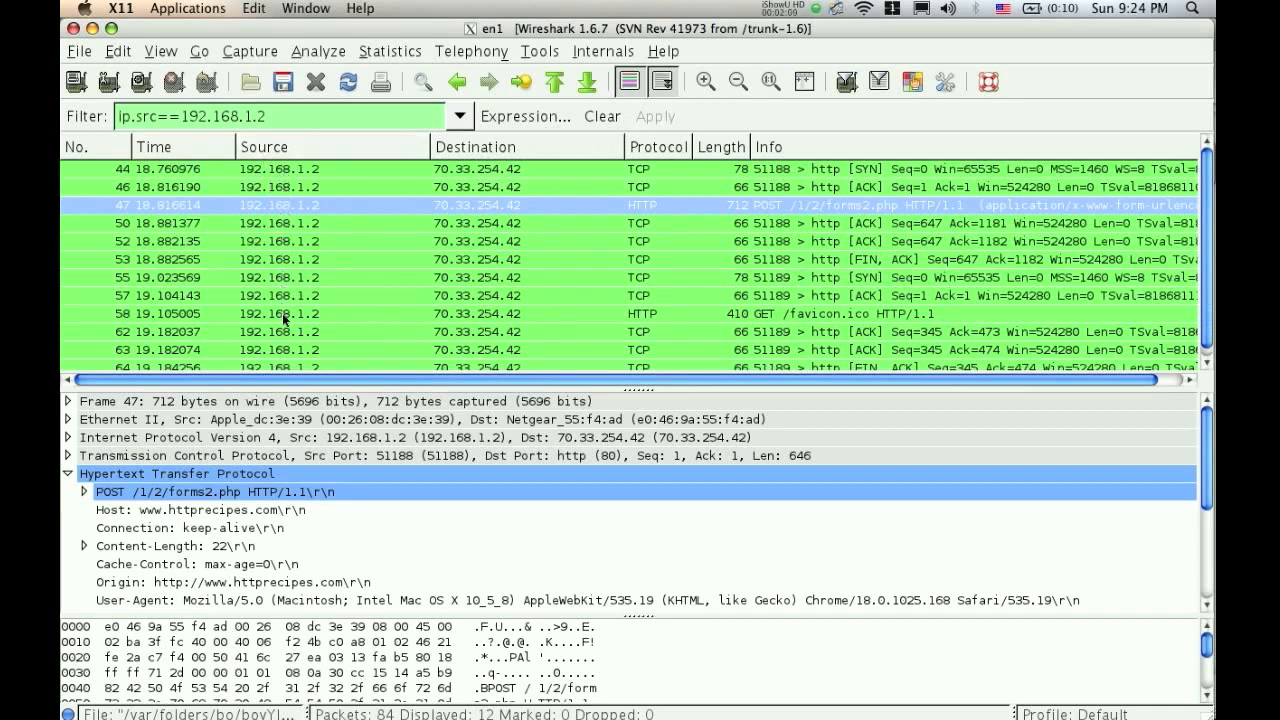
scroll(down, 3)
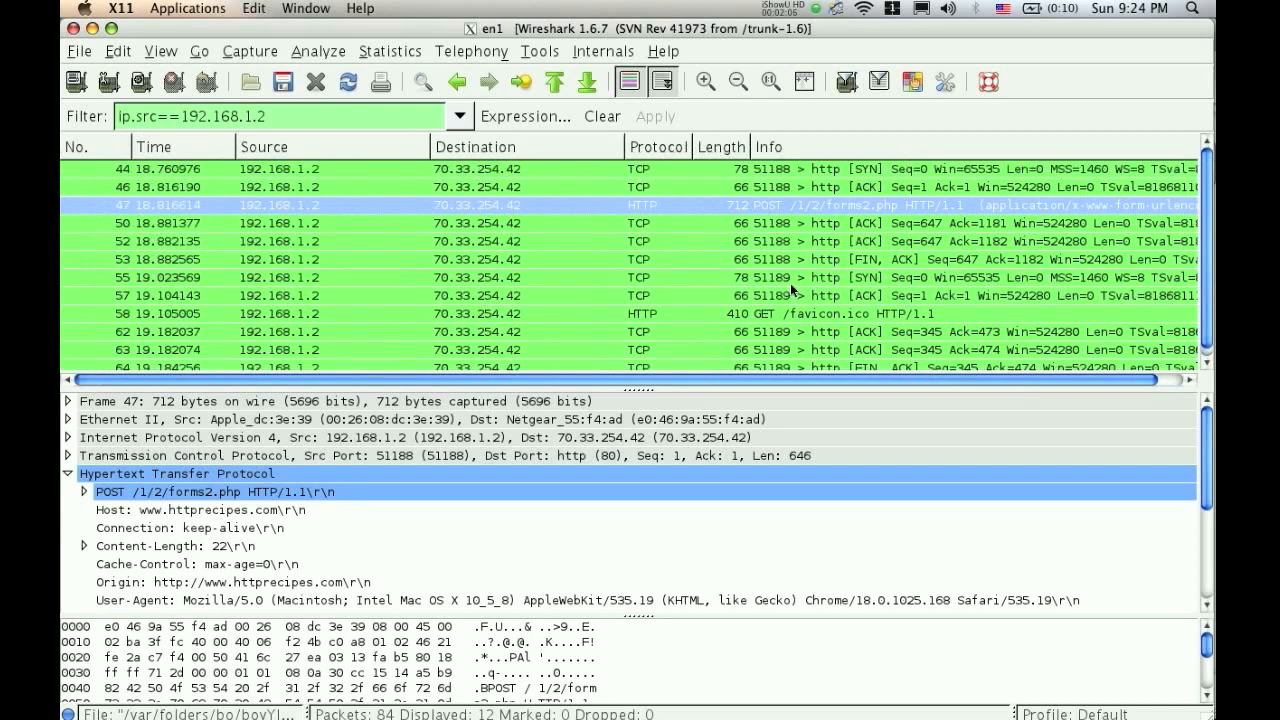
mouse_move(655, 263)
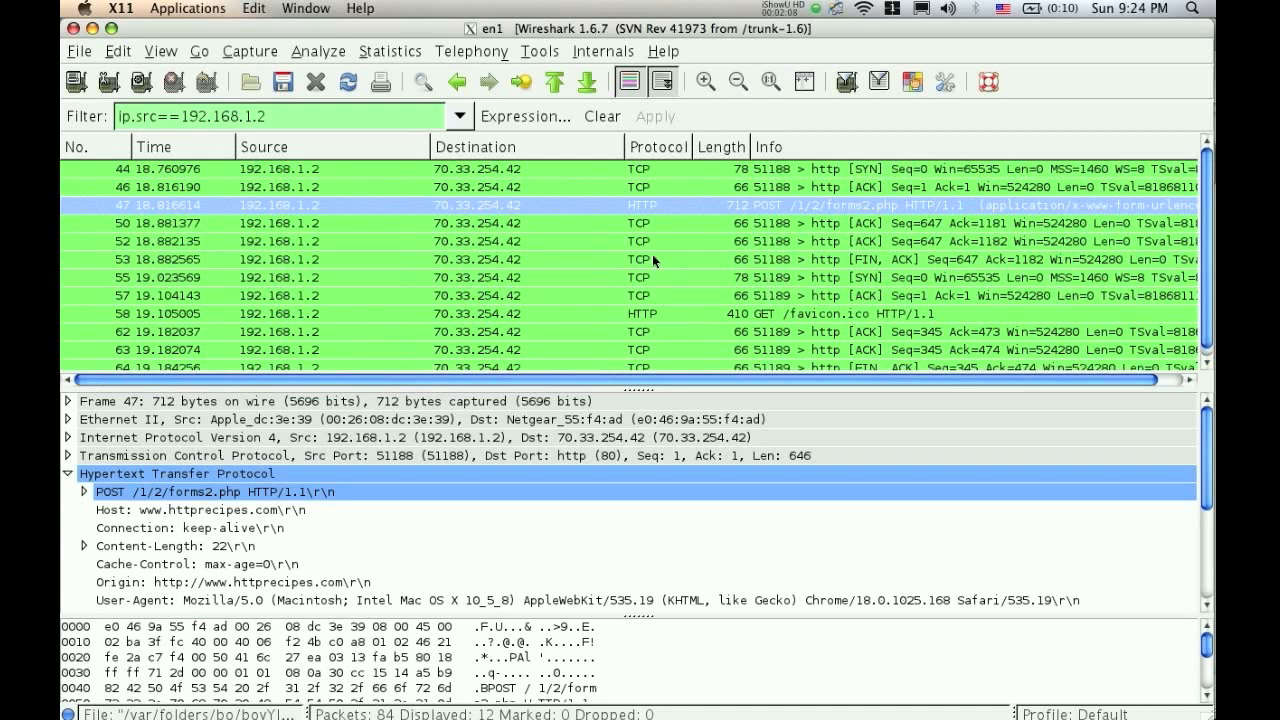
mouse_move(368, 331)
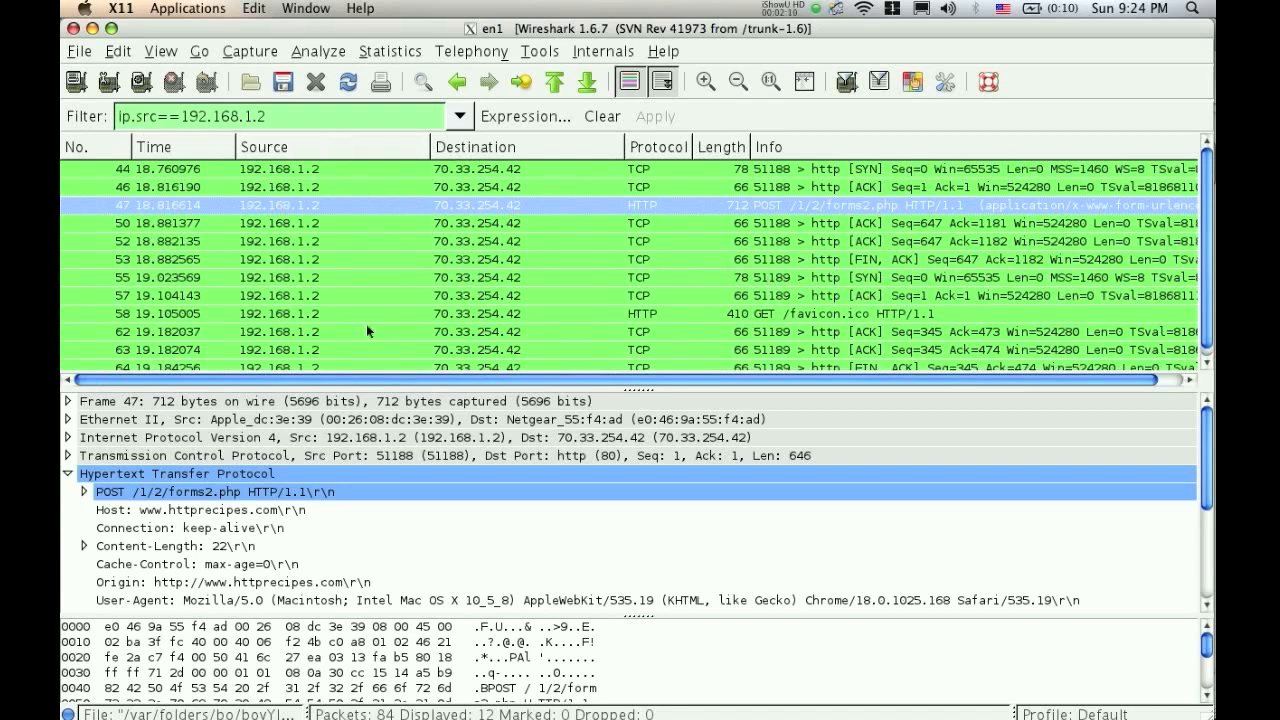
mouse_move(374, 315)
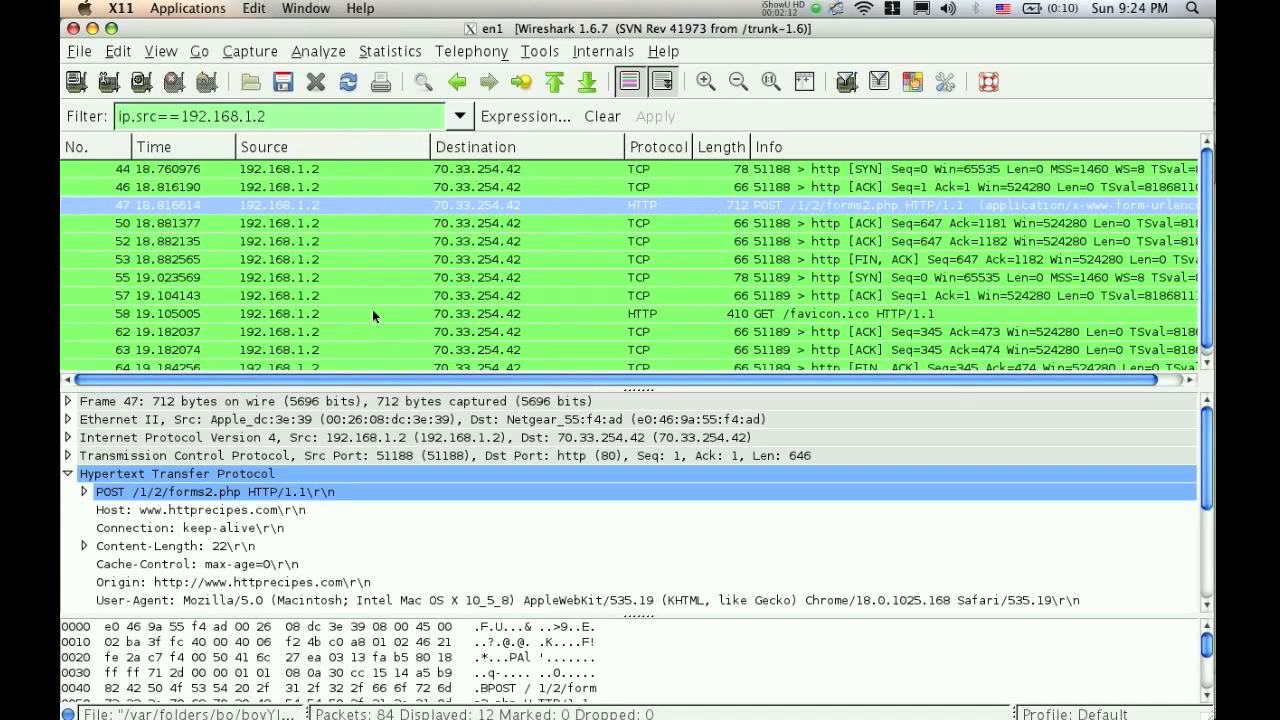
mouse_move(415, 368)
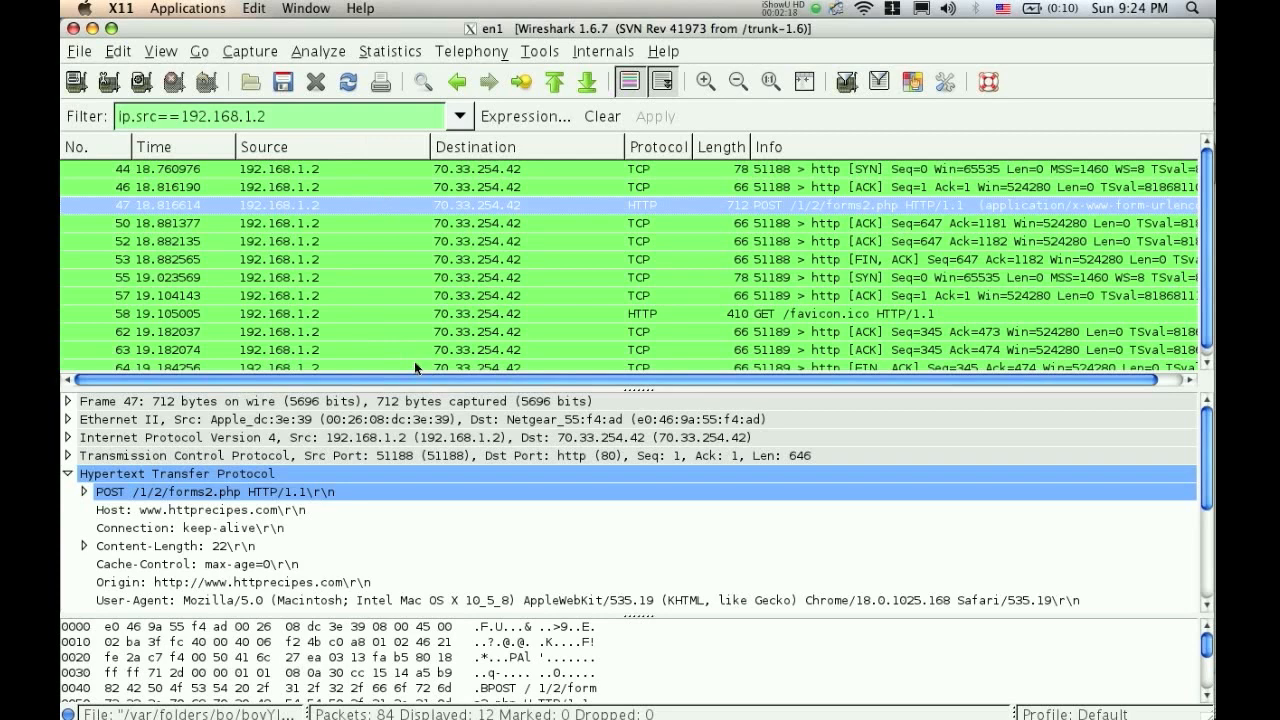
mouse_move(437, 318)
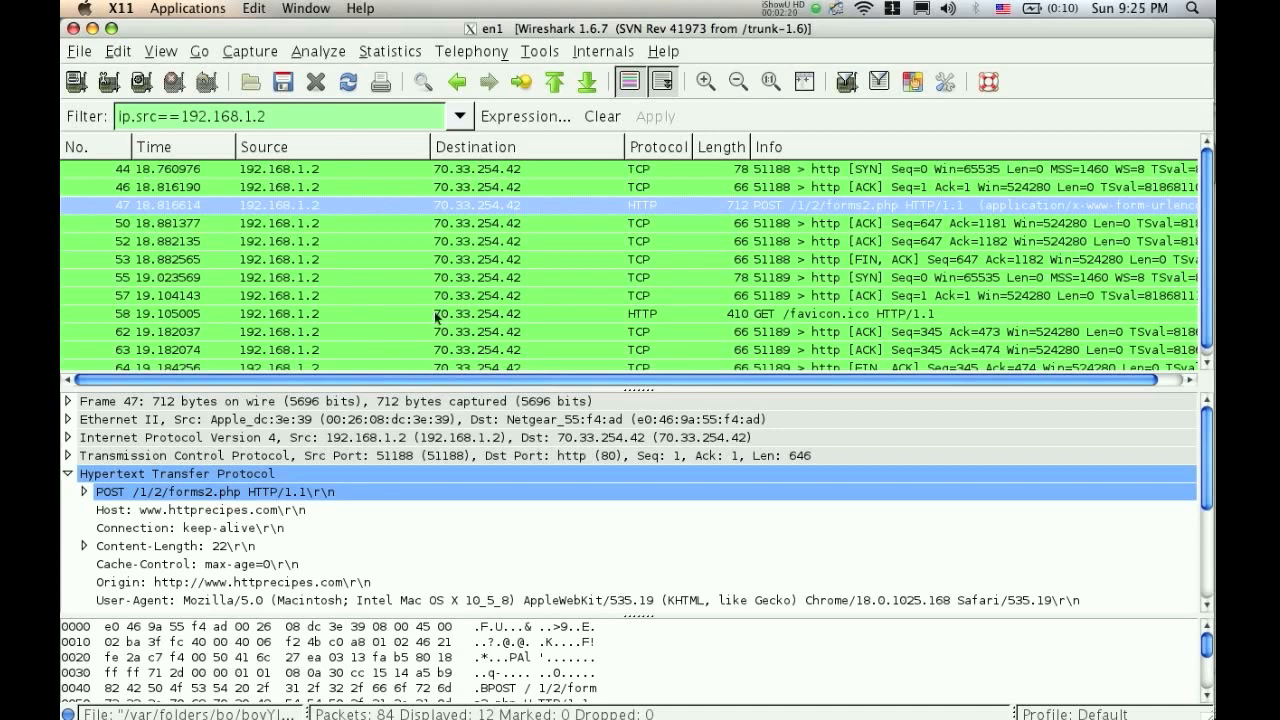